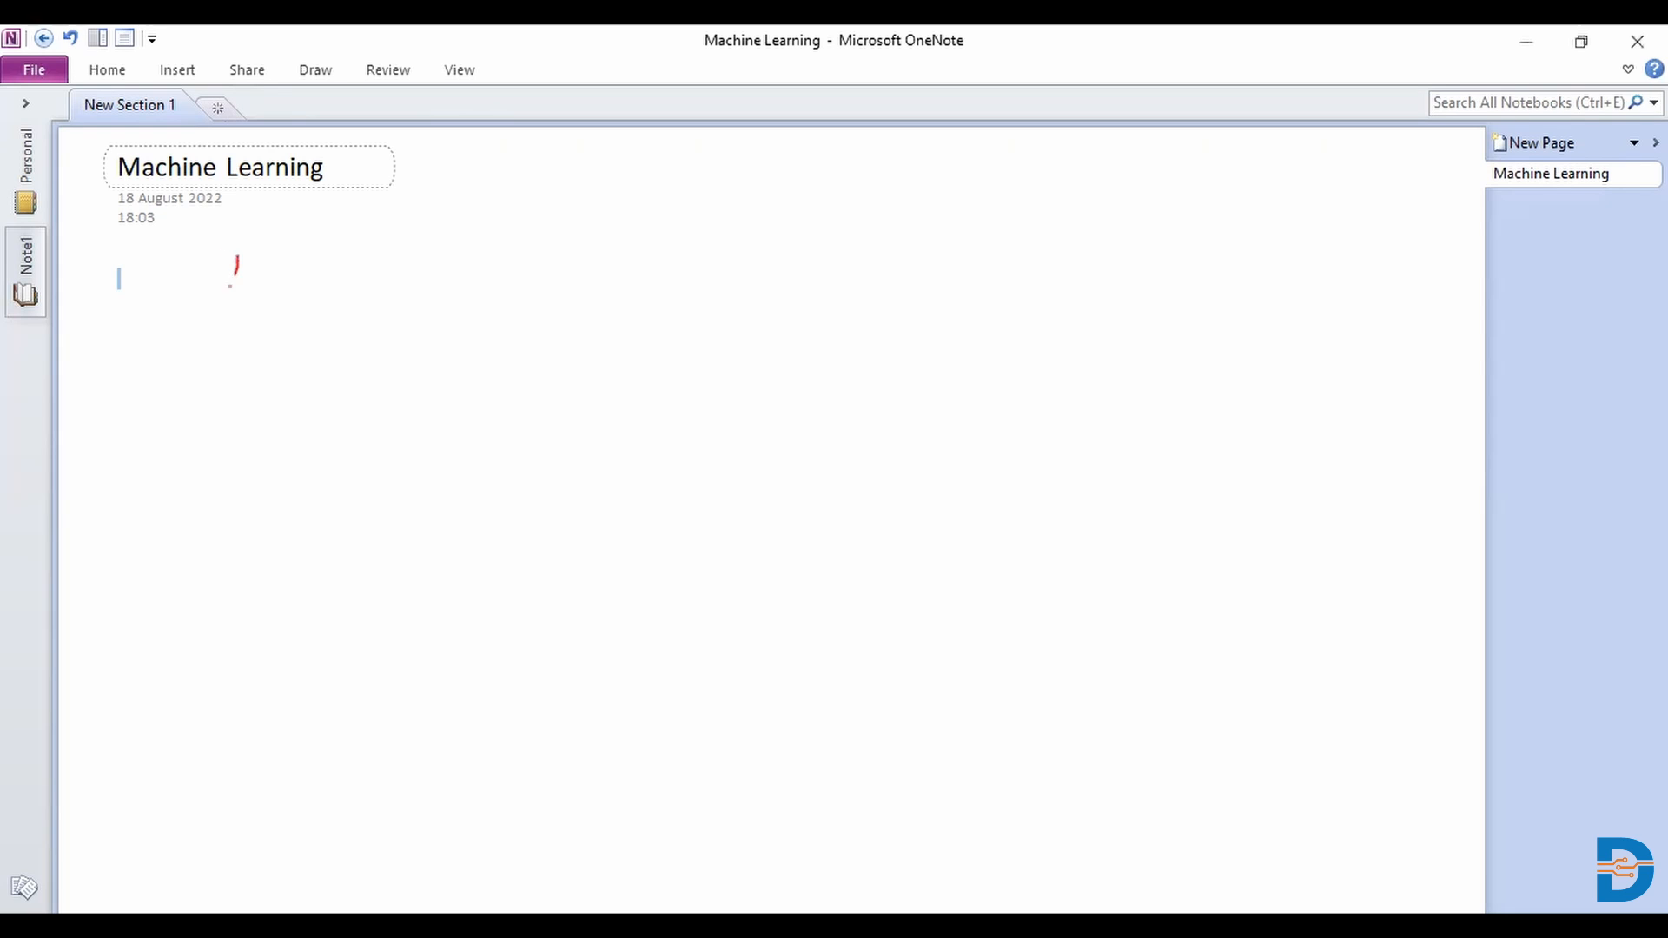
# Step: Handwrite 'Assumption of Logistic Regression' in red below the page title
pyautogui.moveTo(227, 287); pyautogui.dragTo(324, 261)
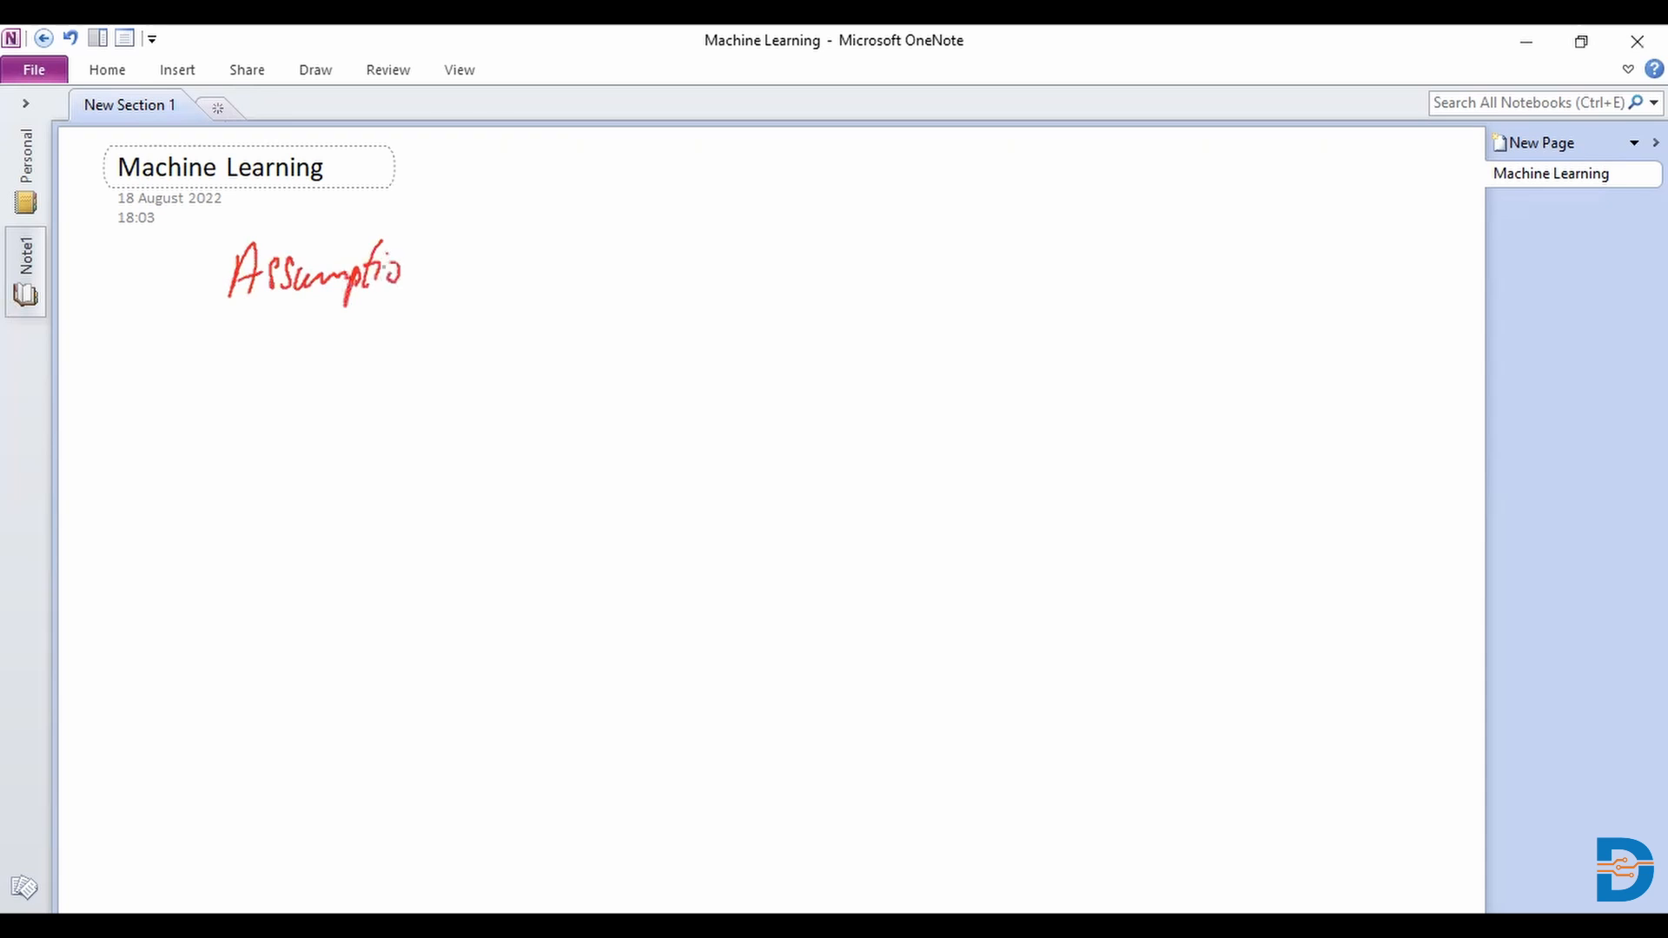
pyautogui.moveTo(436, 277); pyautogui.dragTo(494, 245)
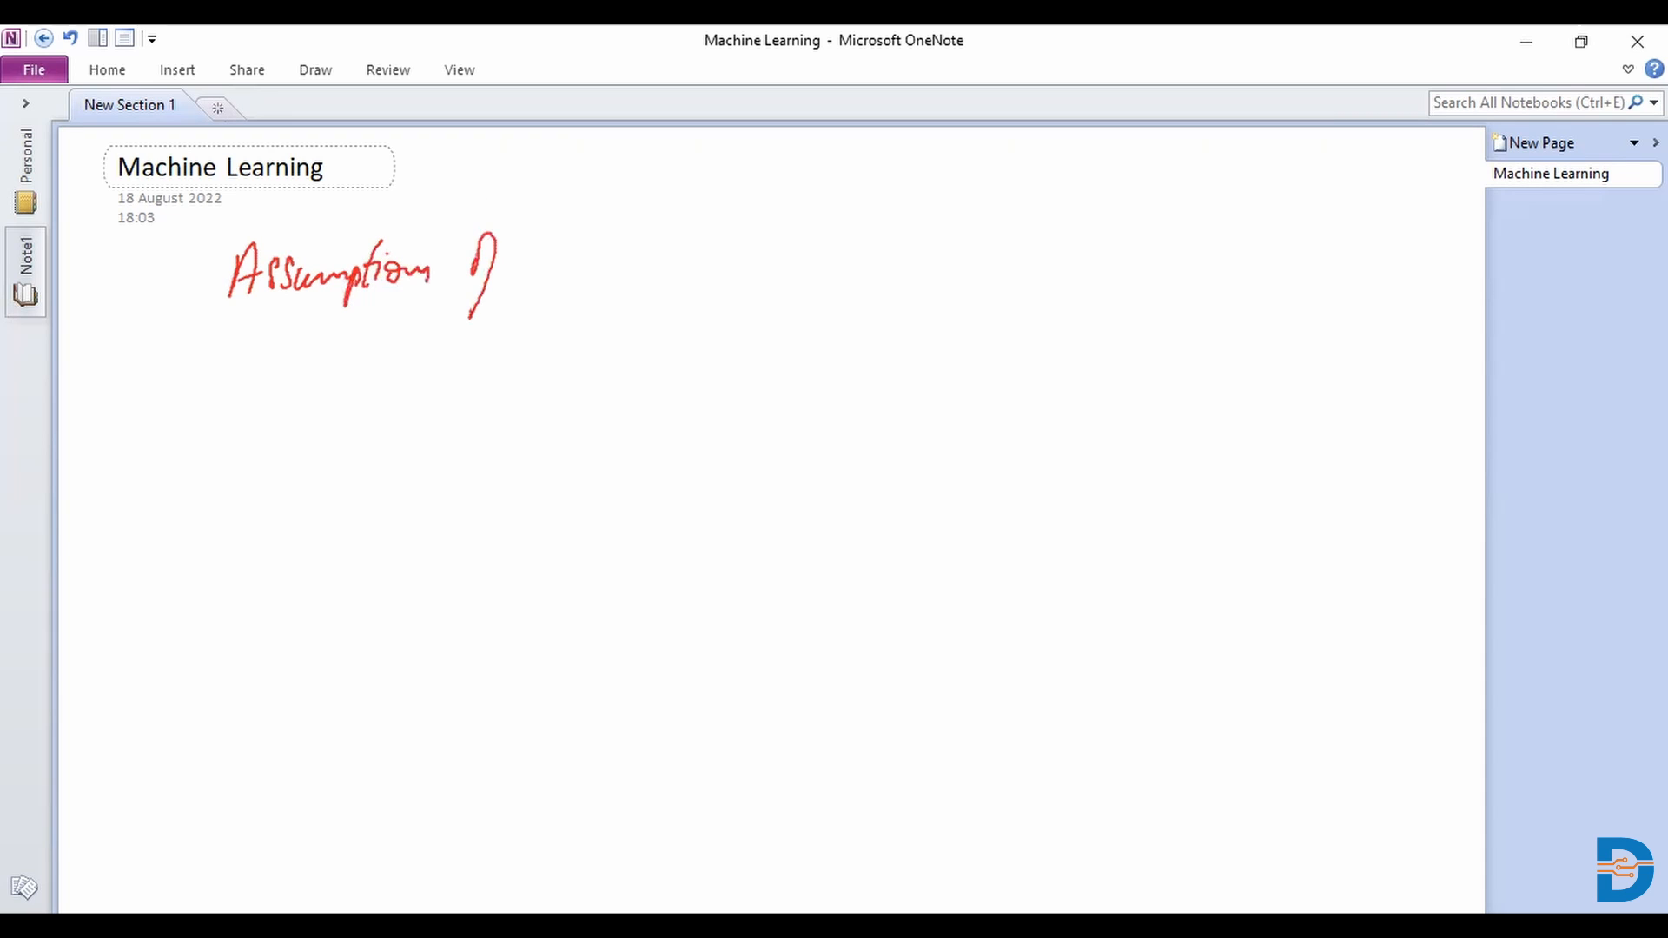
pyautogui.moveTo(549, 255); pyautogui.dragTo(627, 287)
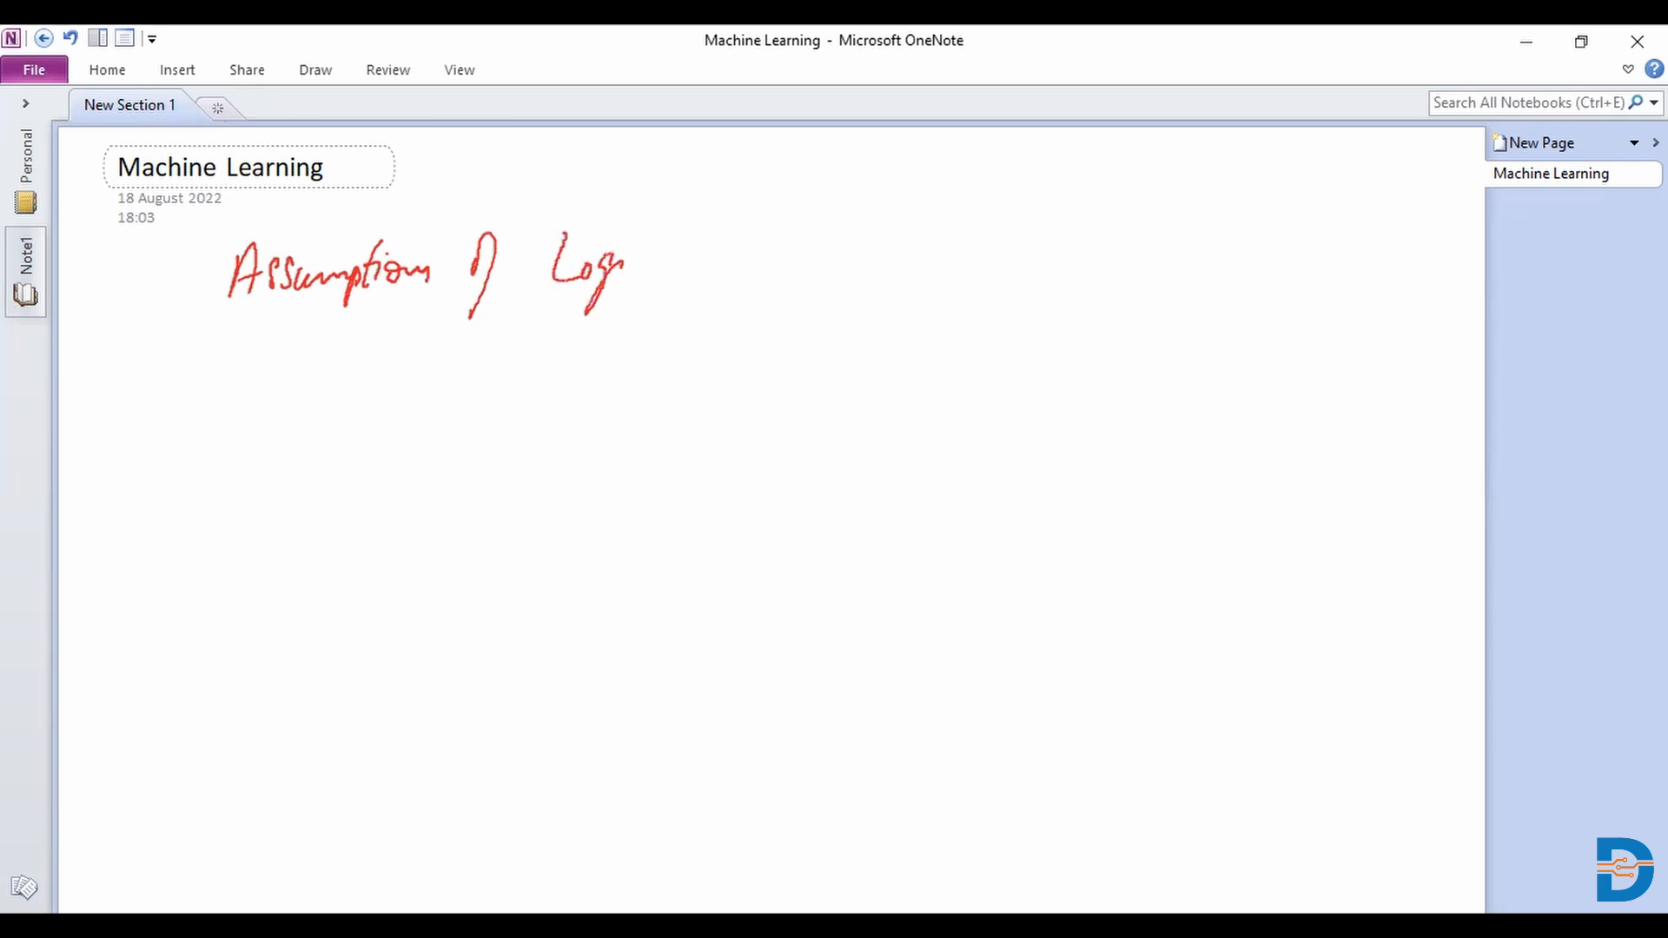
pyautogui.moveTo(606, 266); pyautogui.dragTo(692, 266)
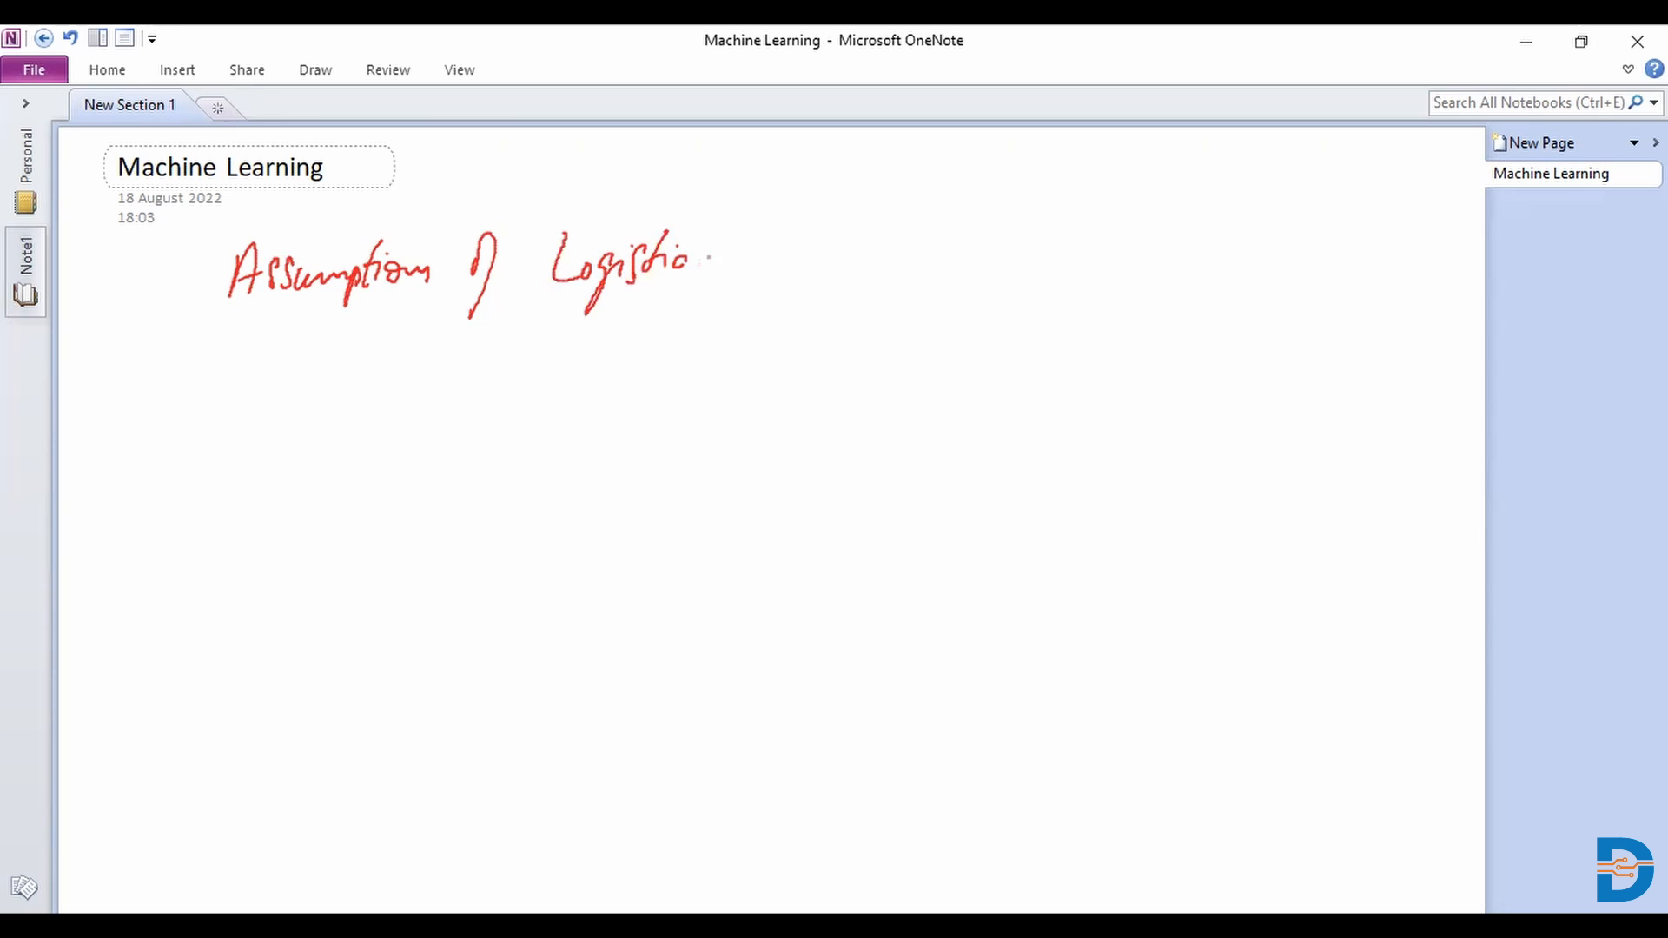
pyautogui.moveTo(724, 245); pyautogui.dragTo(787, 276)
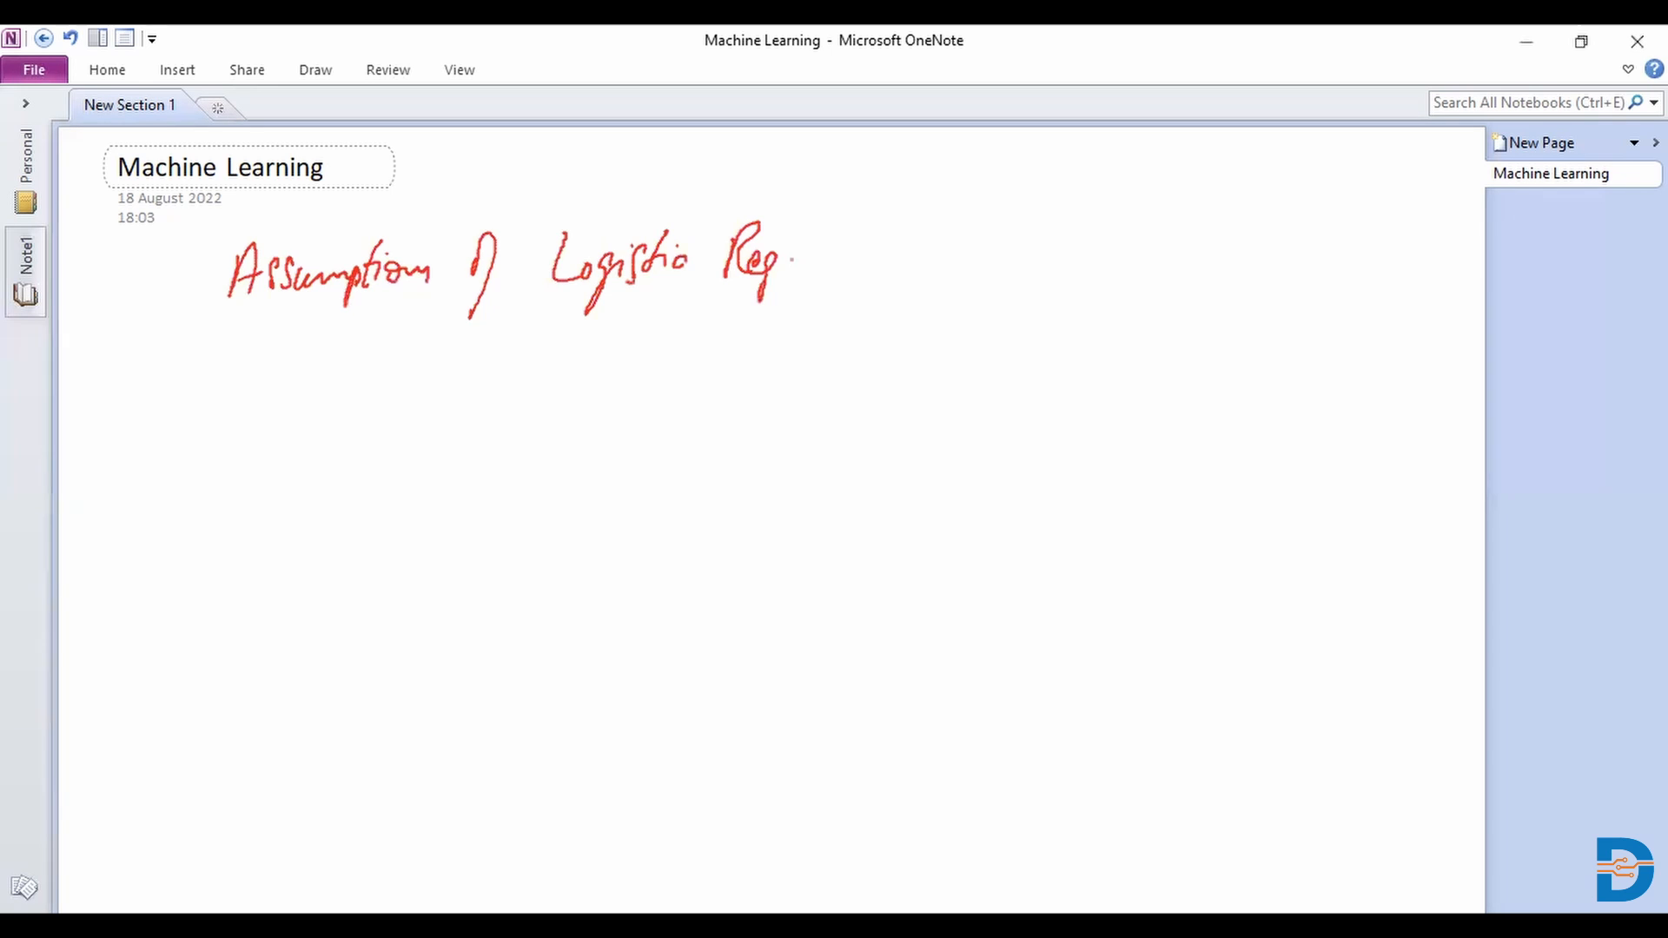
pyautogui.moveTo(792, 255); pyautogui.dragTo(872, 261)
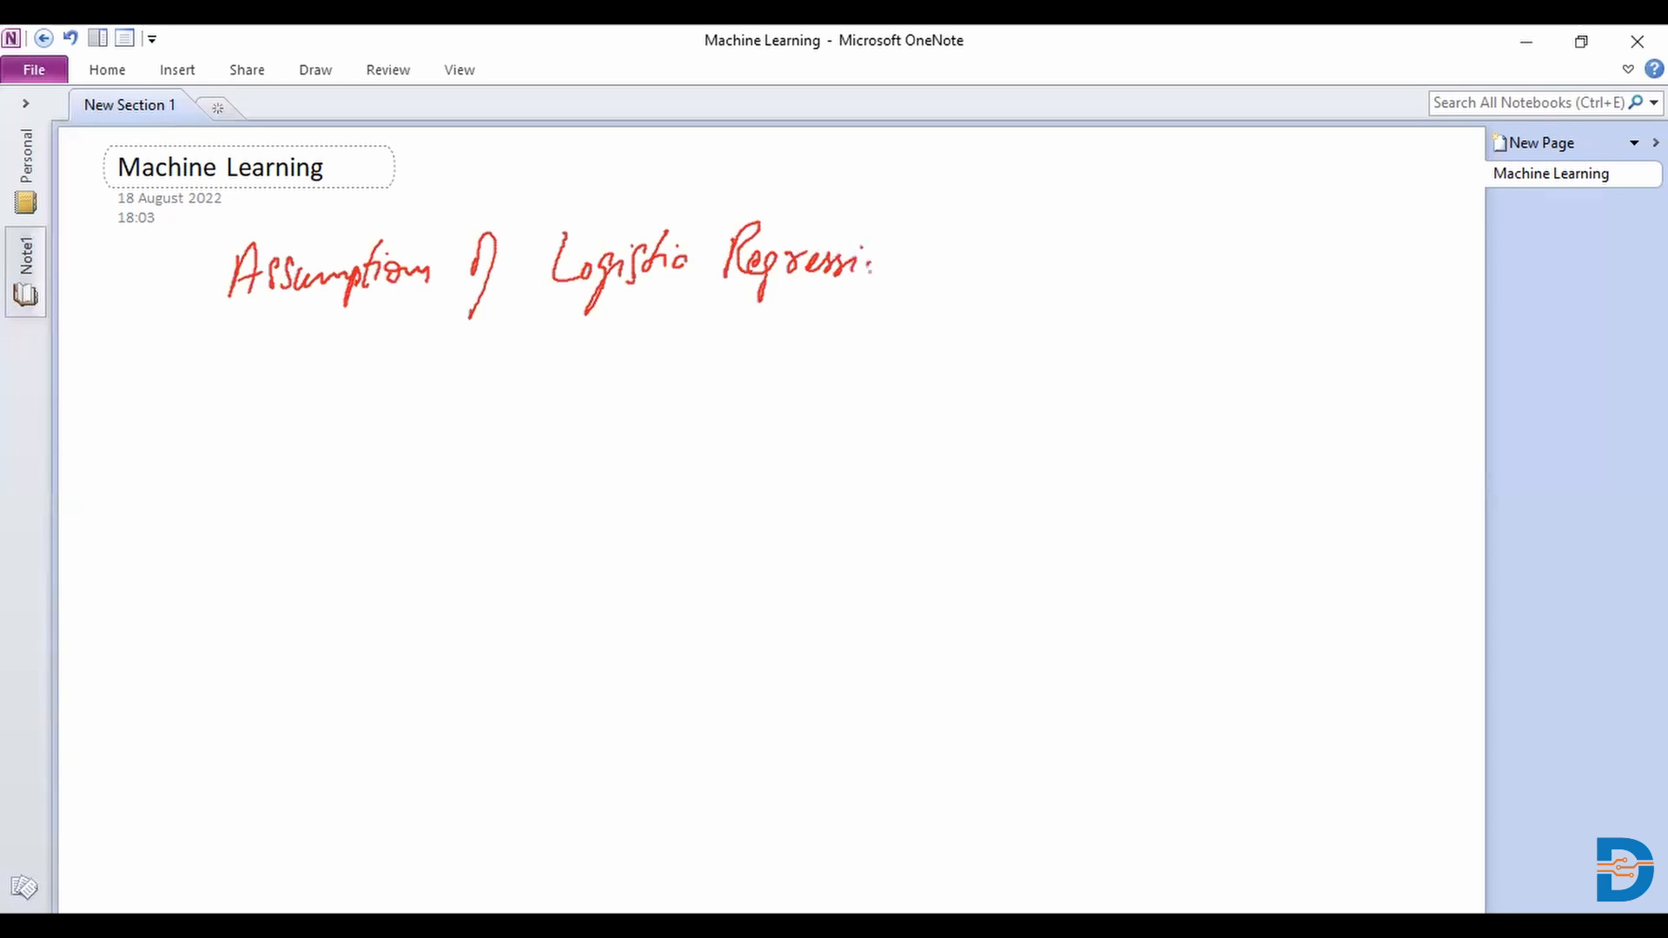
pyautogui.moveTo(840, 261); pyautogui.dragTo(904, 266)
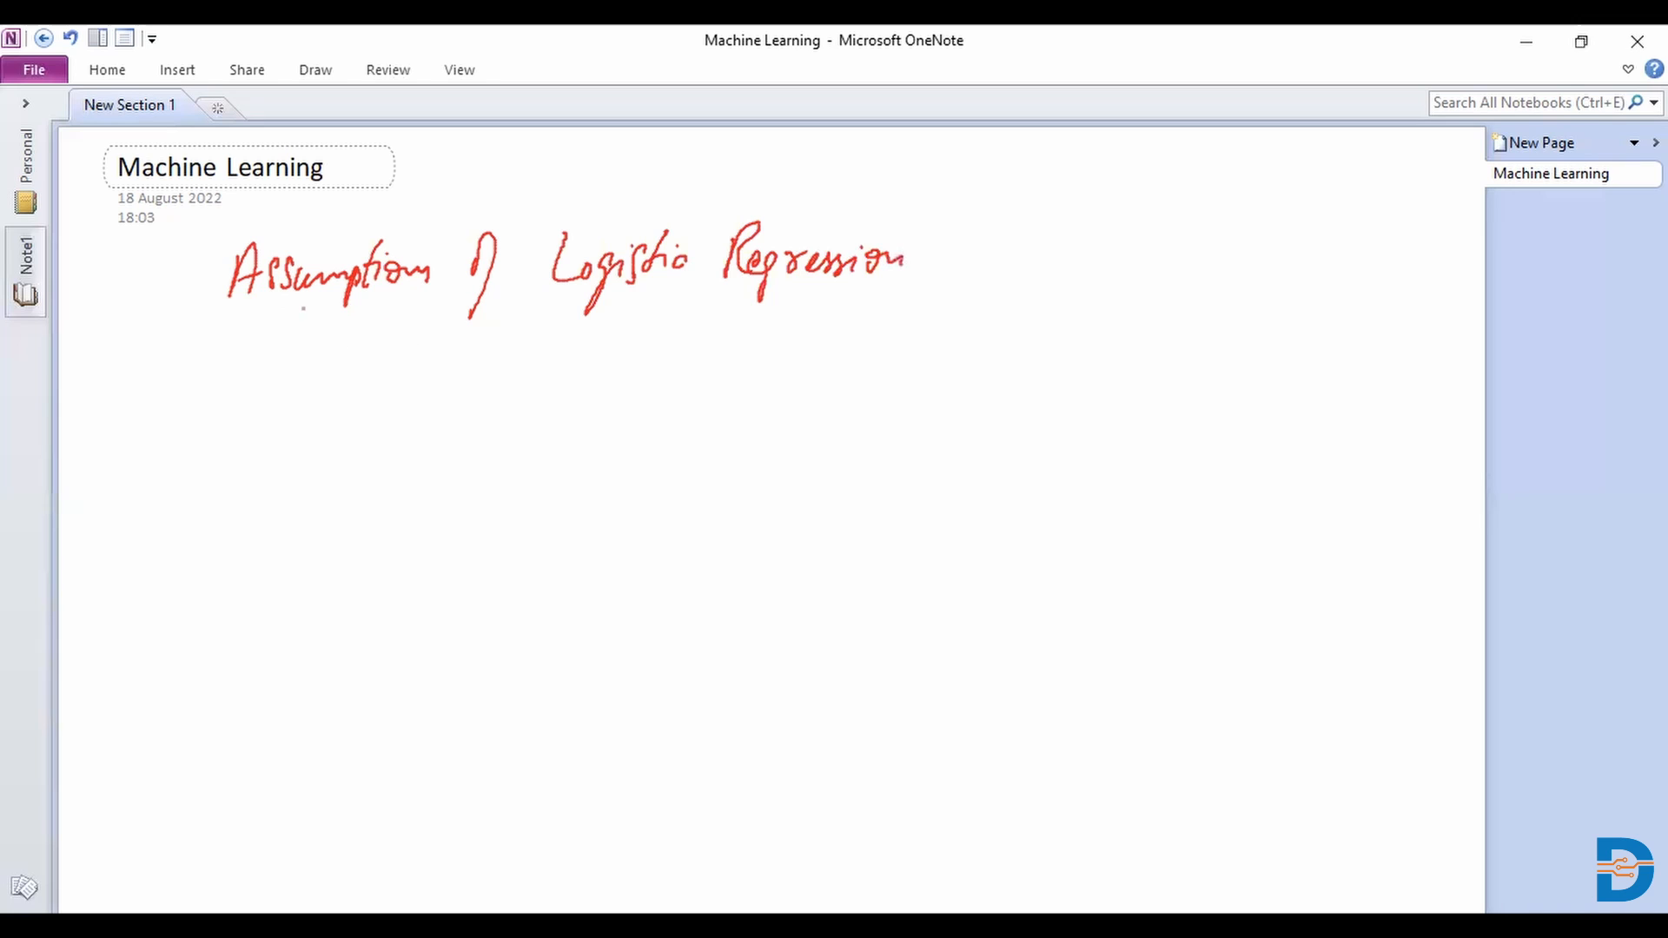
# Step: Draw a red underline beneath the entire heading
pyautogui.moveTo(271, 309); pyautogui.dragTo(924, 326)
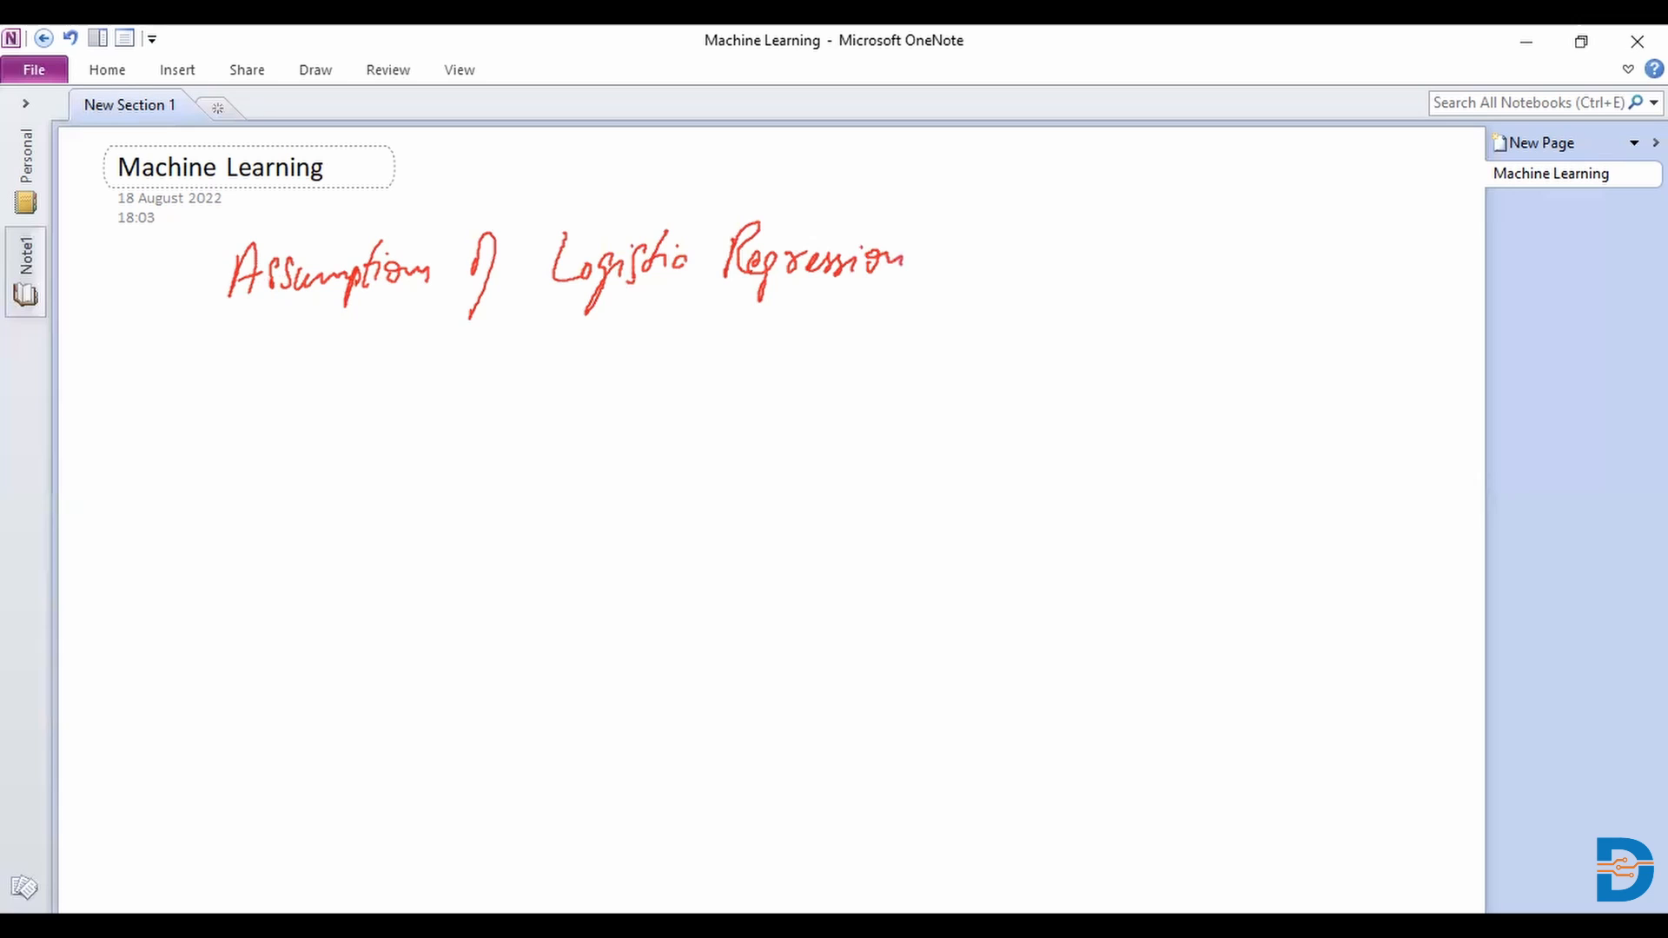
pyautogui.moveTo(271, 319); pyautogui.dragTo(721, 317)
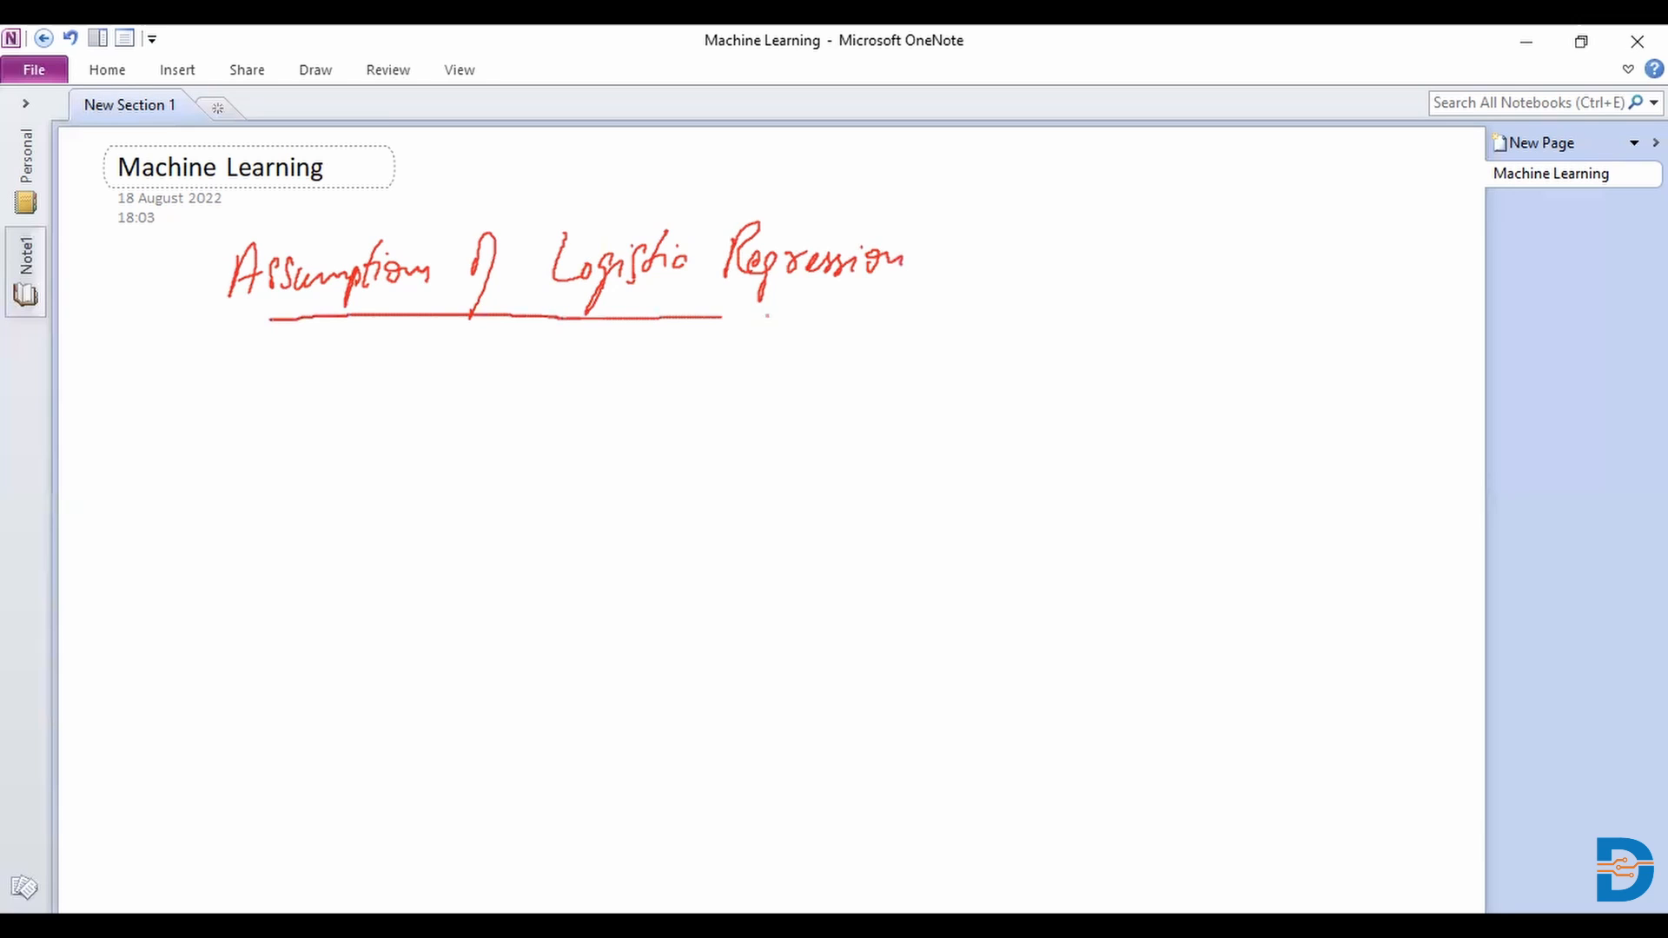
pyautogui.moveTo(724, 317); pyautogui.dragTo(913, 314)
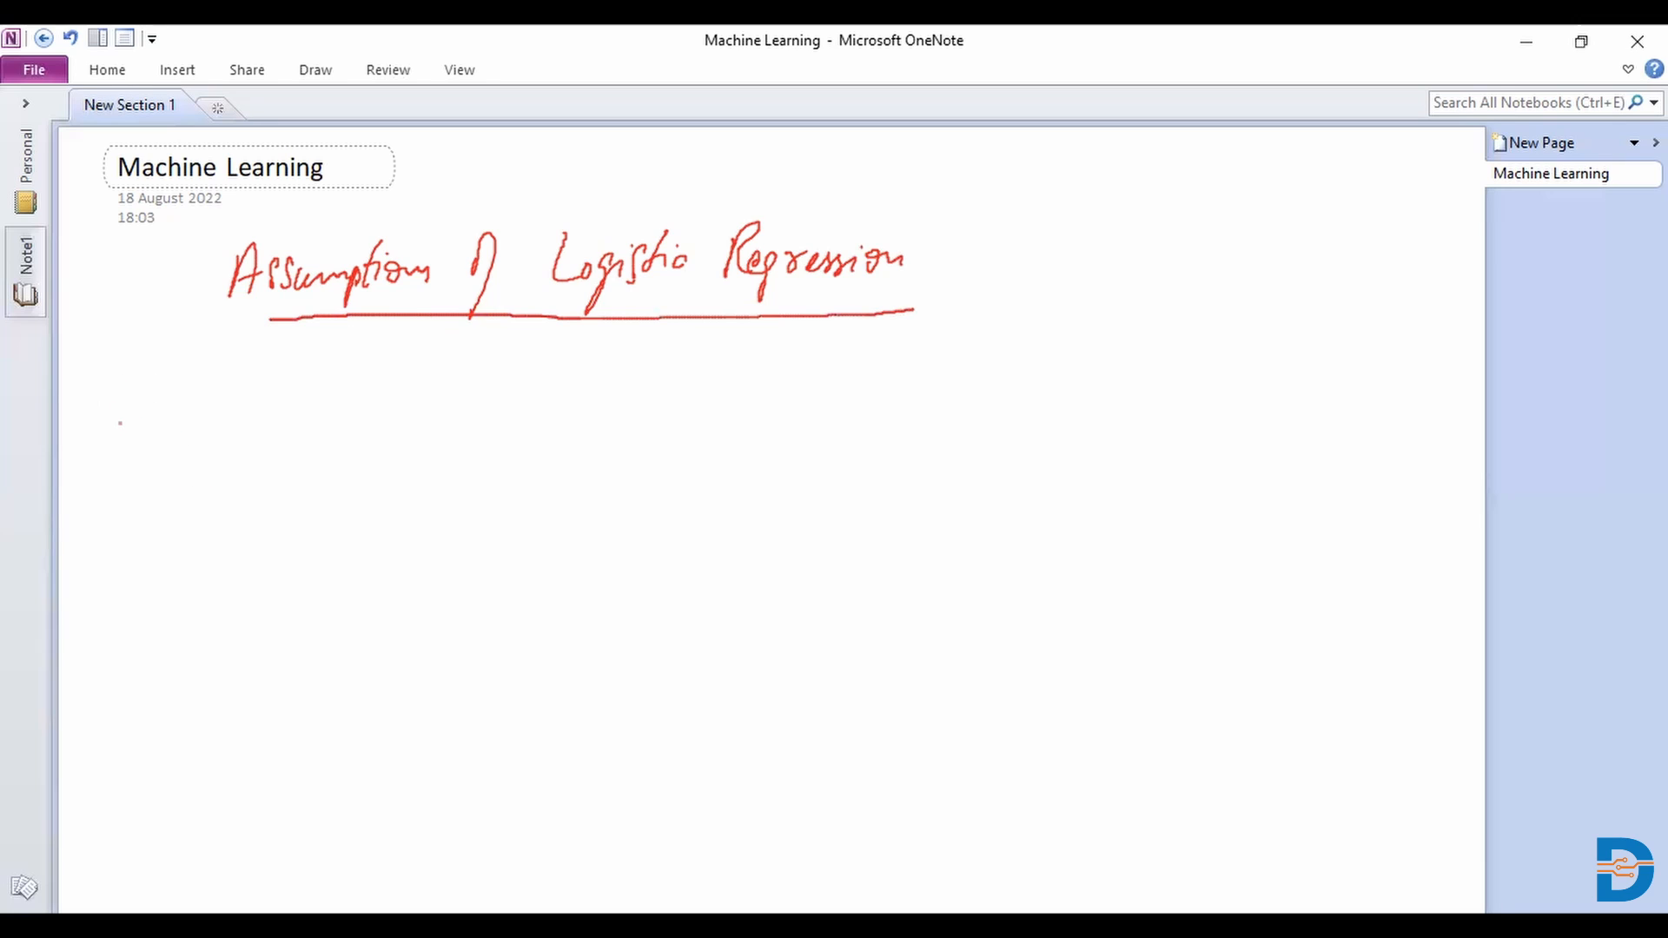
# Step: Write a circled 1 with 'Classes are linearly separable.' and a circled 2 below
pyautogui.moveTo(117, 409); pyautogui.dragTo(117, 447)
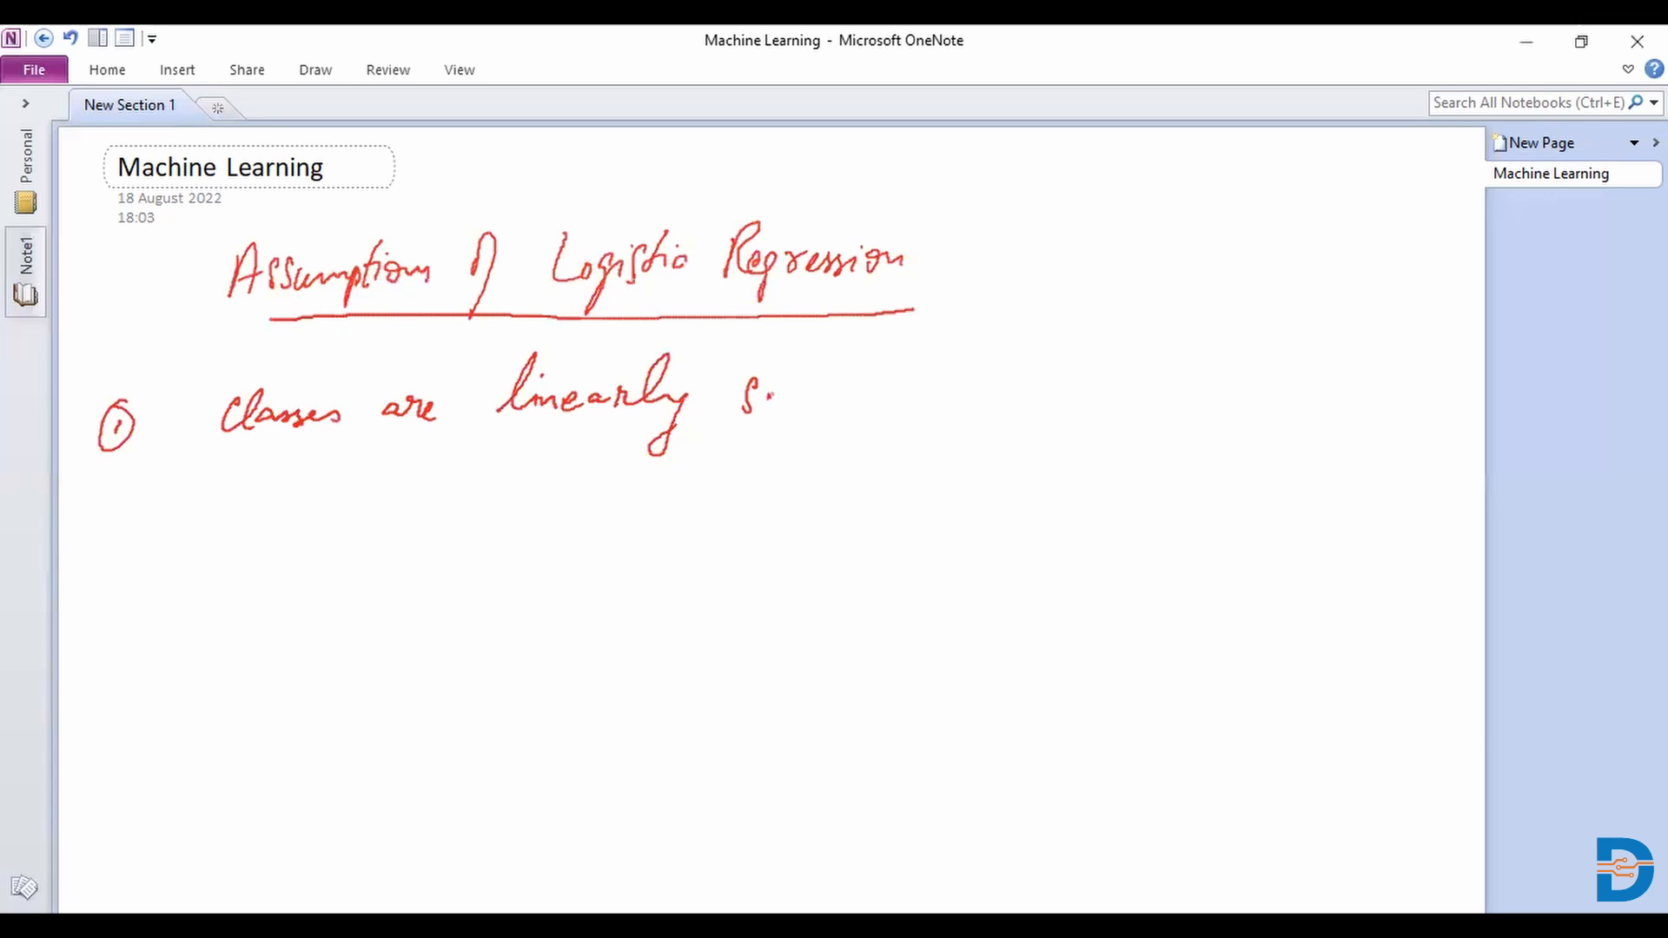
pyautogui.moveTo(744, 398); pyautogui.dragTo(872, 399)
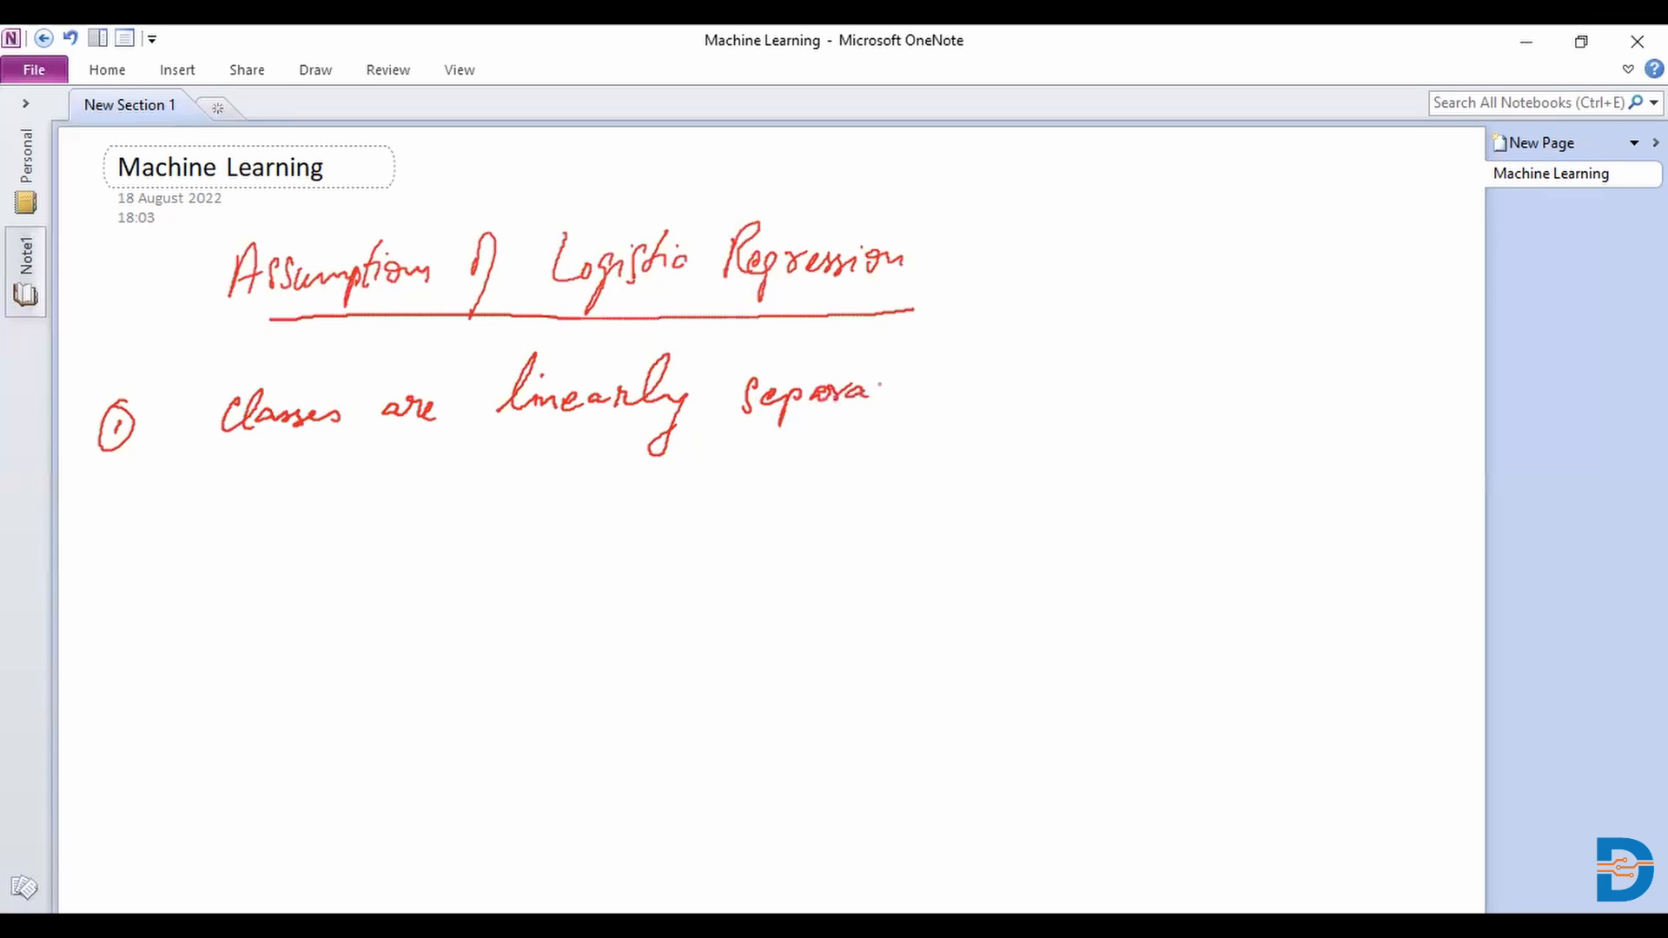
pyautogui.moveTo(872, 383); pyautogui.dragTo(957, 398)
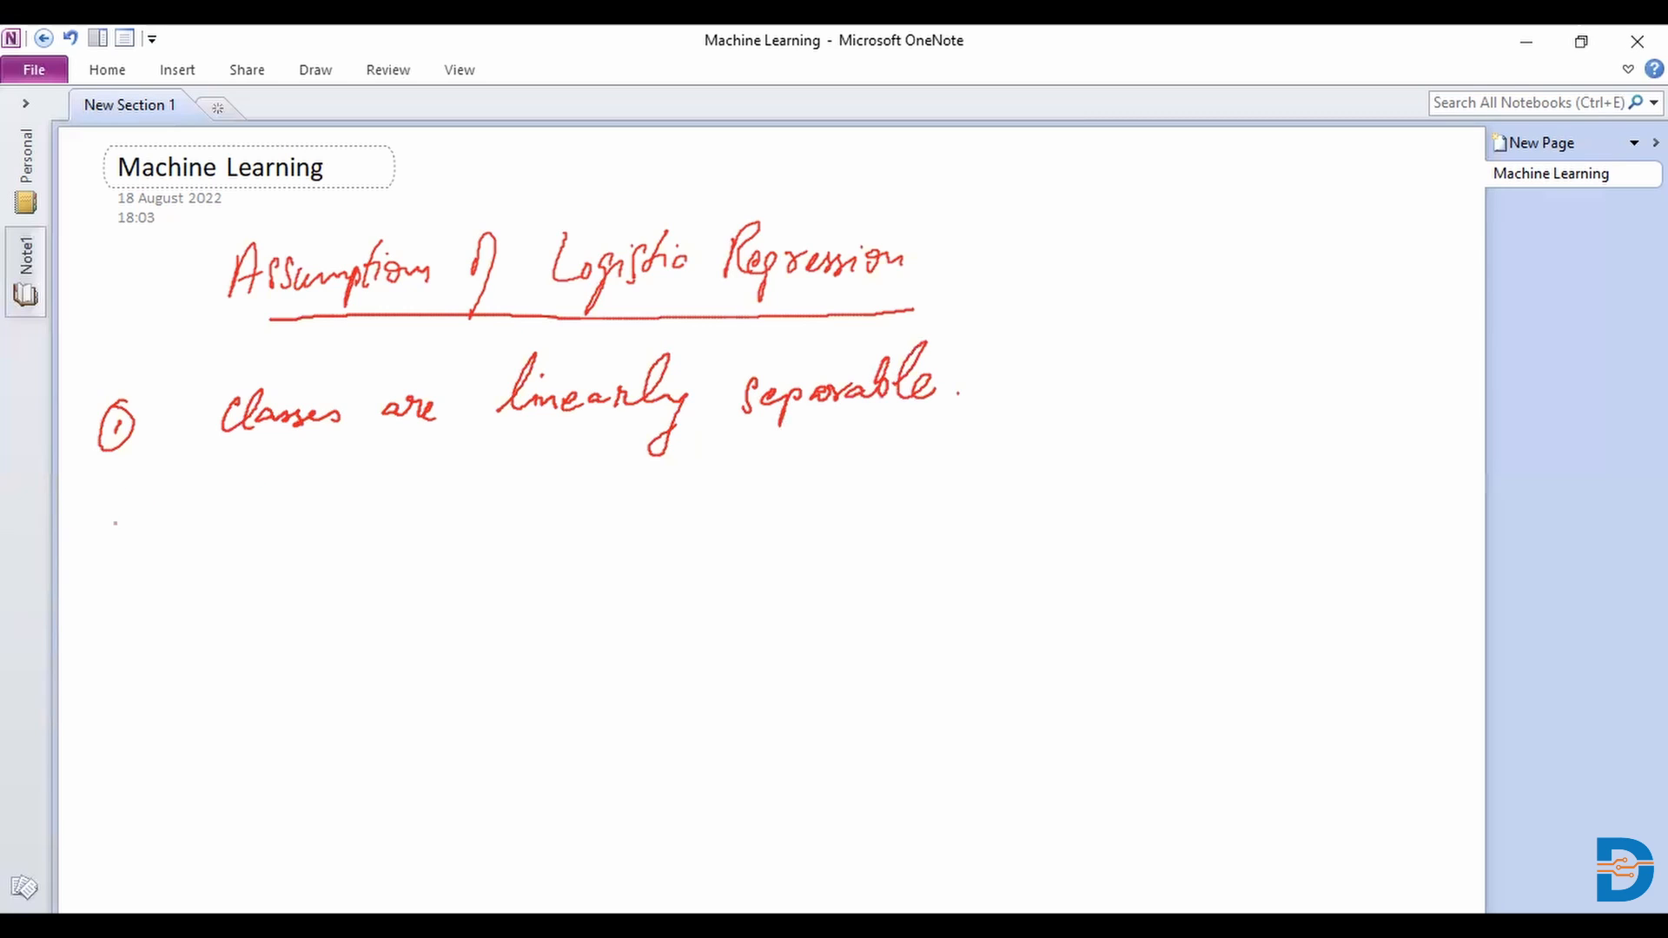
pyautogui.moveTo(96, 511); pyautogui.dragTo(143, 553)
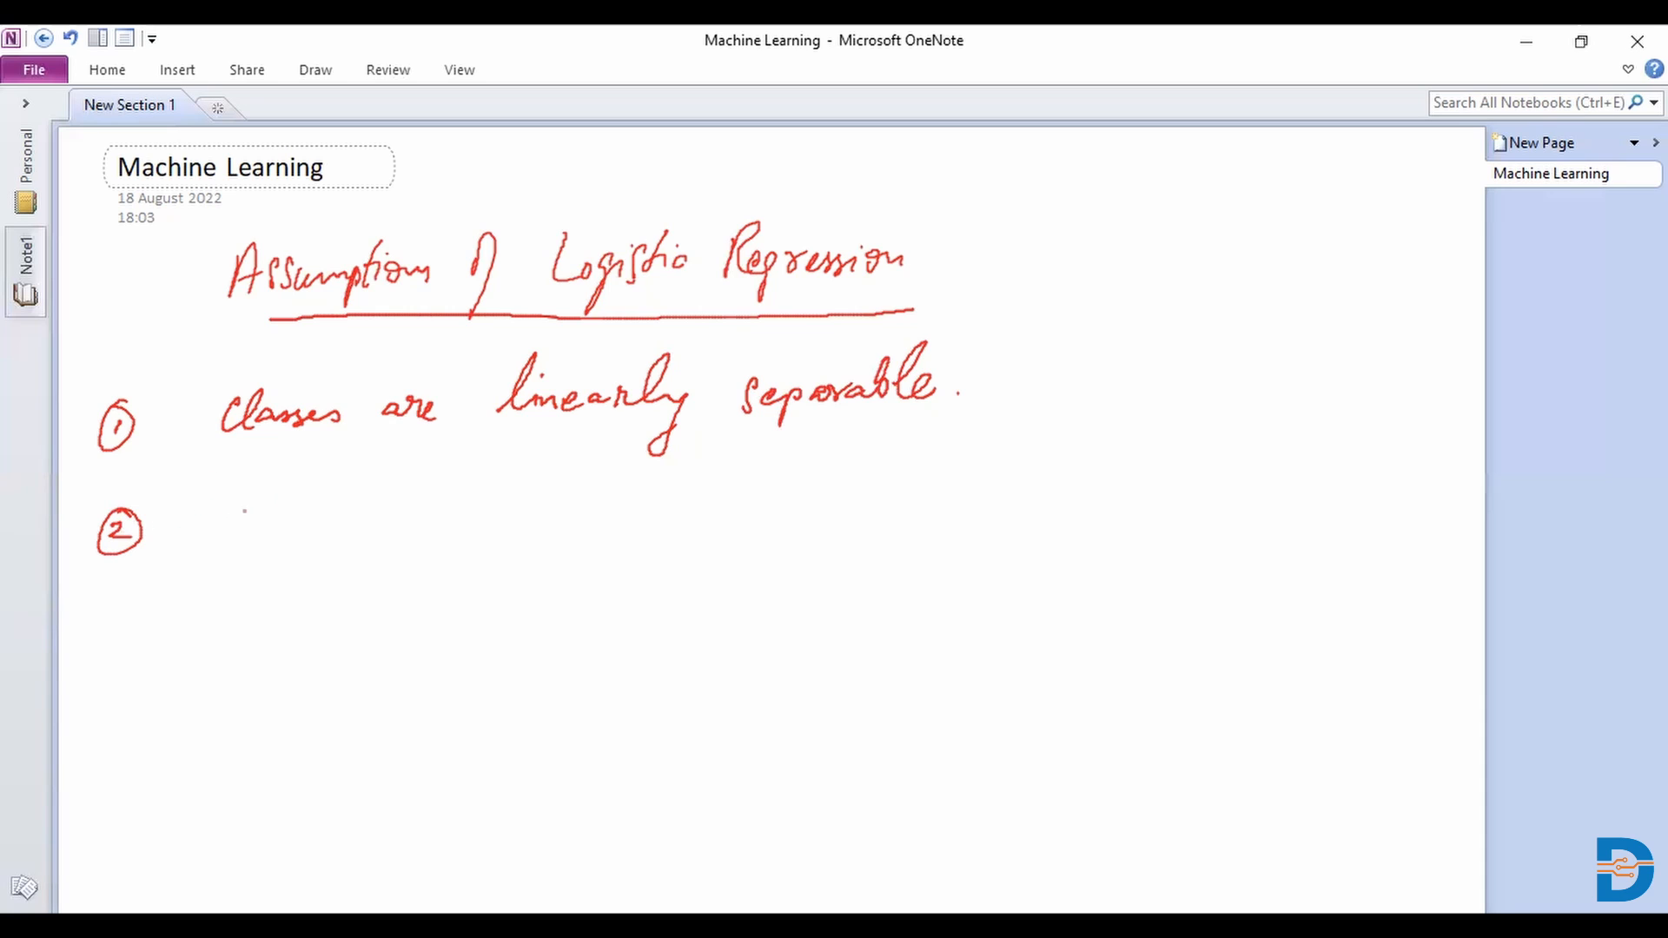
# Step: Write 'Positive classes are denoted by +1', 'Negative classes are denoted by -1', then a boxed 3
pyautogui.moveTo(229, 484); pyautogui.dragTo(245, 532)
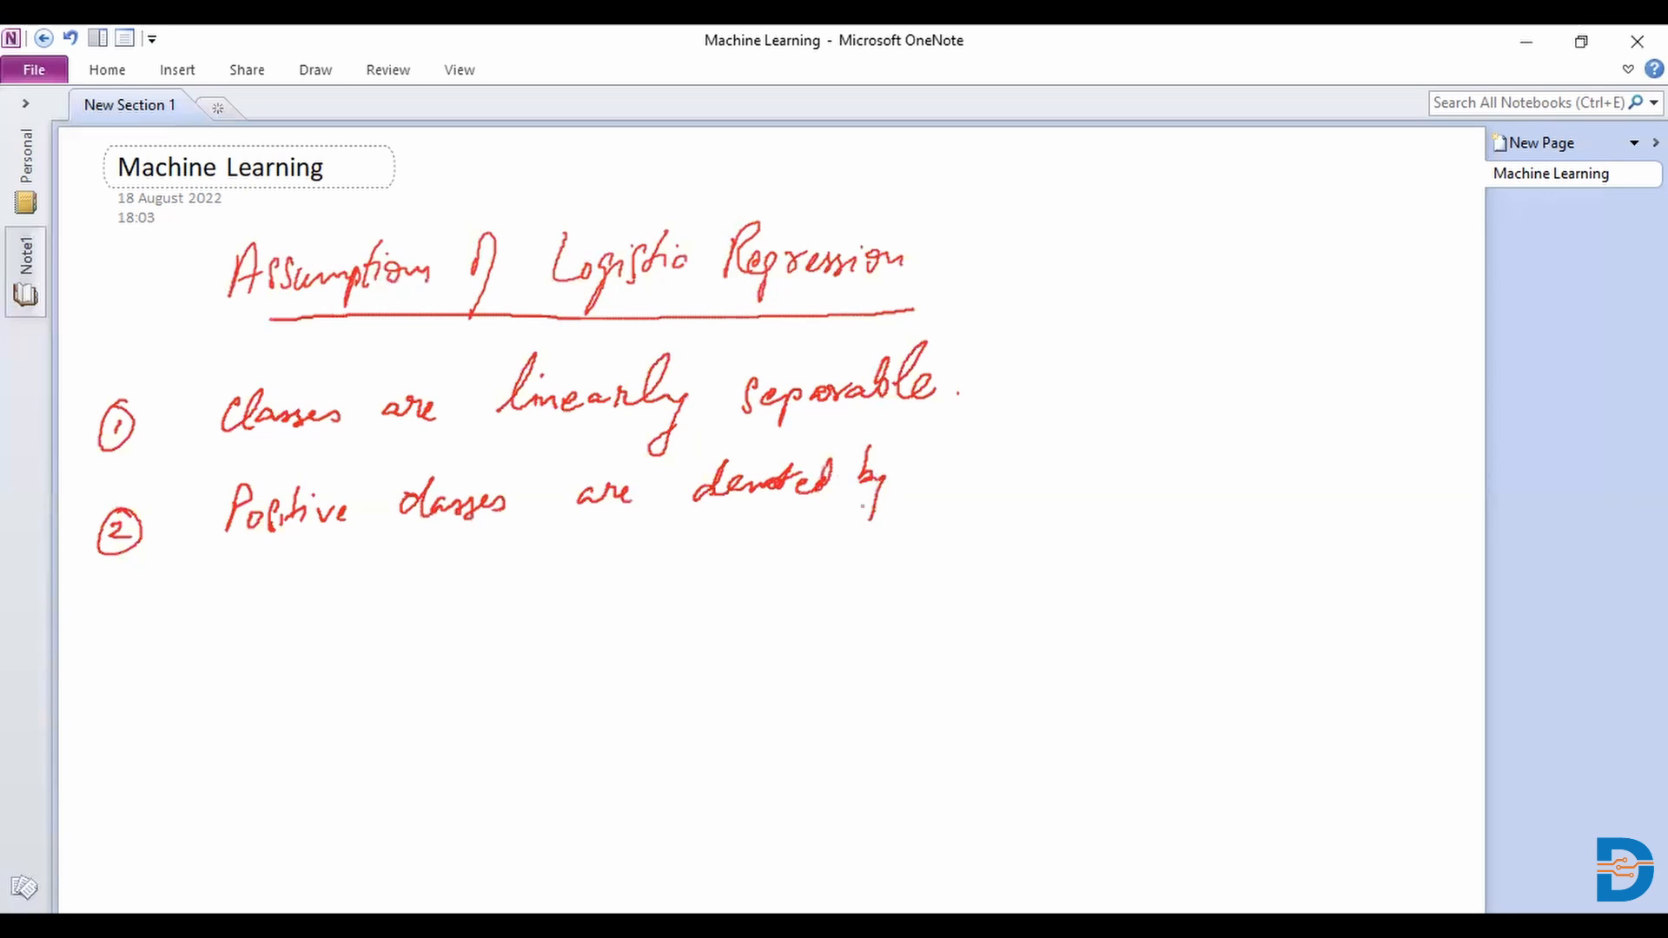
pyautogui.moveTo(925, 469); pyautogui.dragTo(967, 479)
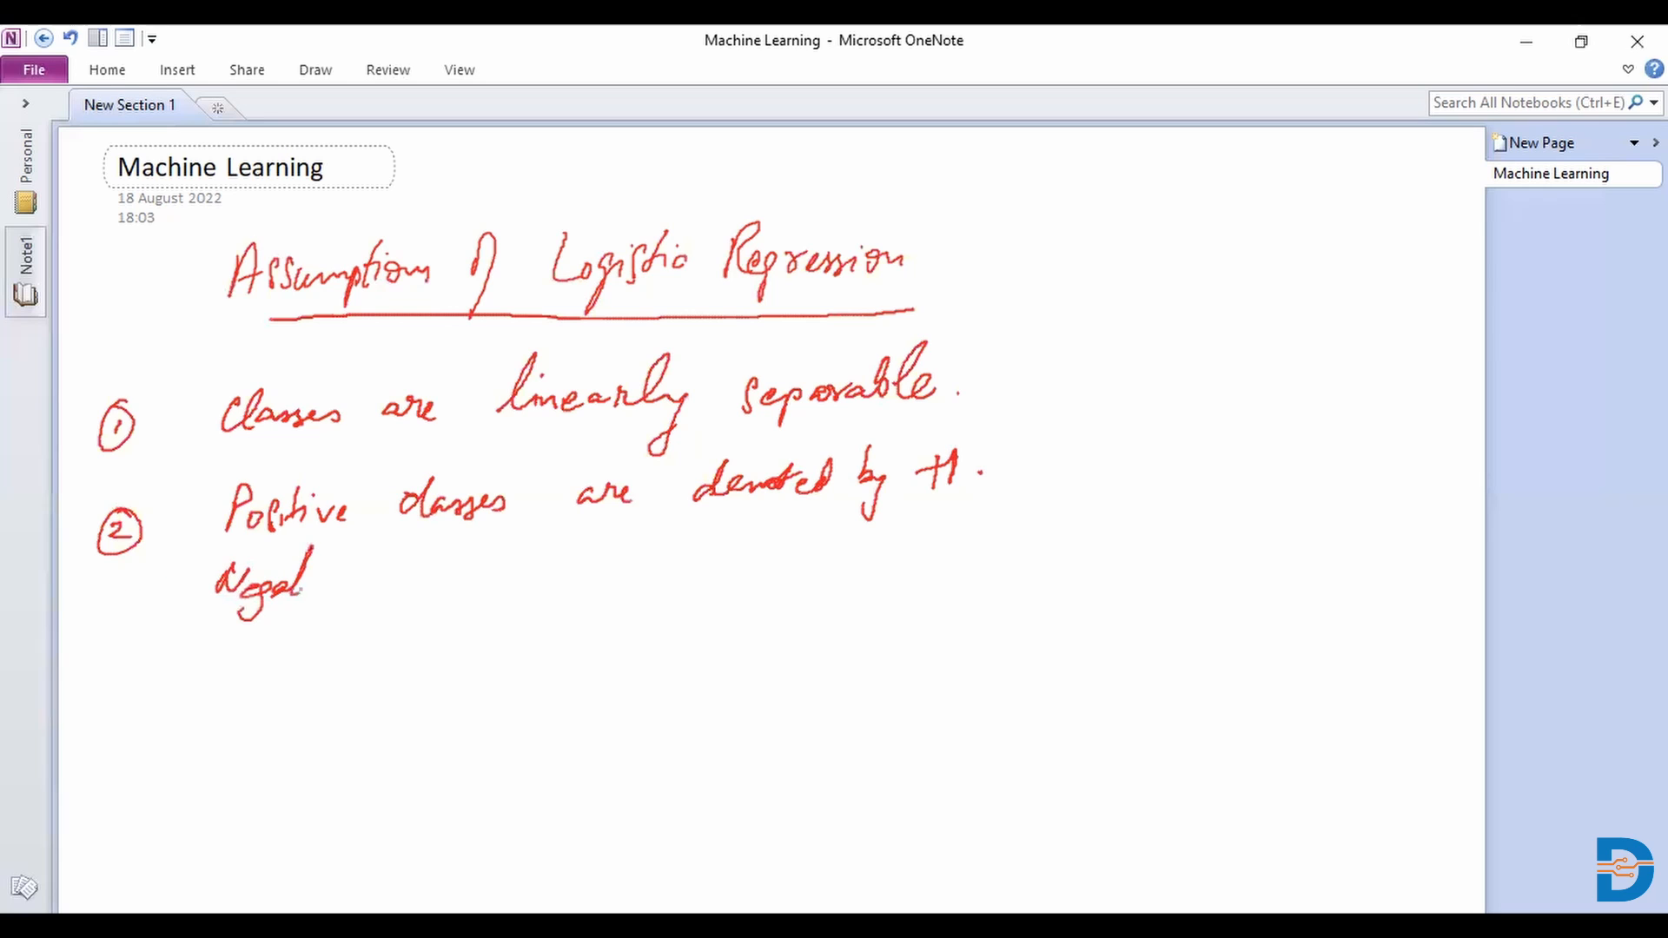
pyautogui.moveTo(308, 579); pyautogui.dragTo(468, 575)
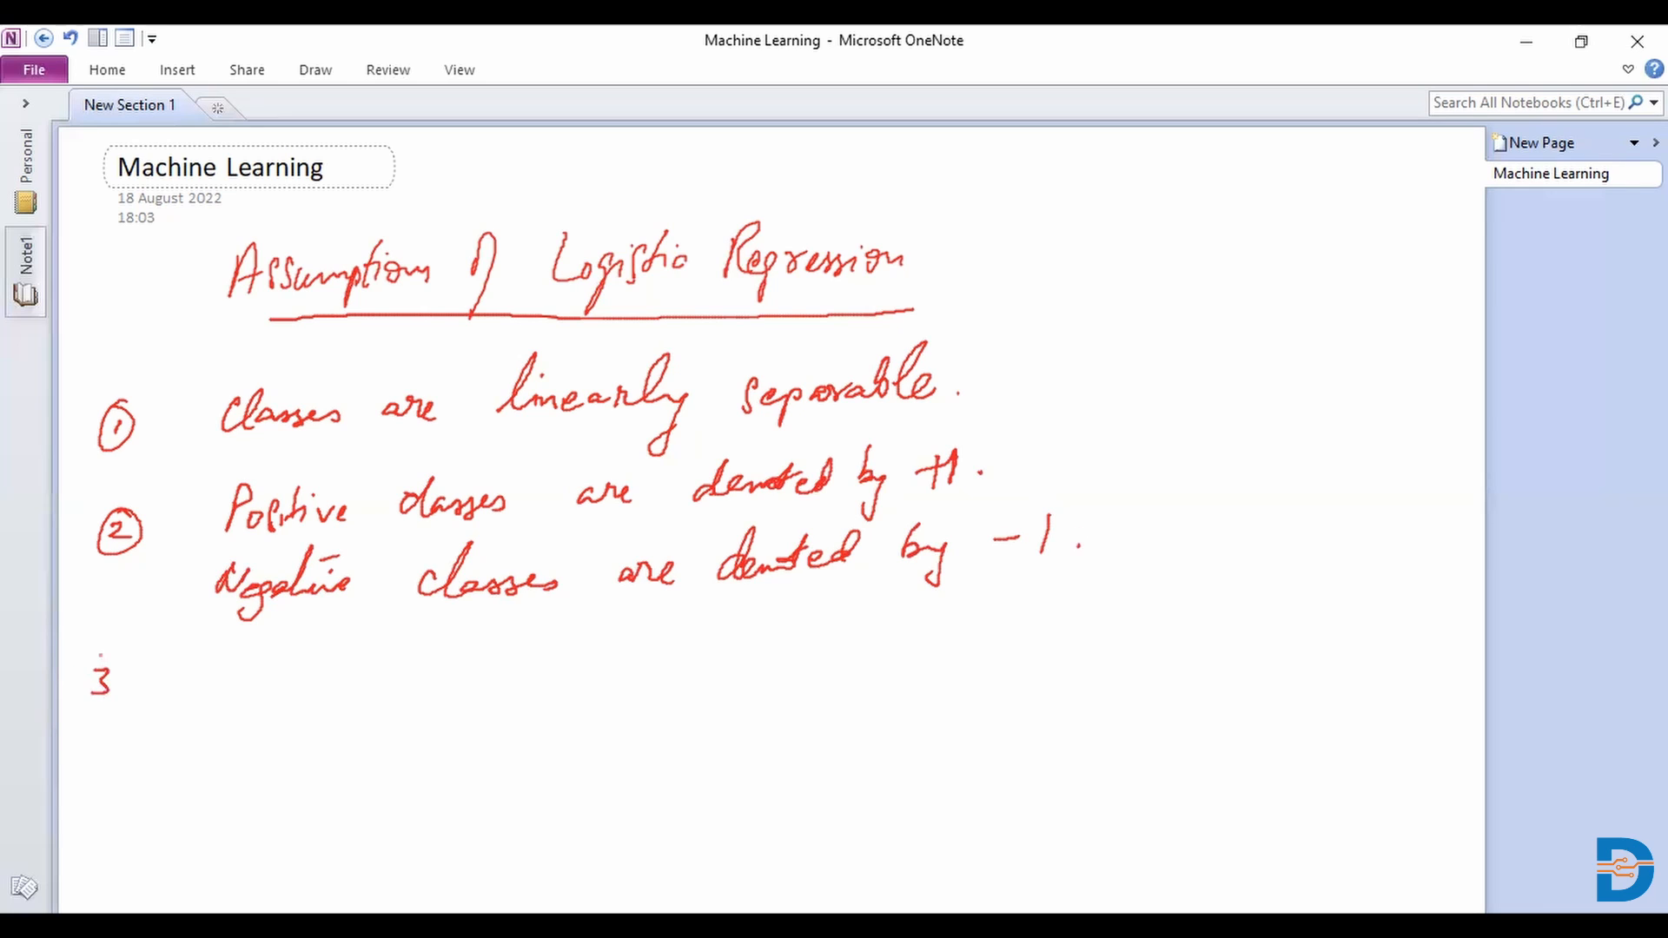
pyautogui.moveTo(117, 654); pyautogui.dragTo(90, 712)
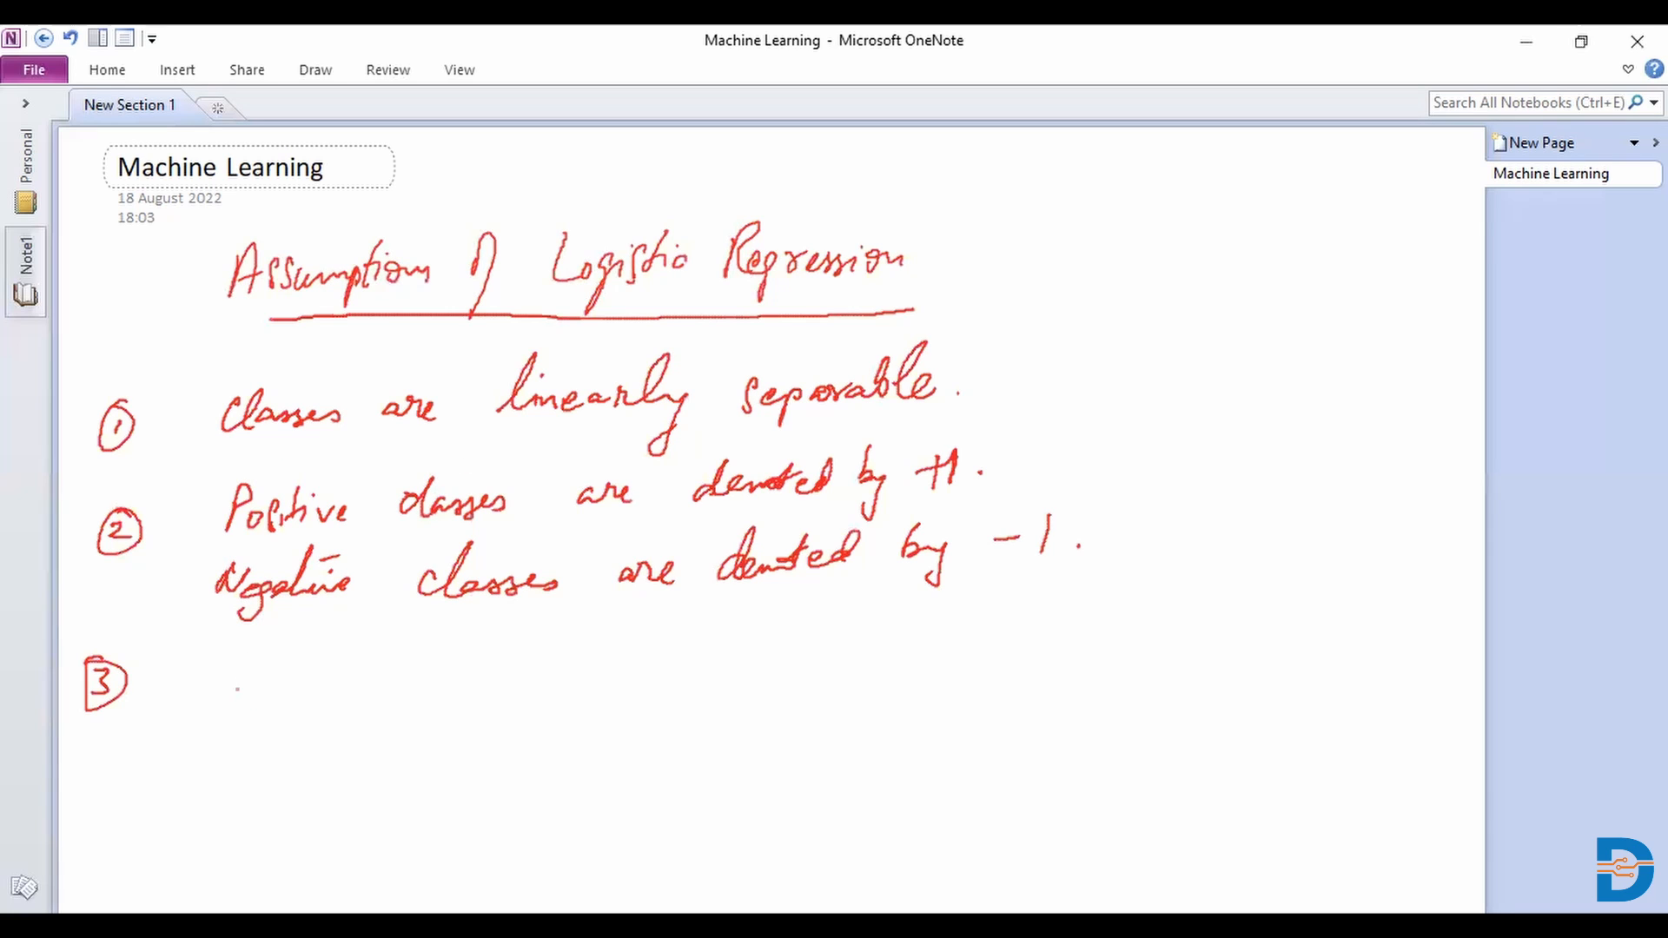
# Step: Handwrite the equation y = wᵀx + b for point 3
pyautogui.click(260, 681)
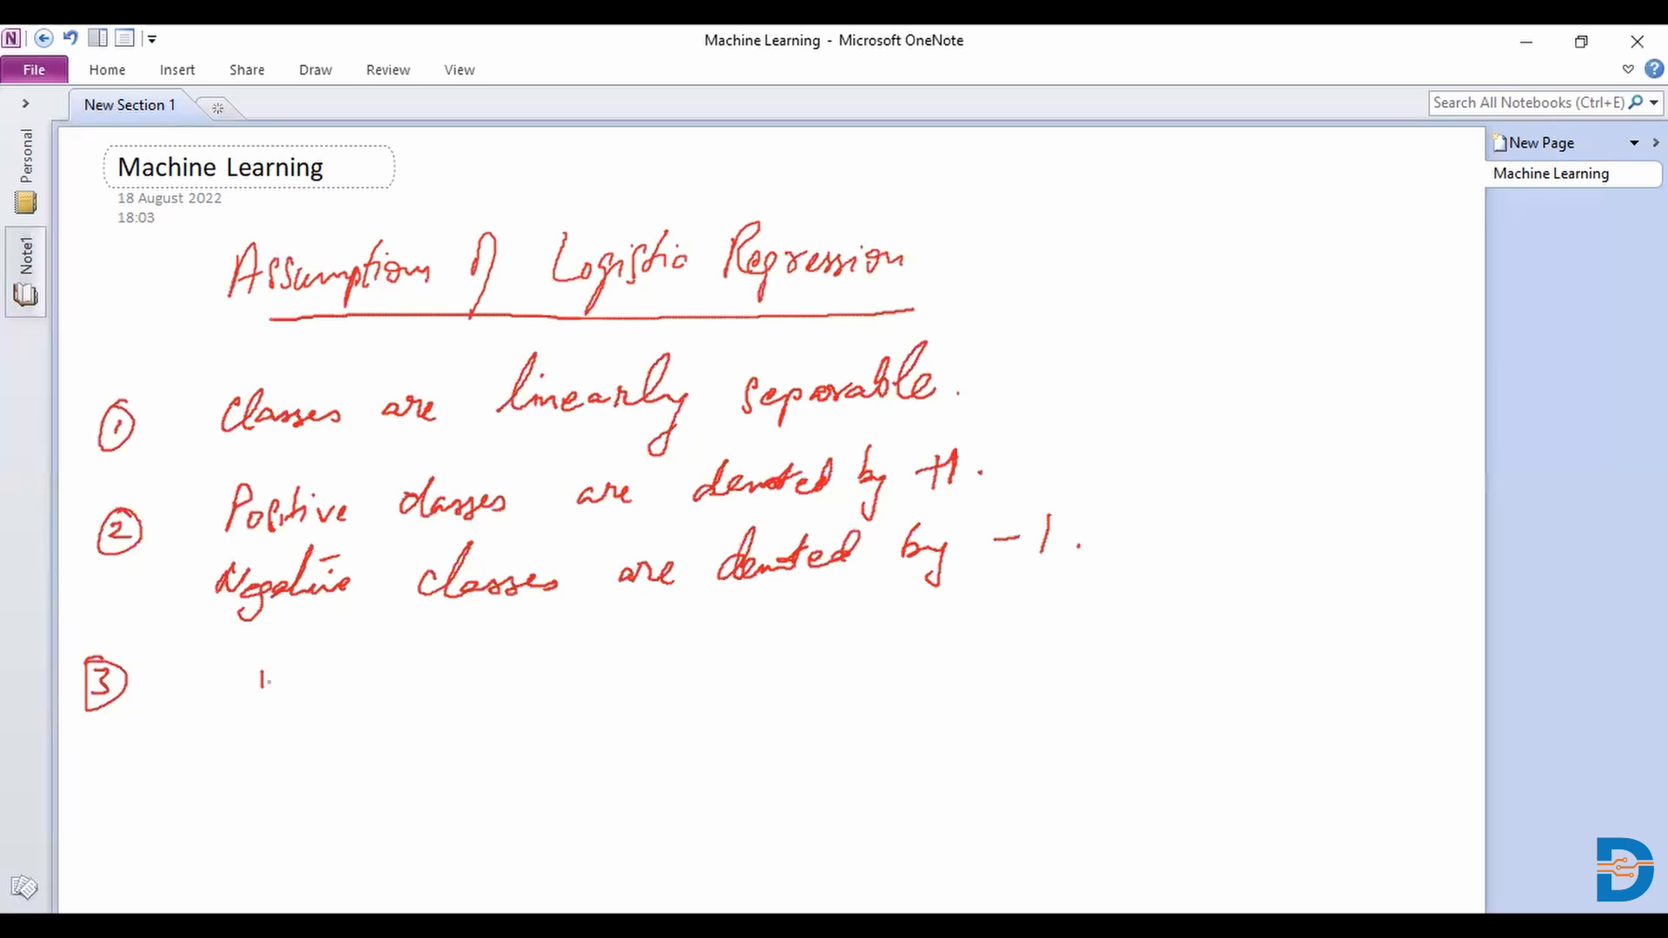
pyautogui.moveTo(250, 681); pyautogui.dragTo(324, 697)
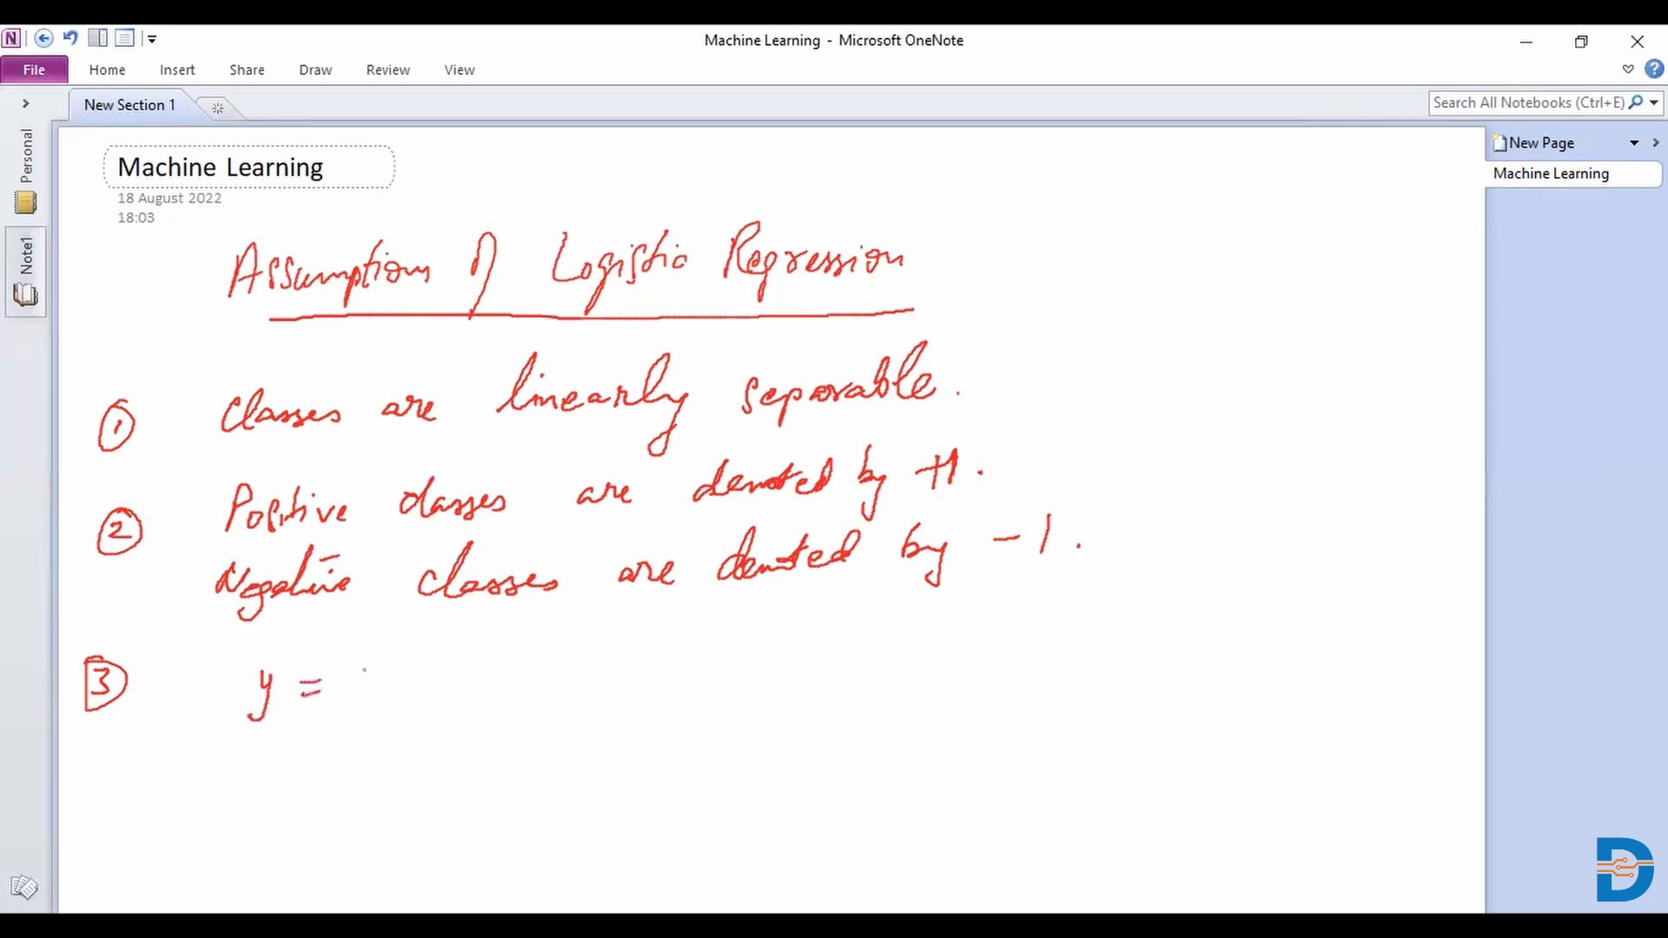
pyautogui.moveTo(350, 691); pyautogui.dragTo(425, 664)
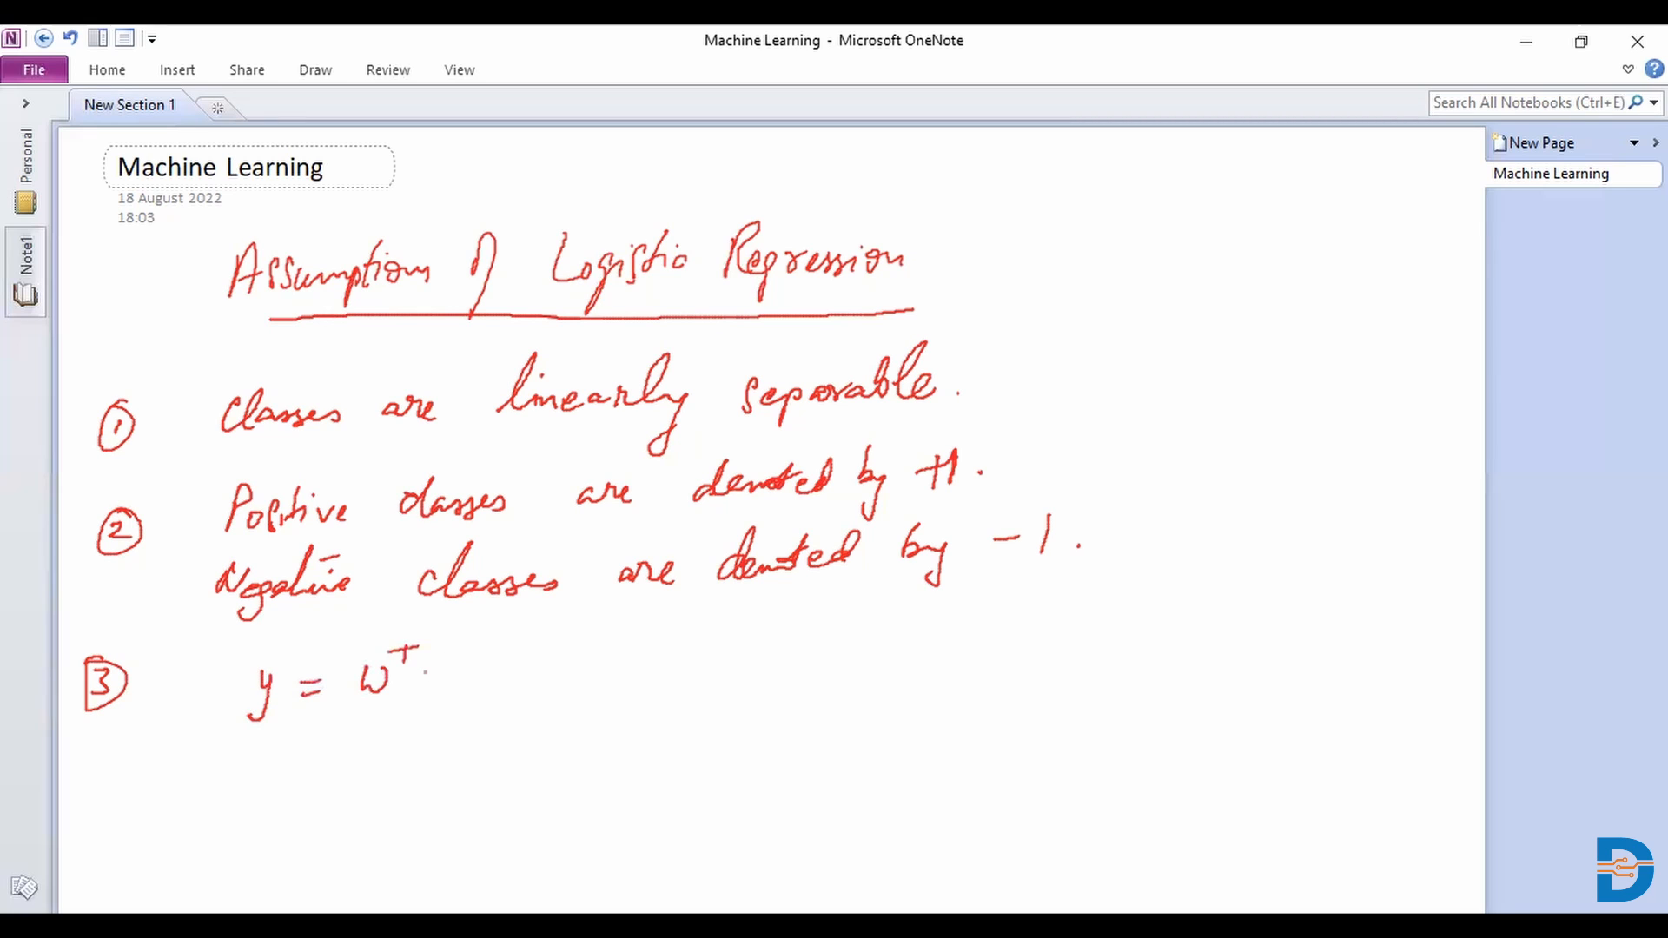
pyautogui.moveTo(425, 676); pyautogui.dragTo(500, 676)
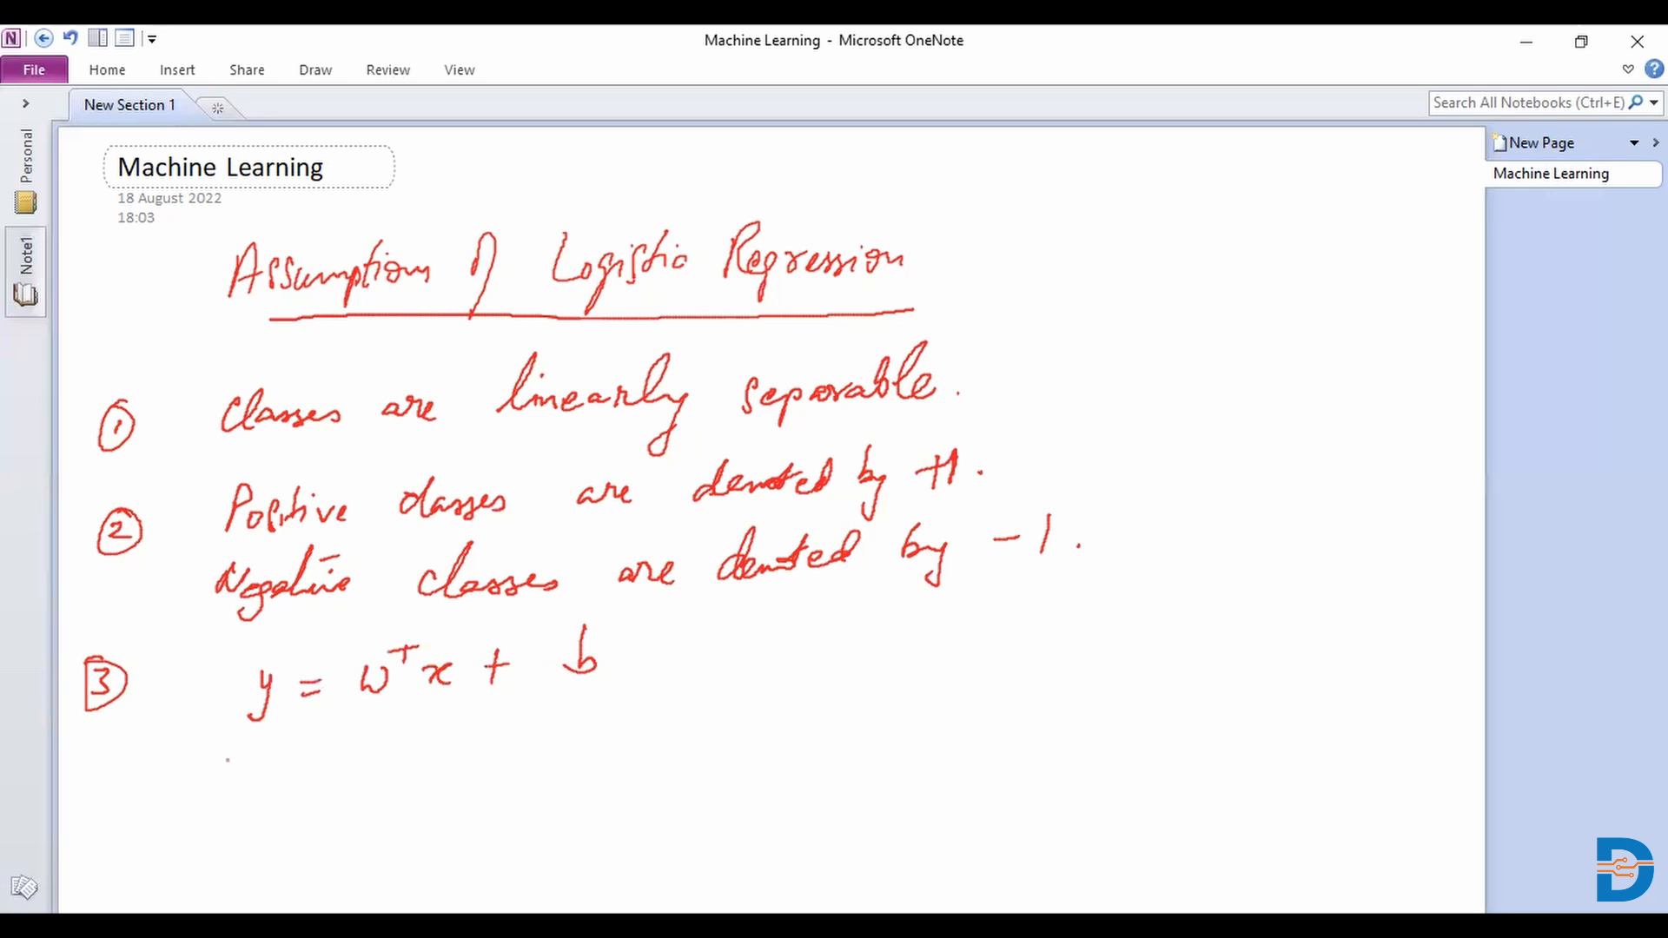
# Step: Write 'The plane passes through the origin.' beneath the equation
pyautogui.write('The')
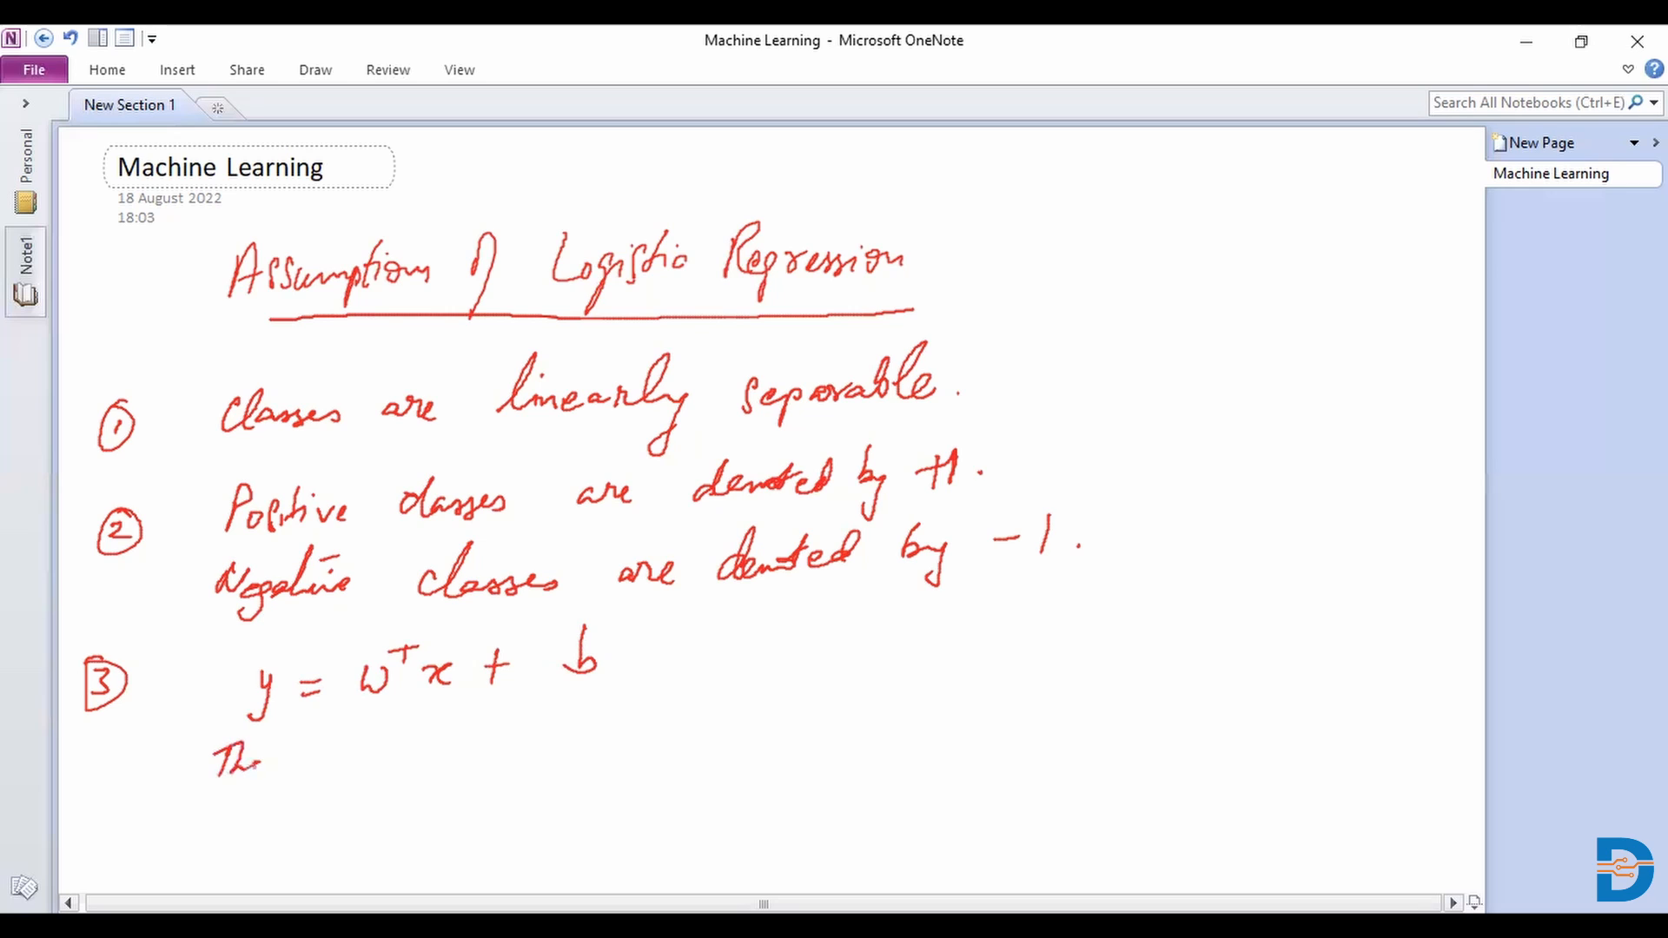
pyautogui.moveTo(319, 755); pyautogui.dragTo(388, 754)
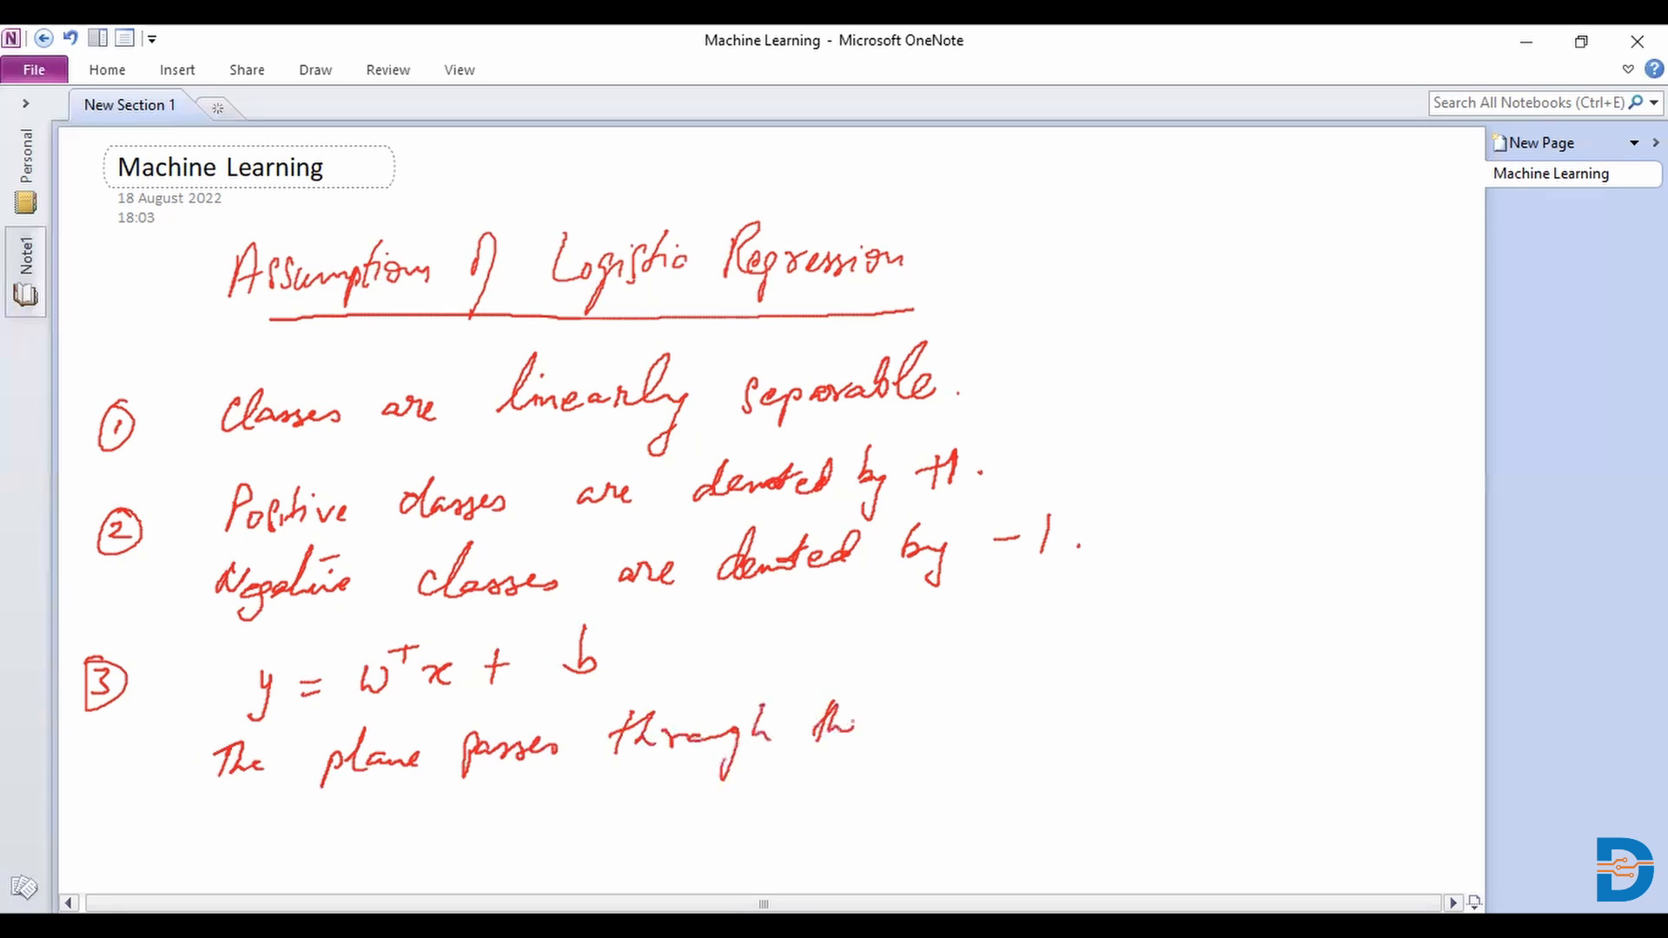
pyautogui.write('origin.')
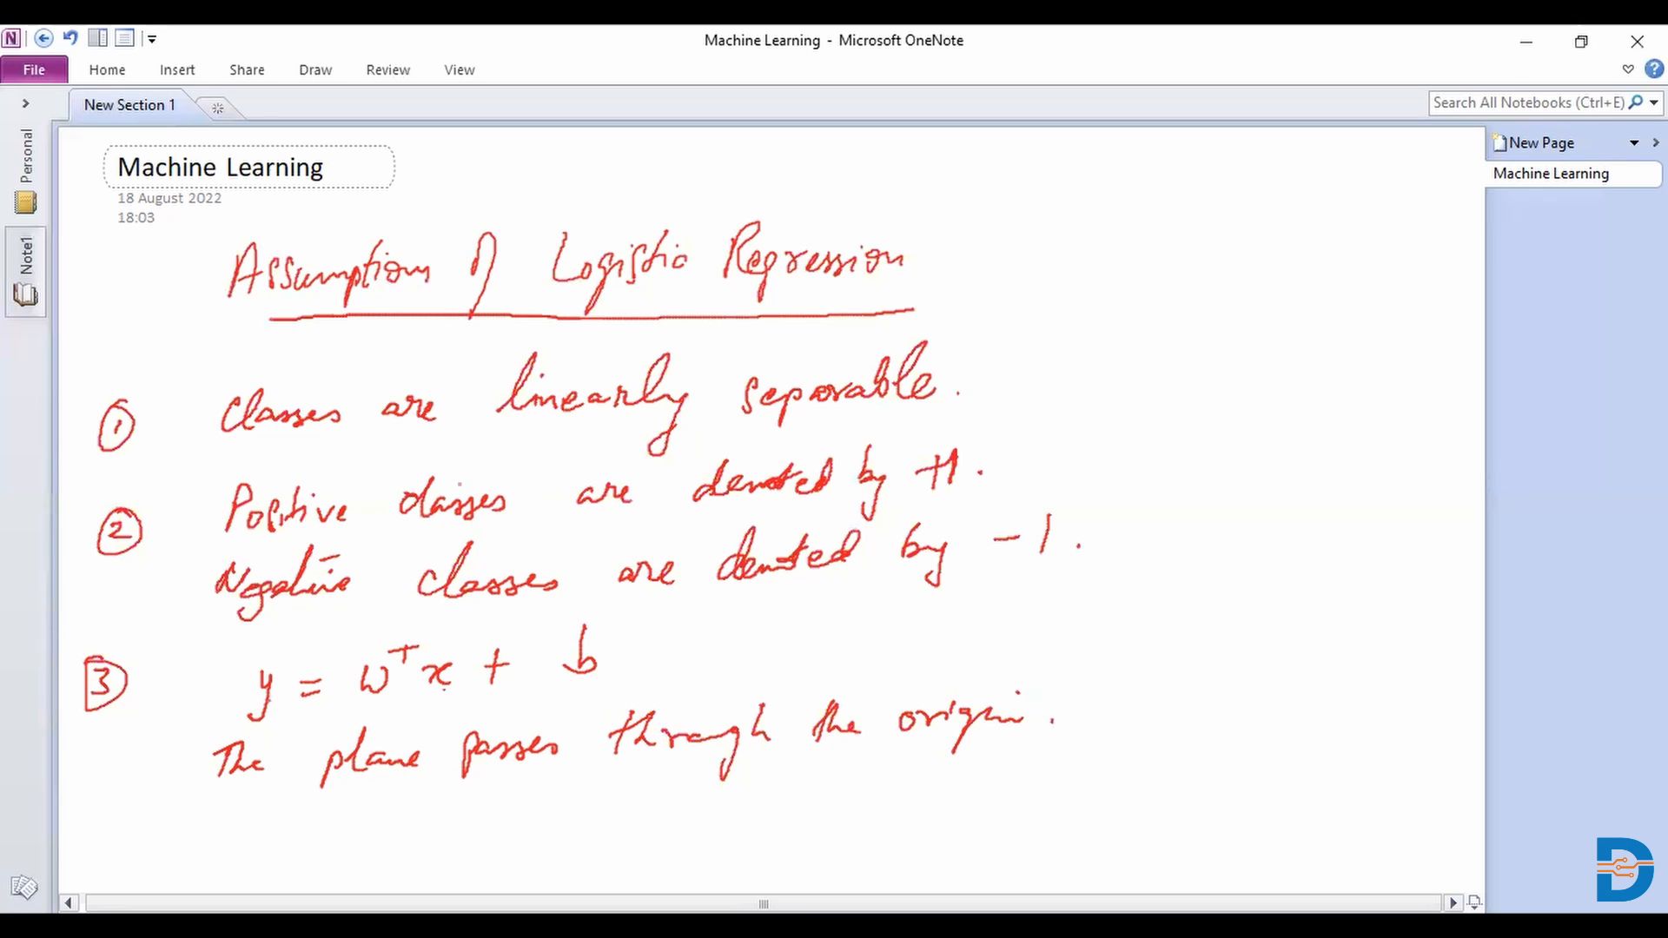
pyautogui.click(314, 69)
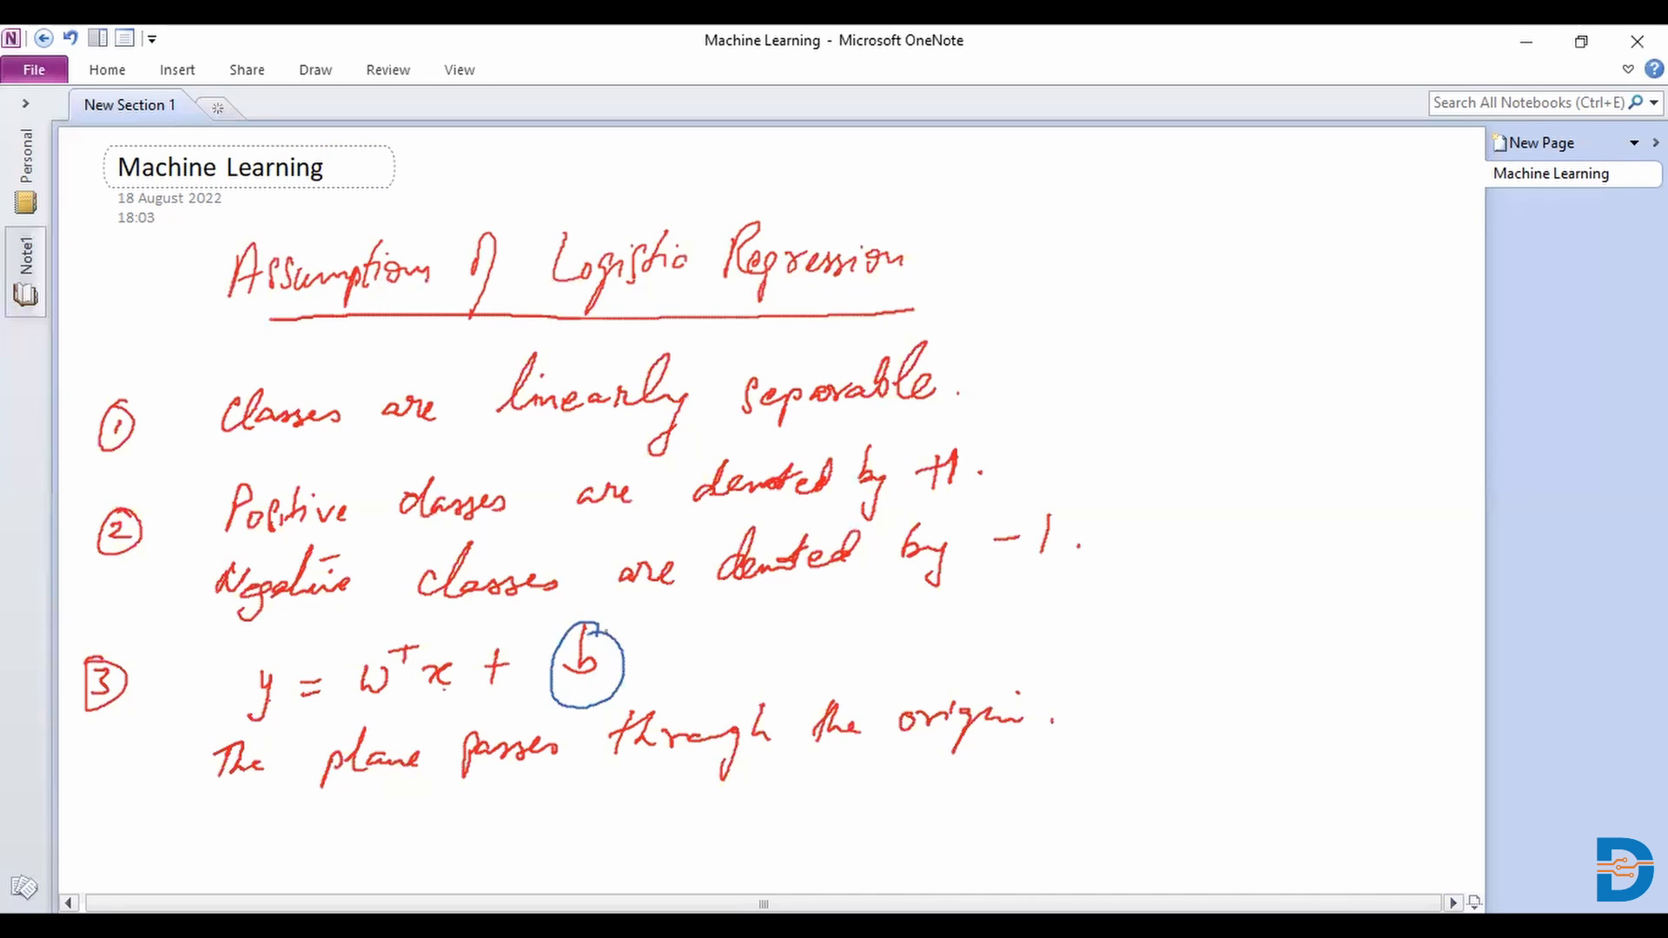
# Step: Draw a blue arrow from b to 0 and write y = wᵀx below the origin note
pyautogui.moveTo(622, 644); pyautogui.dragTo(723, 634)
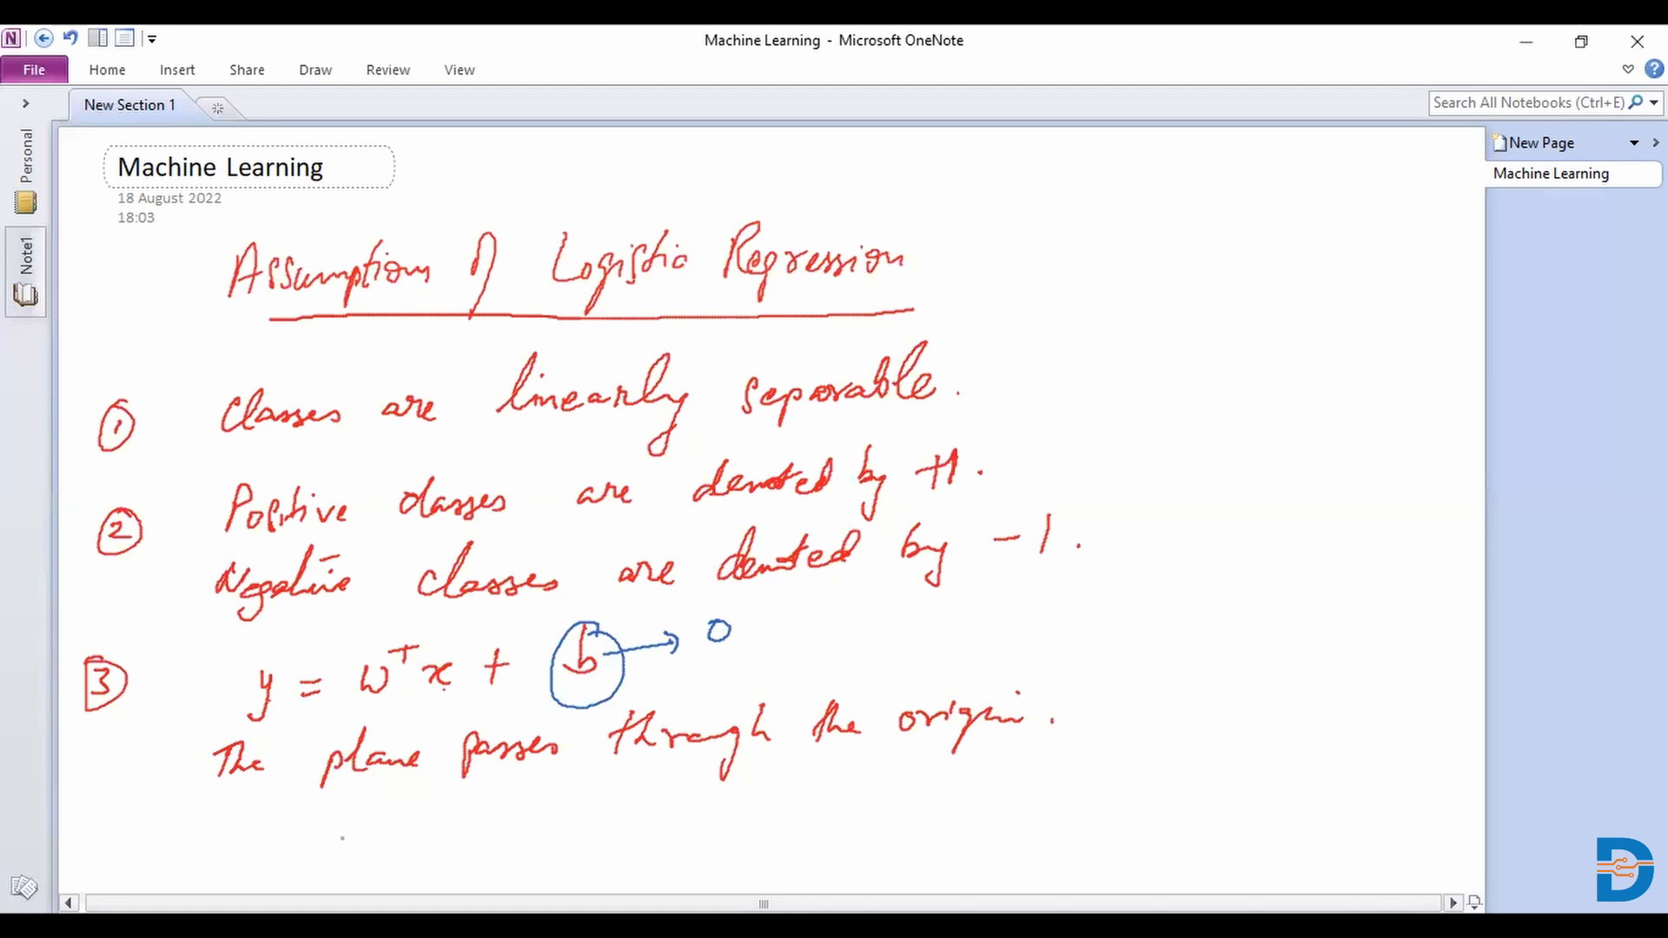
pyautogui.moveTo(324, 840); pyautogui.dragTo(452, 839)
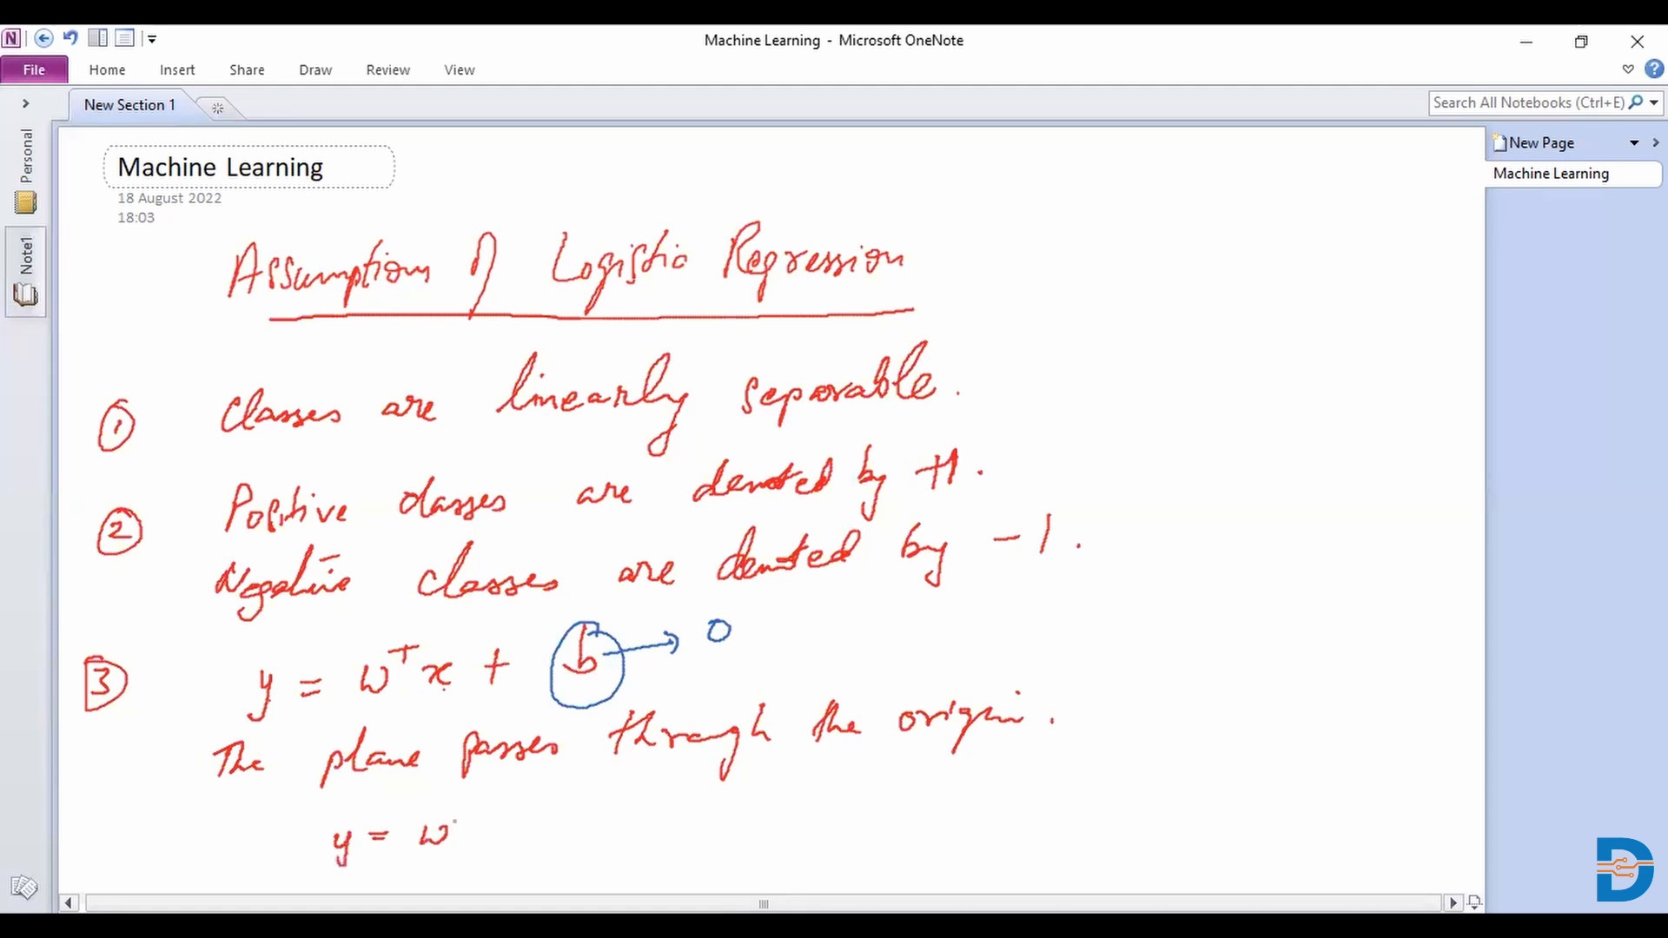
pyautogui.moveTo(452, 819); pyautogui.dragTo(521, 840)
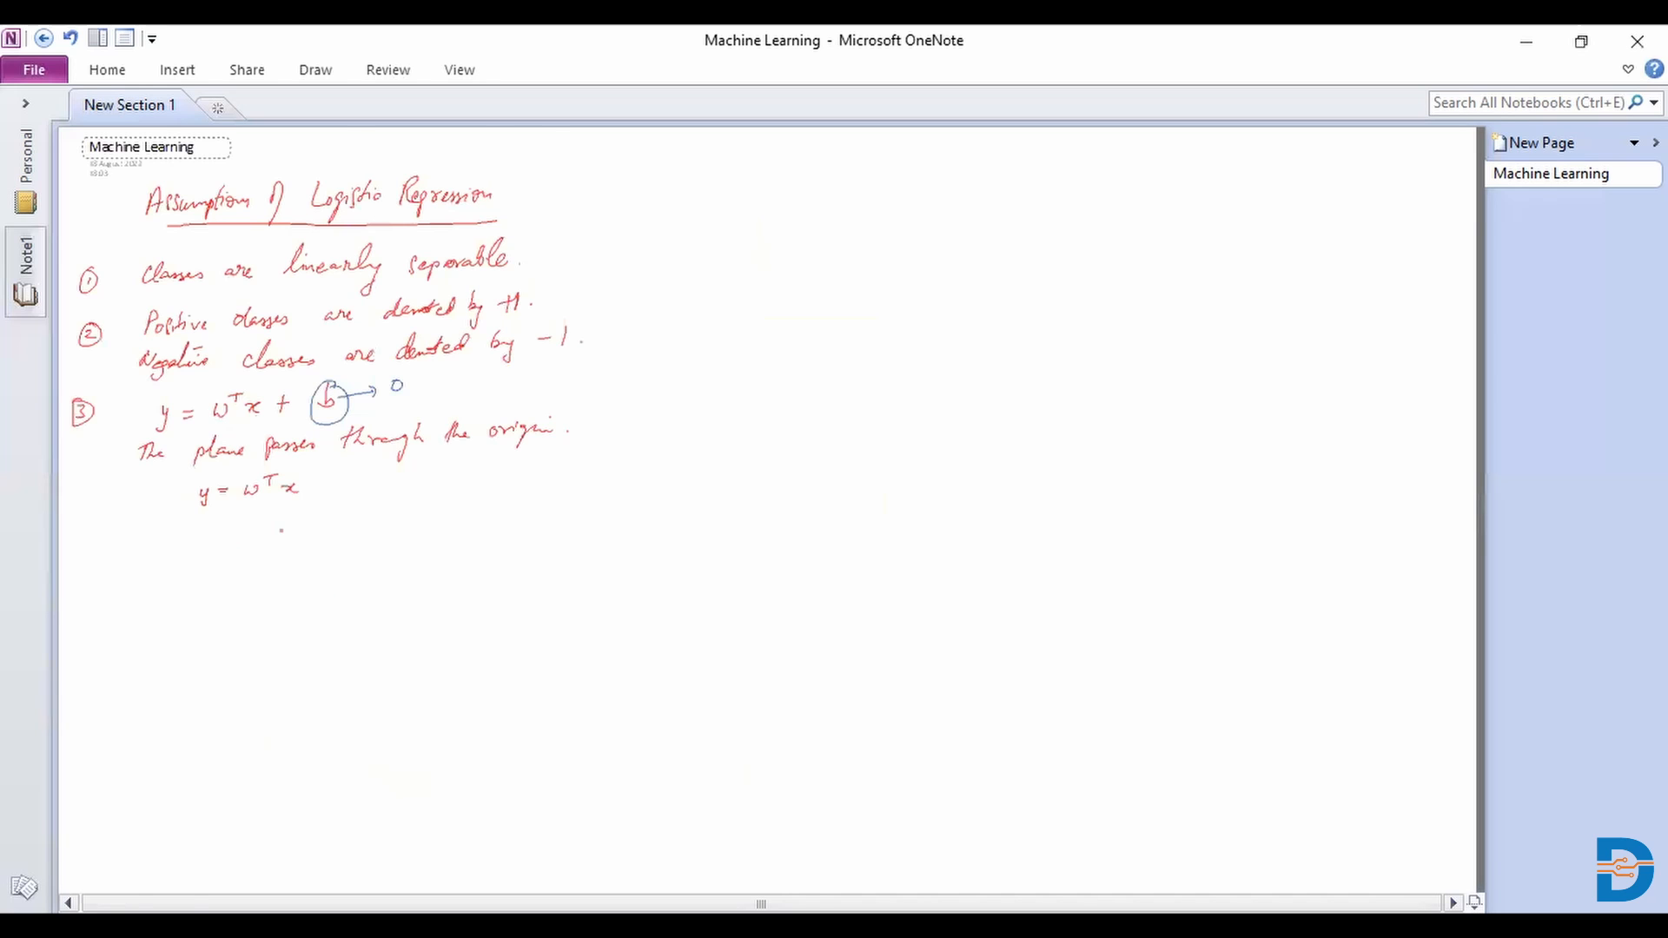
pyautogui.scroll(-3)
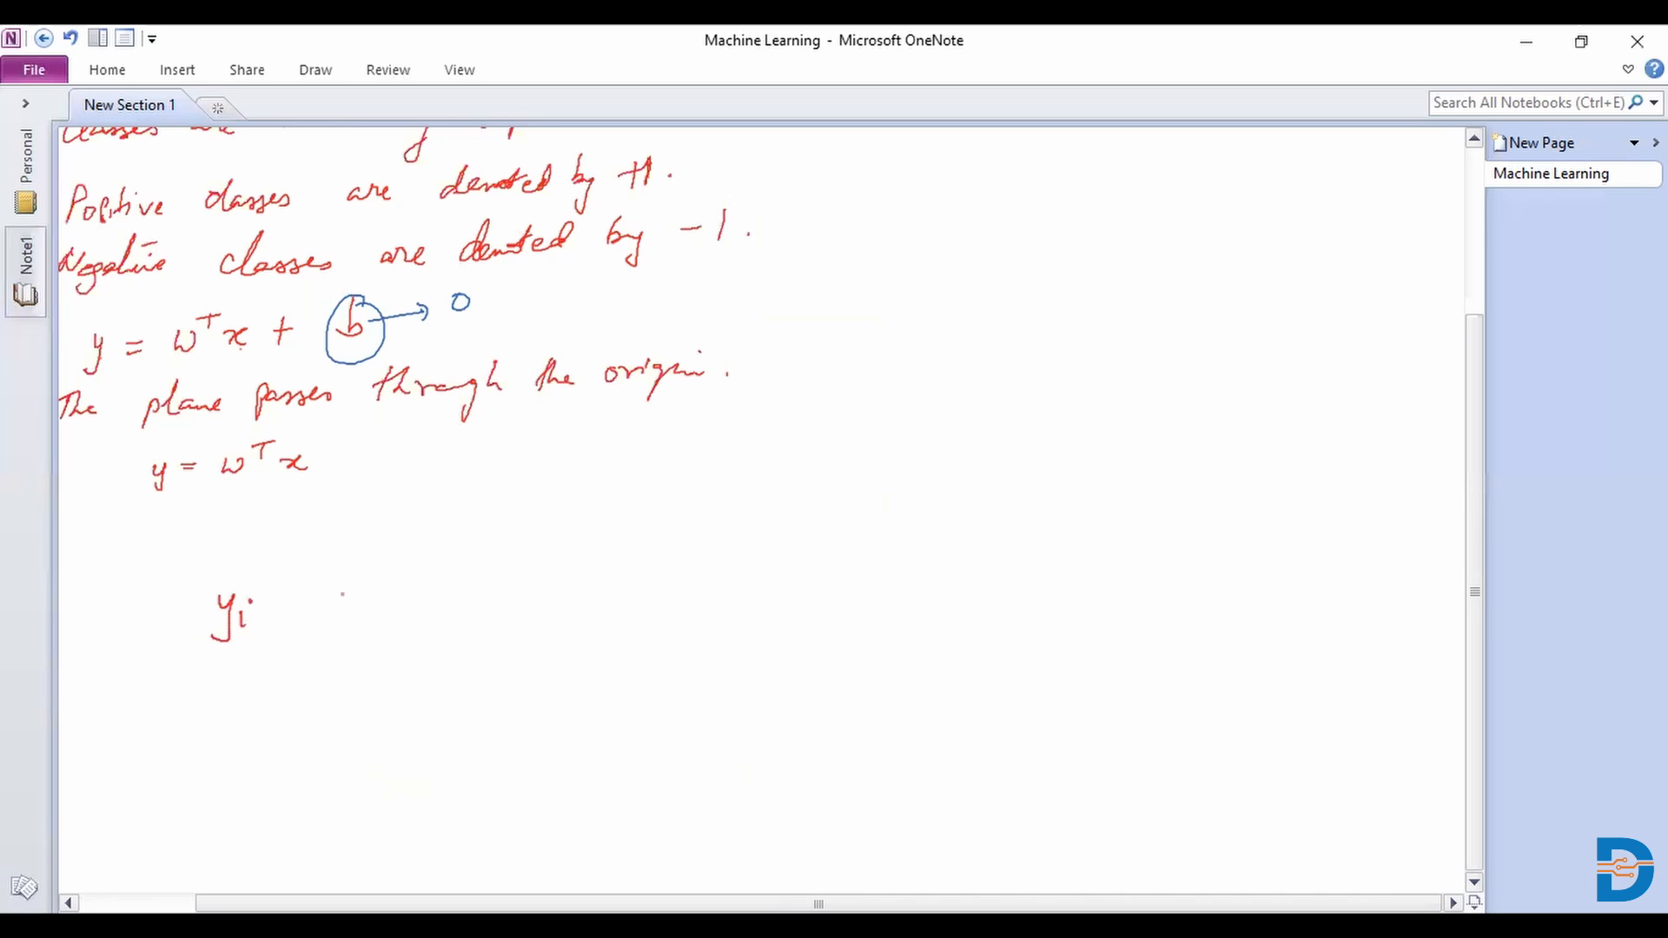
# Step: Write yᵢ → (+1, −1) and underline both +1 and −1
pyautogui.moveTo(319, 597); pyautogui.dragTo(354, 596)
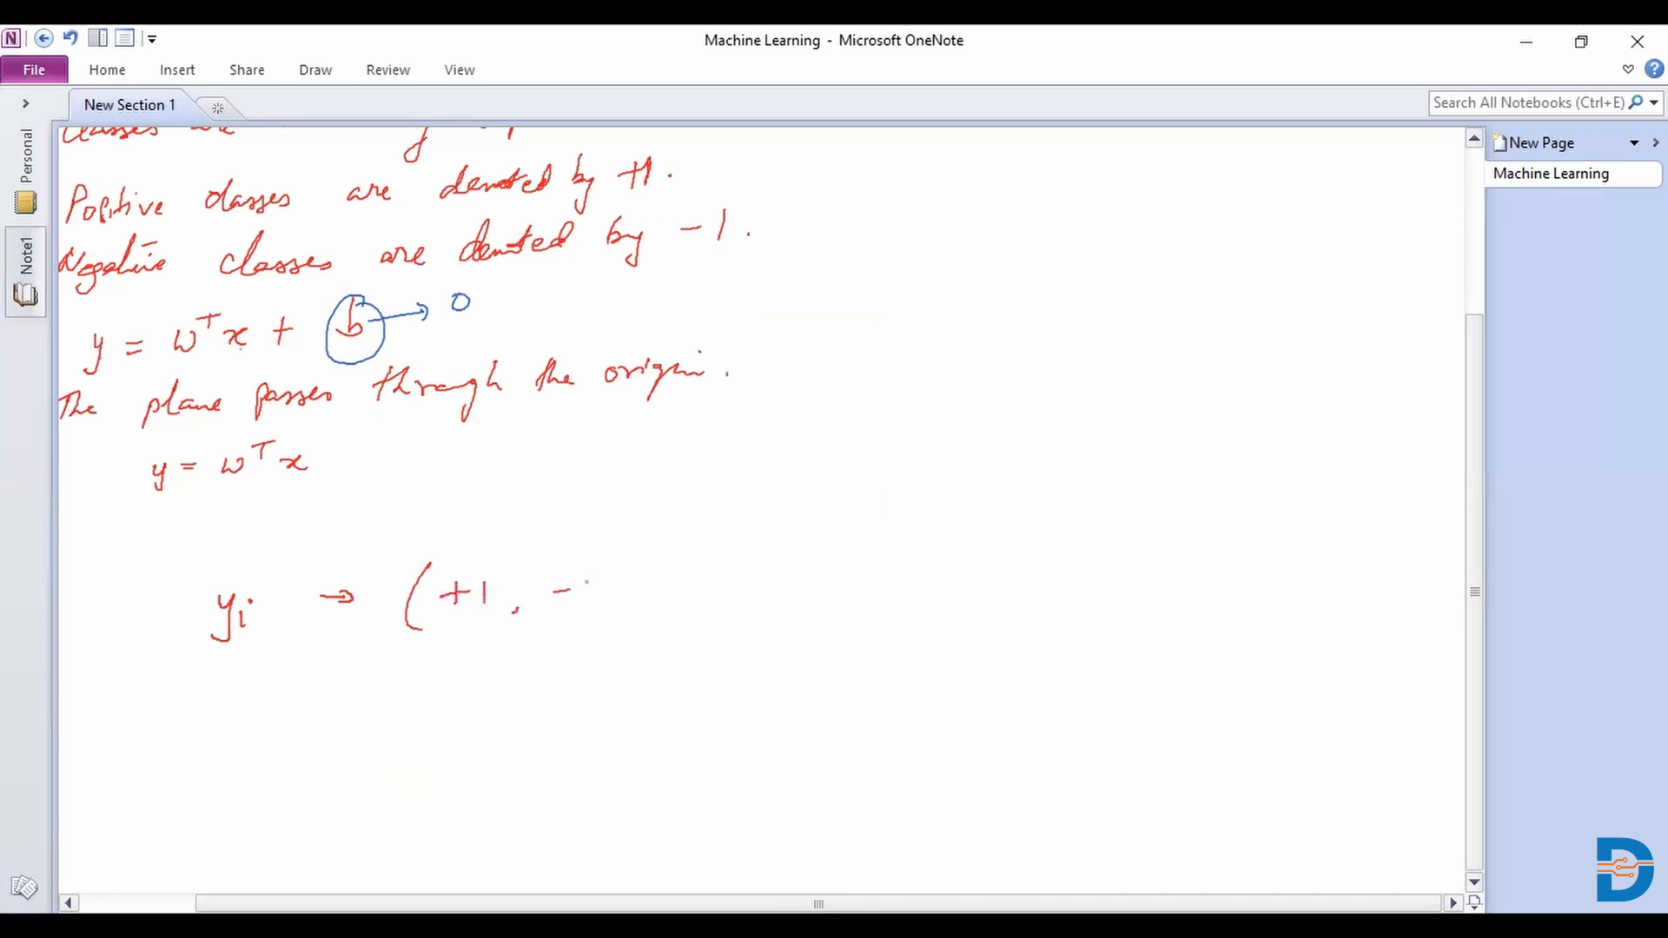
pyautogui.moveTo(574, 590); pyautogui.dragTo(633, 612)
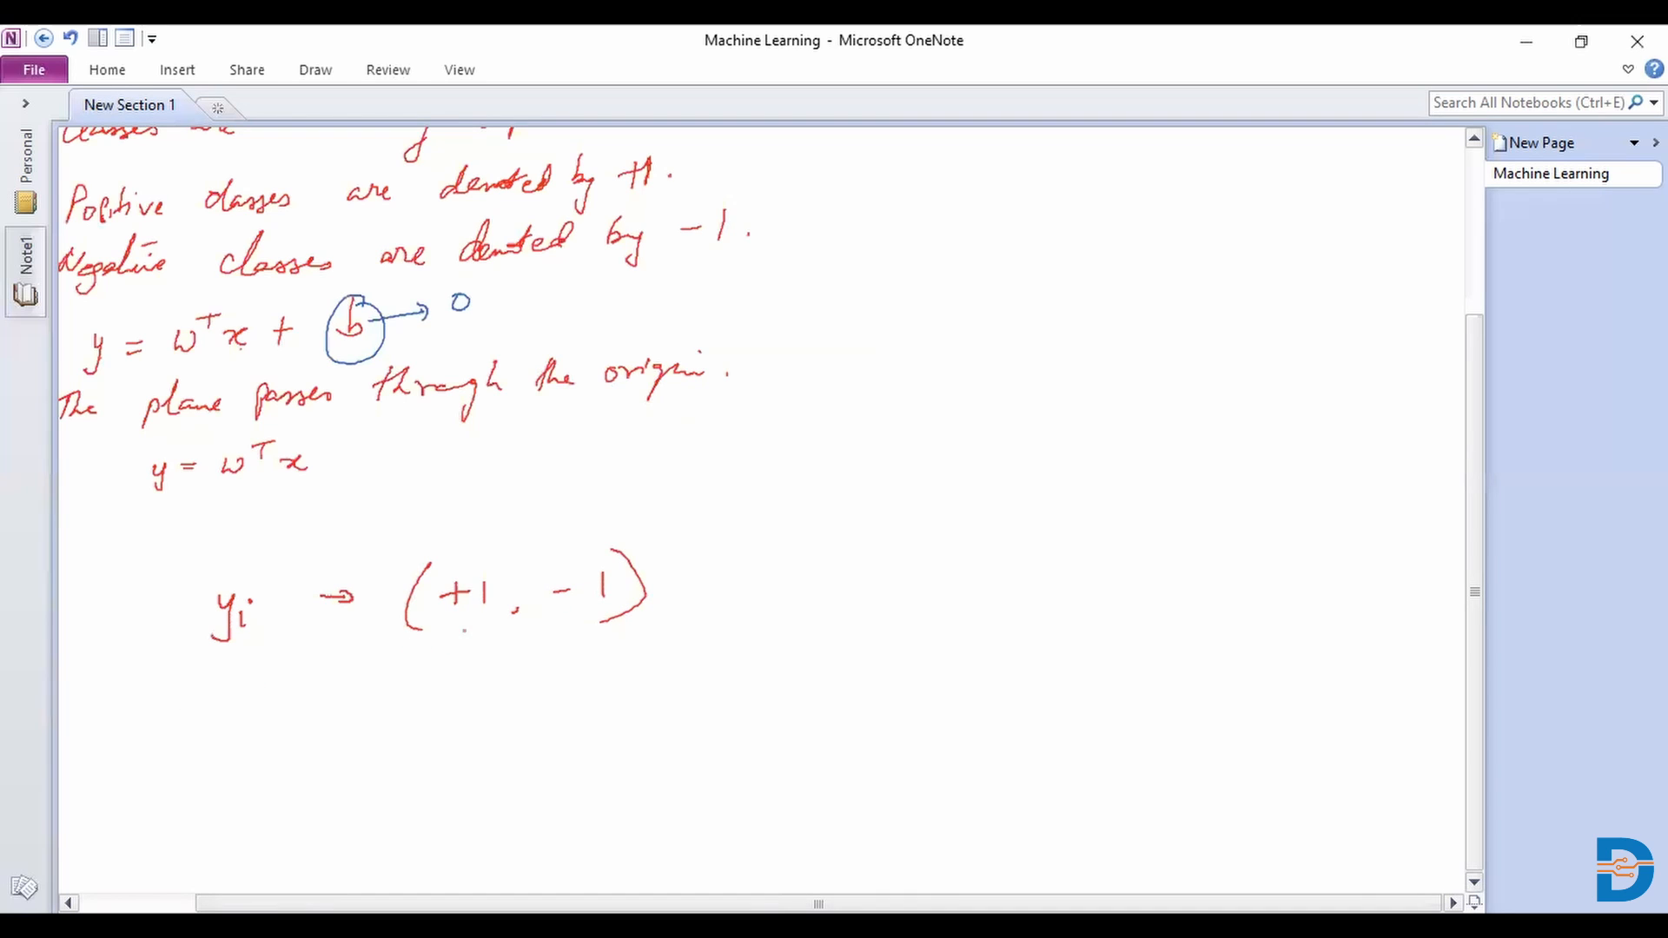
pyautogui.moveTo(446, 617); pyautogui.dragTo(501, 617)
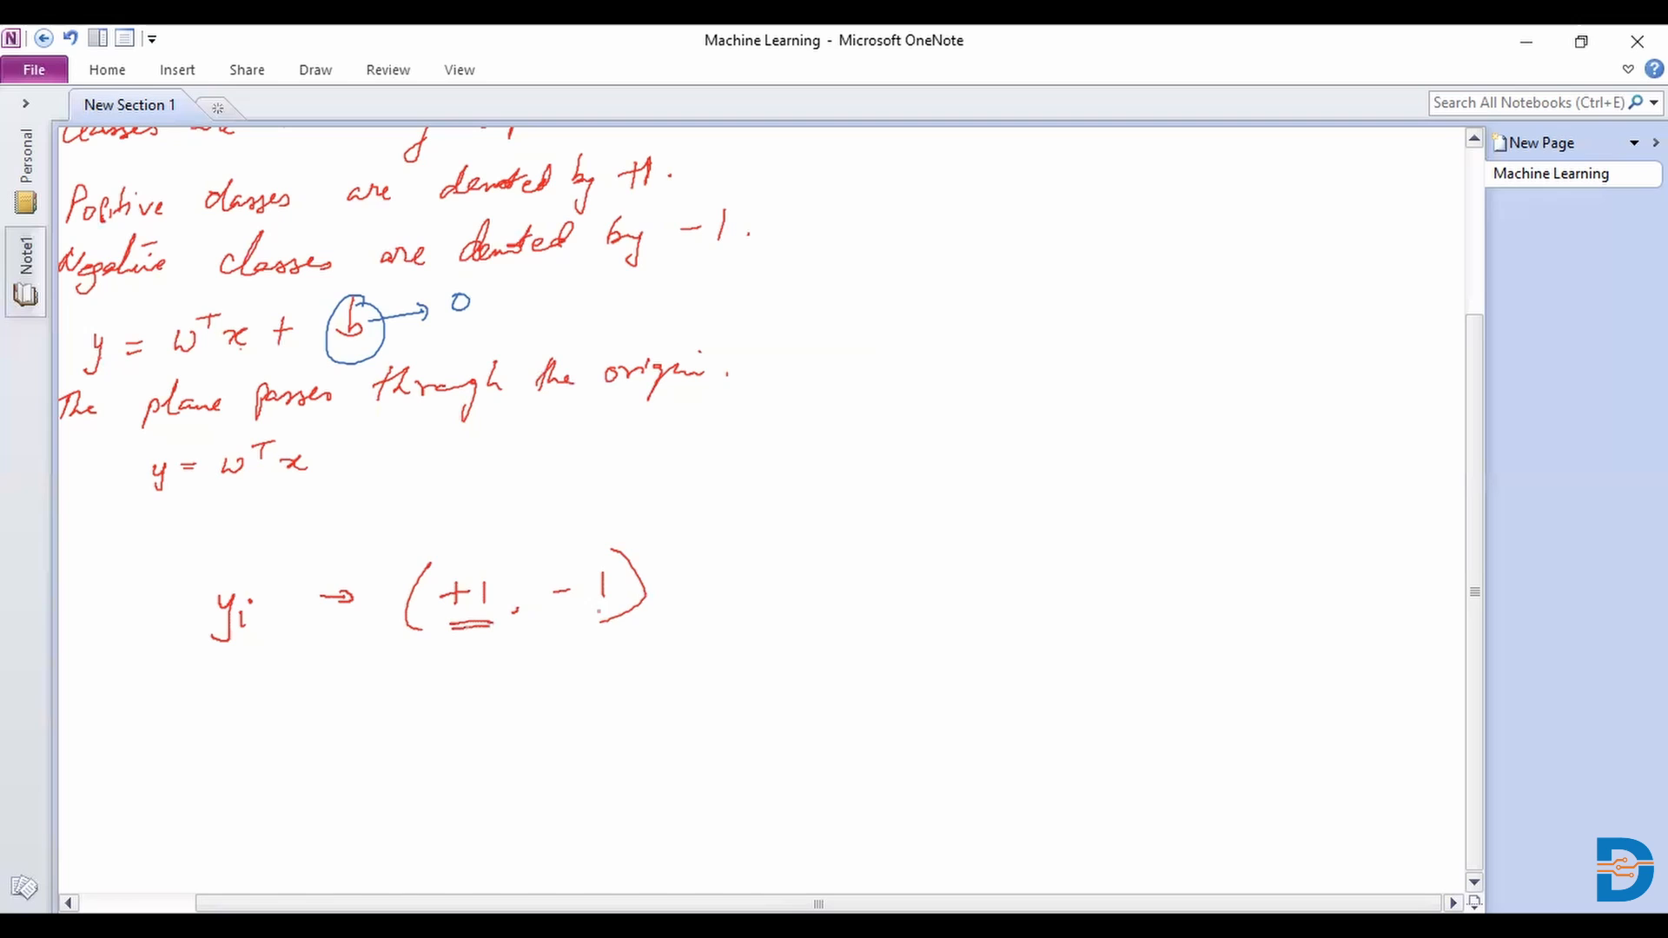
pyautogui.moveTo(574, 615); pyautogui.dragTo(611, 619)
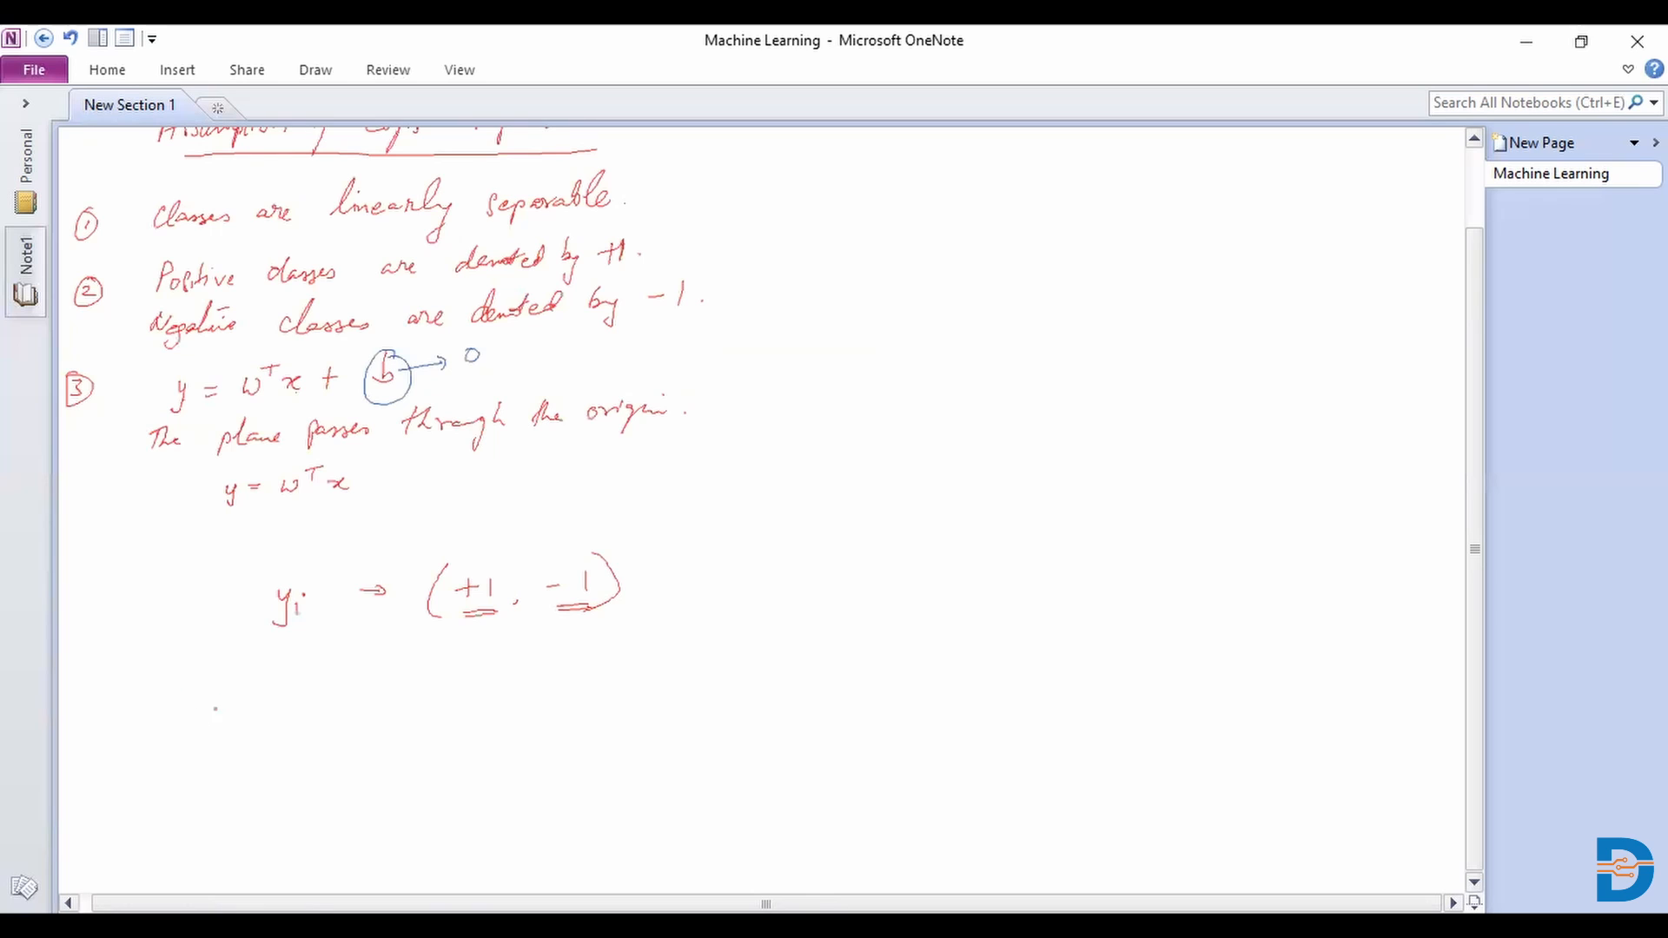
# Step: Handwrite 'yᵢ·wᵀx > 0' followed by 'correct classification' below the labels
pyautogui.moveTo(191, 707); pyautogui.dragTo(207, 755)
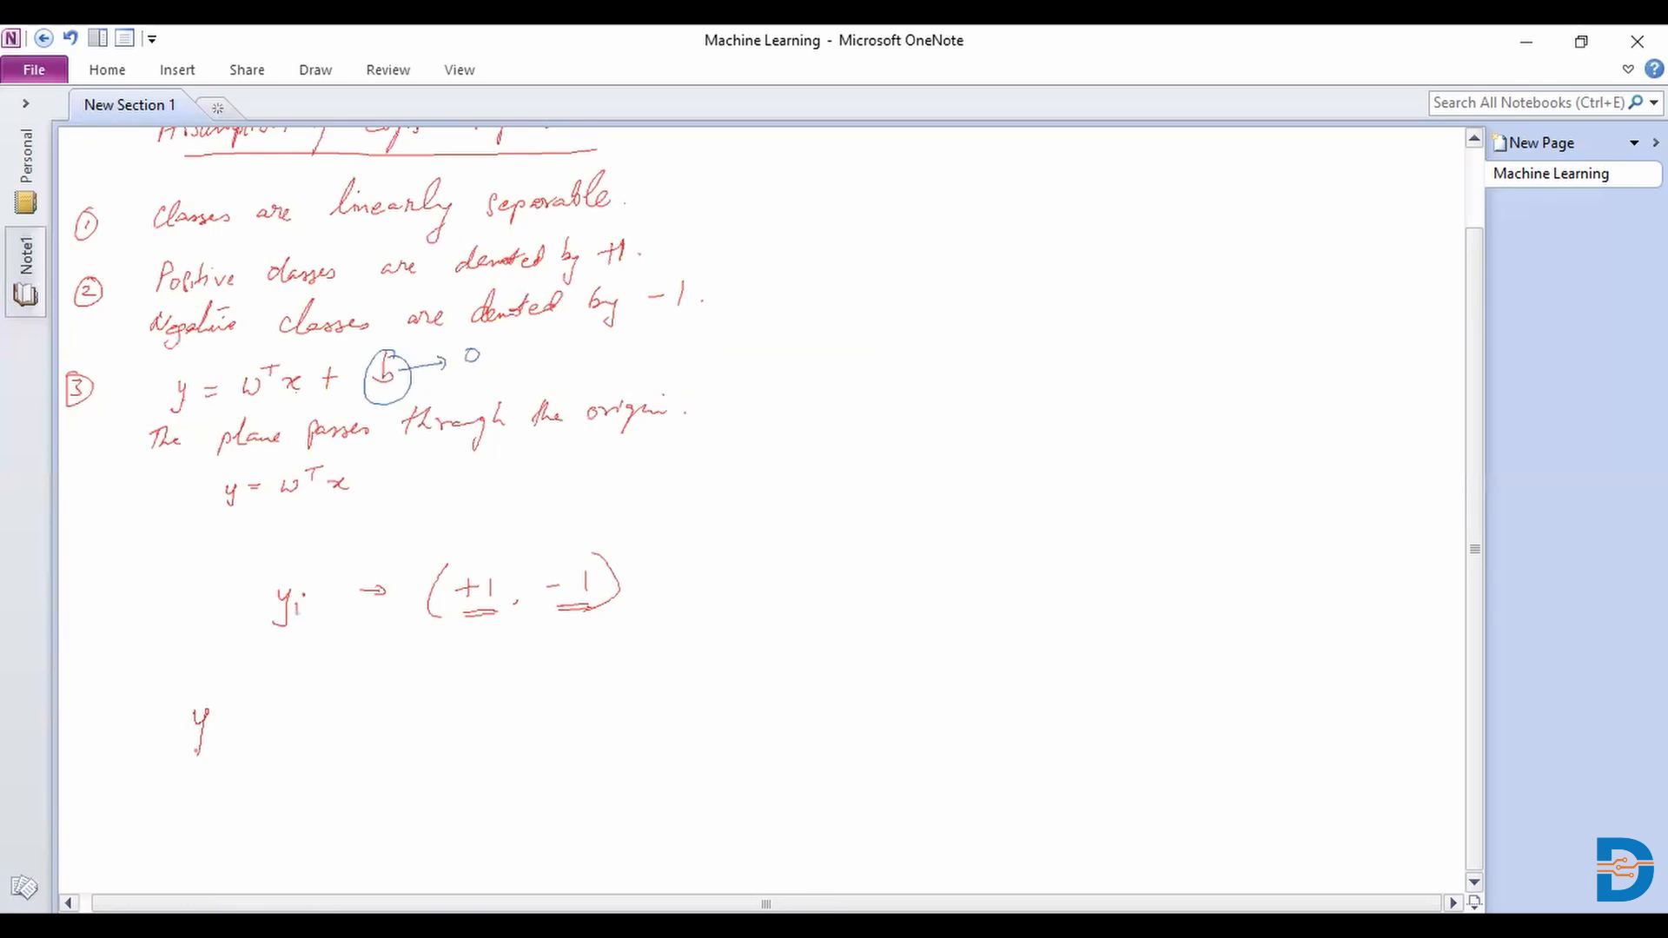
pyautogui.write('i')
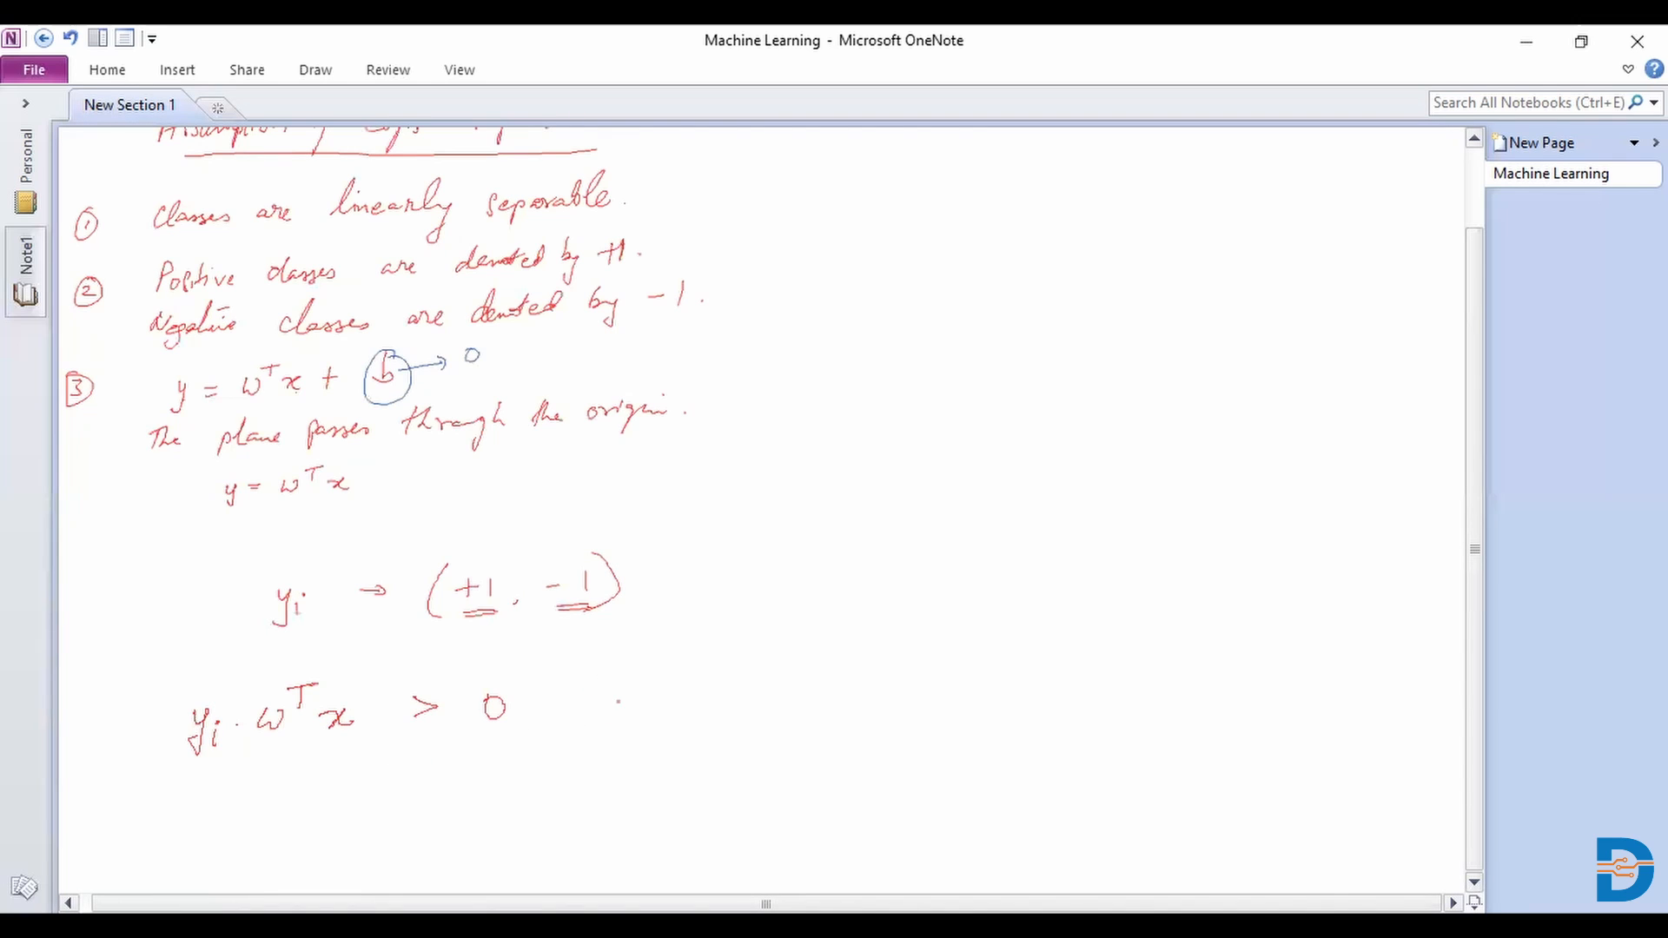
pyautogui.moveTo(606, 707); pyautogui.dragTo(691, 708)
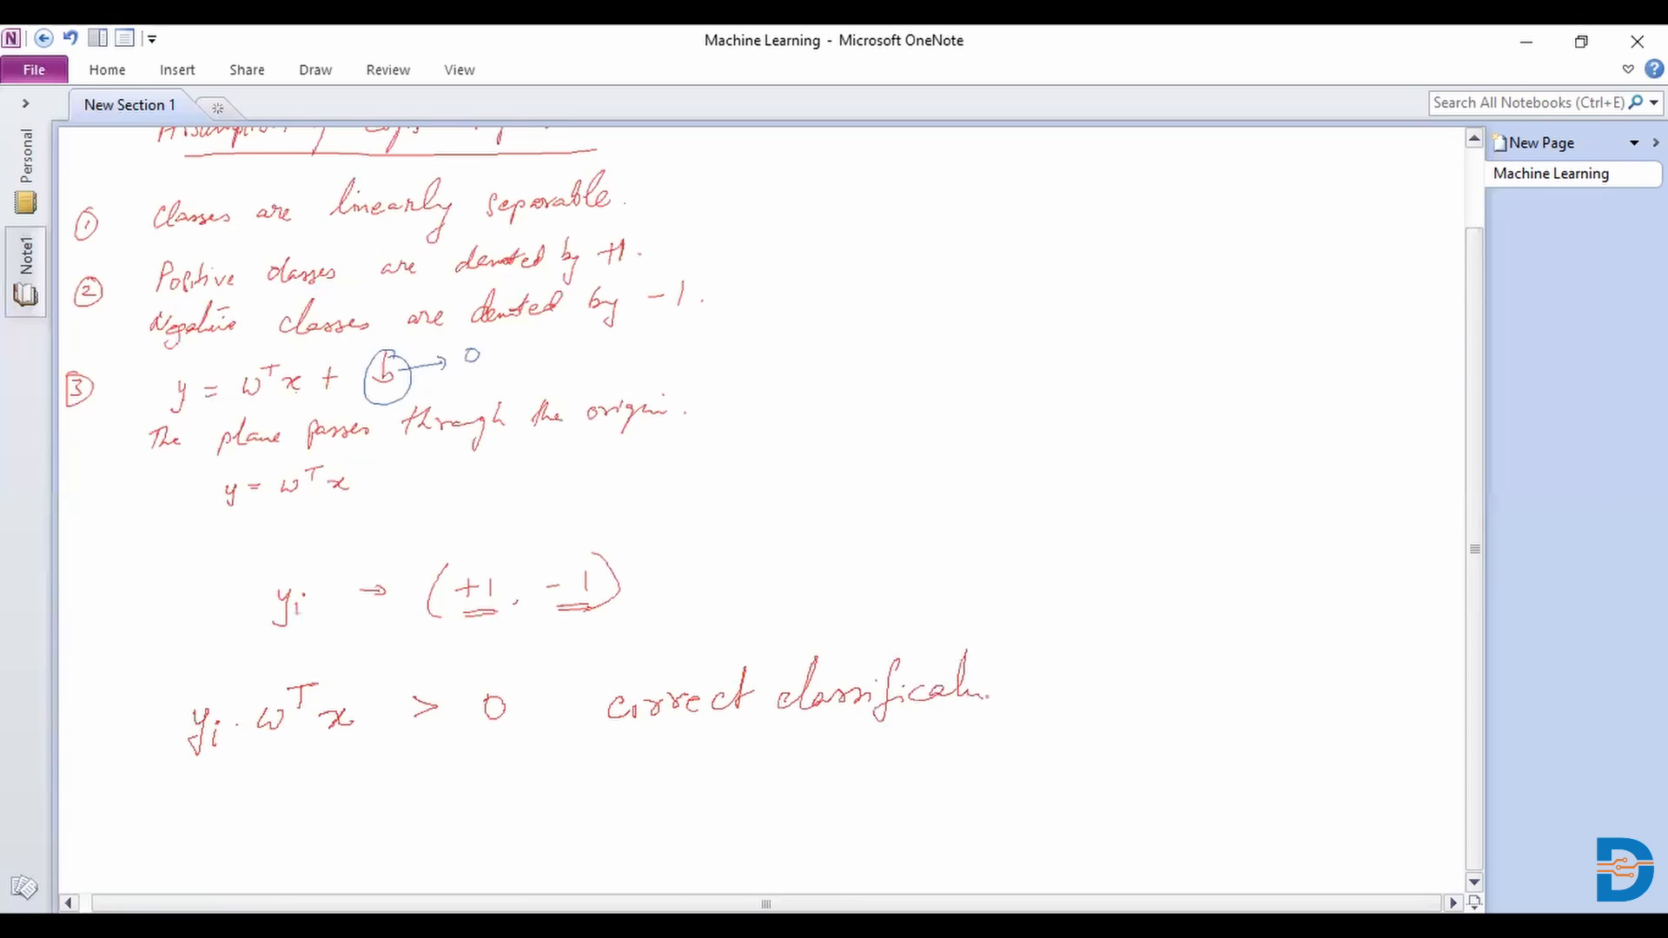
pyautogui.write('on')
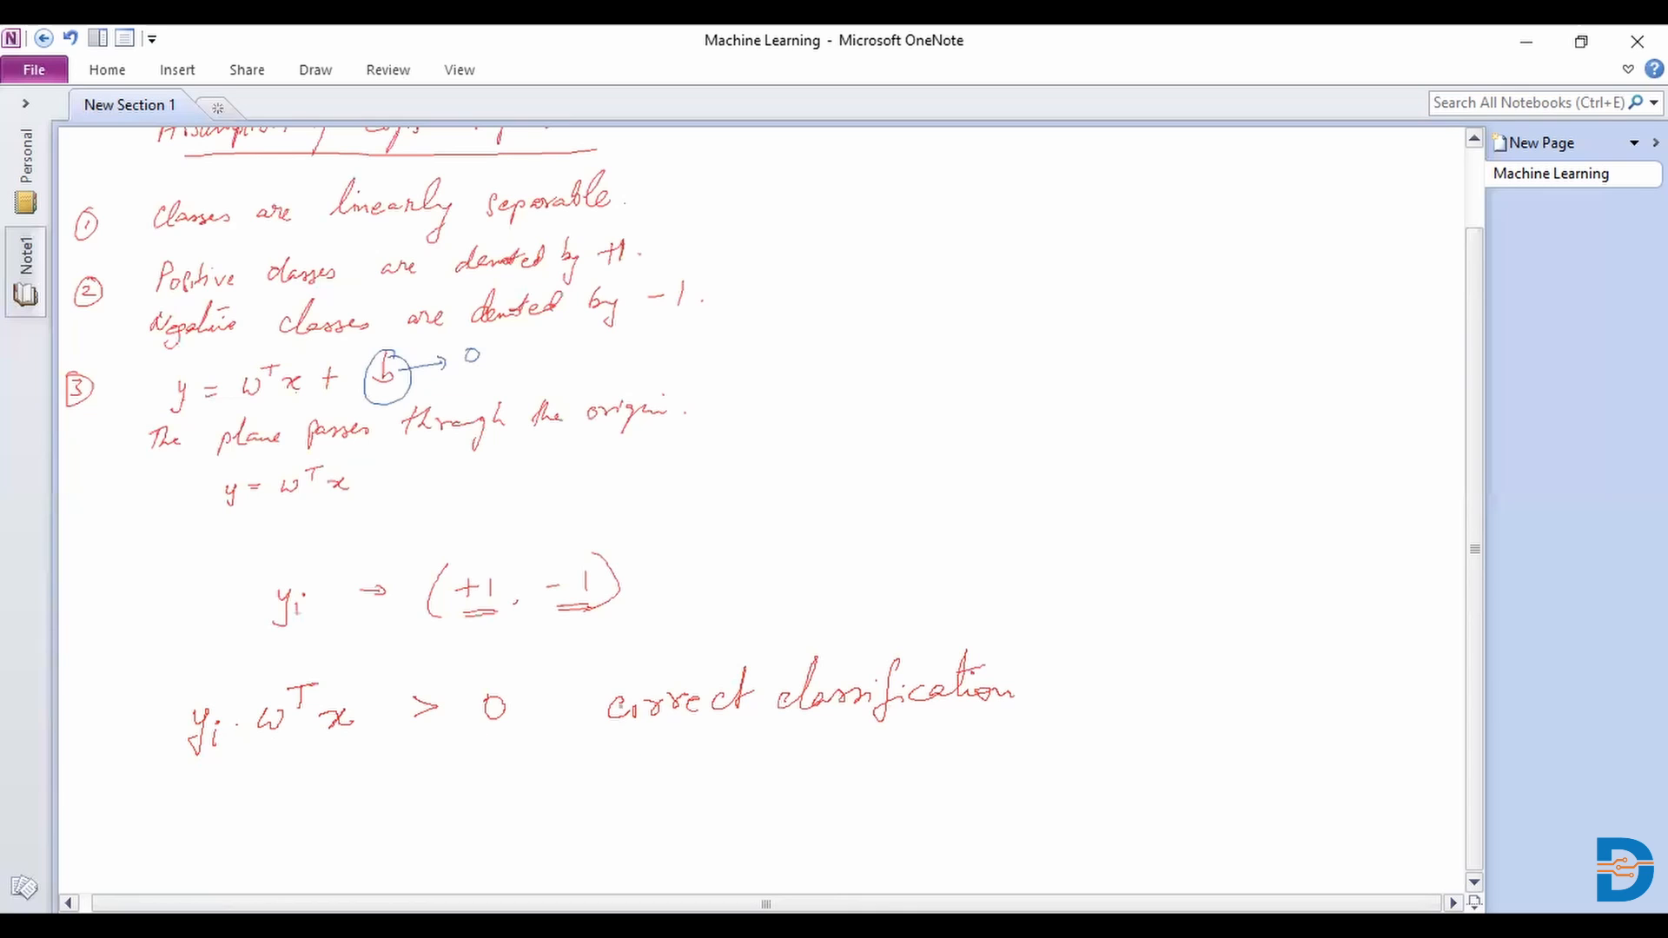
# Step: Add an arrow before 'correct classification' and write '< 0 → misclassification' underneath
pyautogui.moveTo(532, 705); pyautogui.dragTo(591, 705)
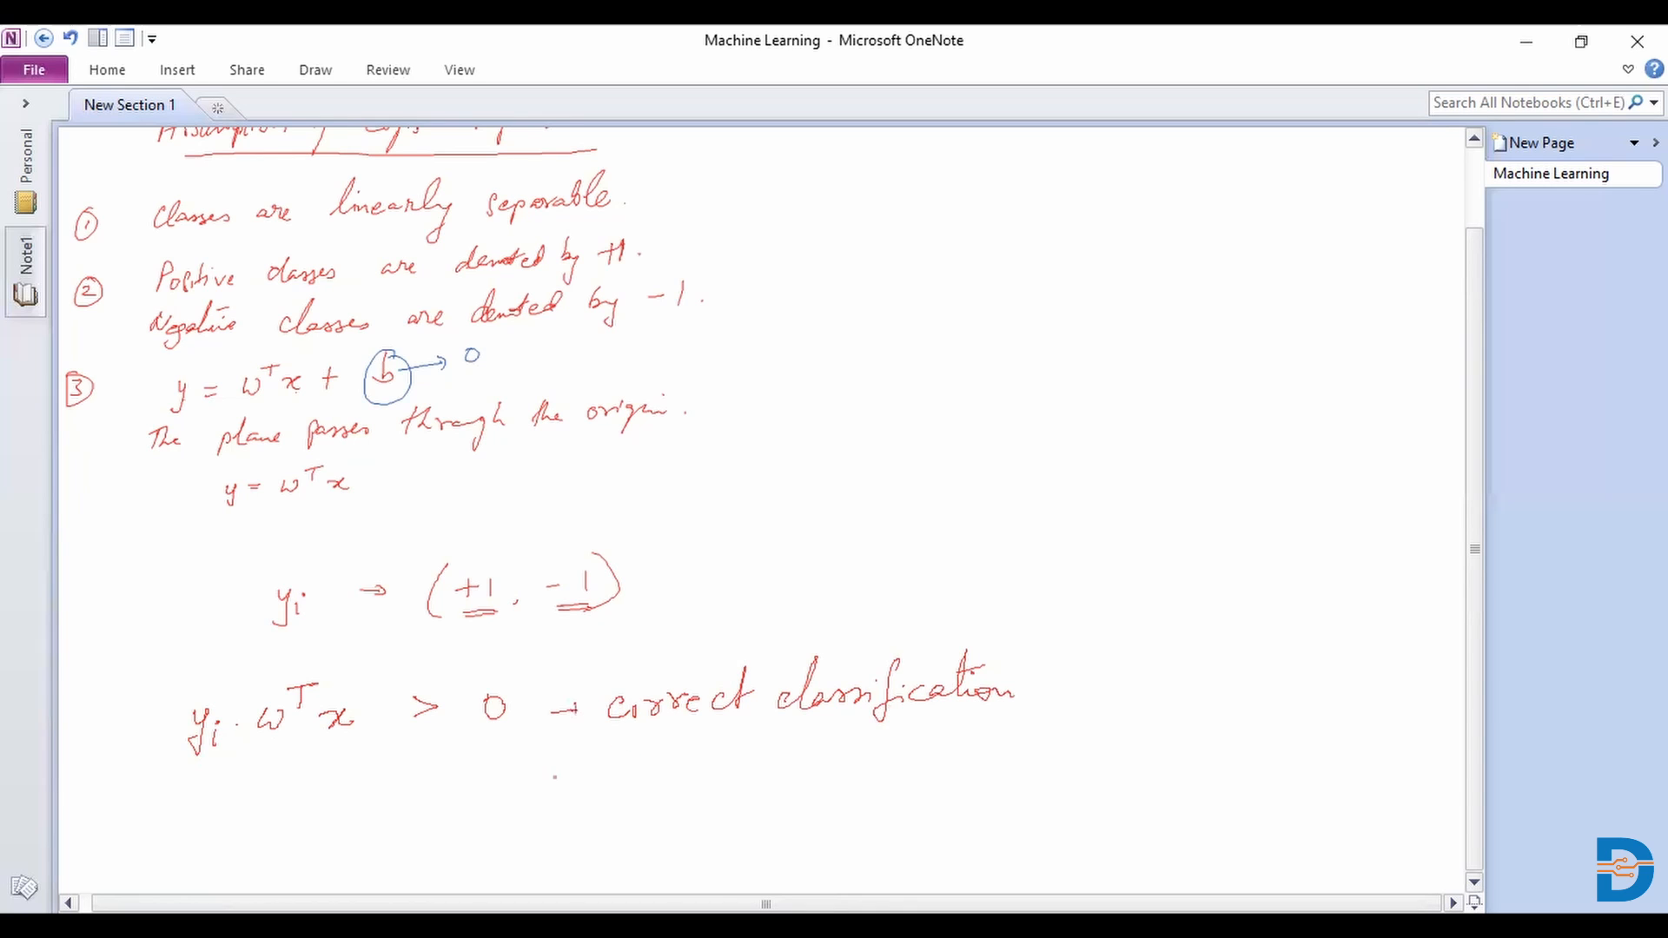
pyautogui.moveTo(537, 774); pyautogui.dragTo(596, 771)
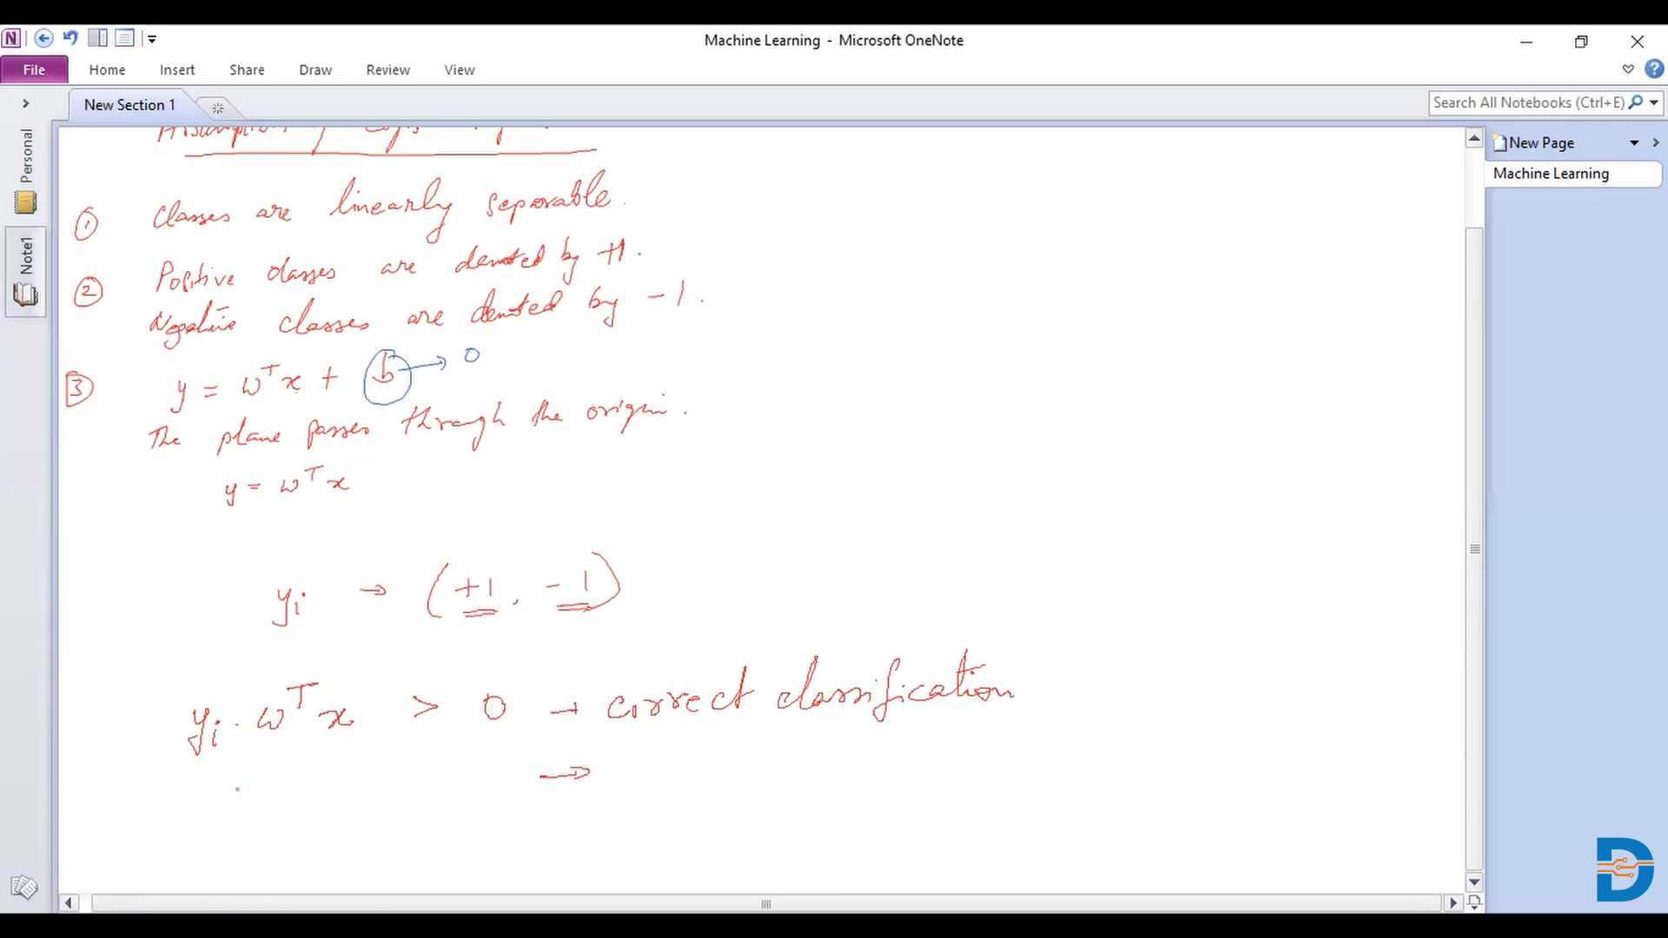
pyautogui.moveTo(388, 777); pyautogui.dragTo(416, 772)
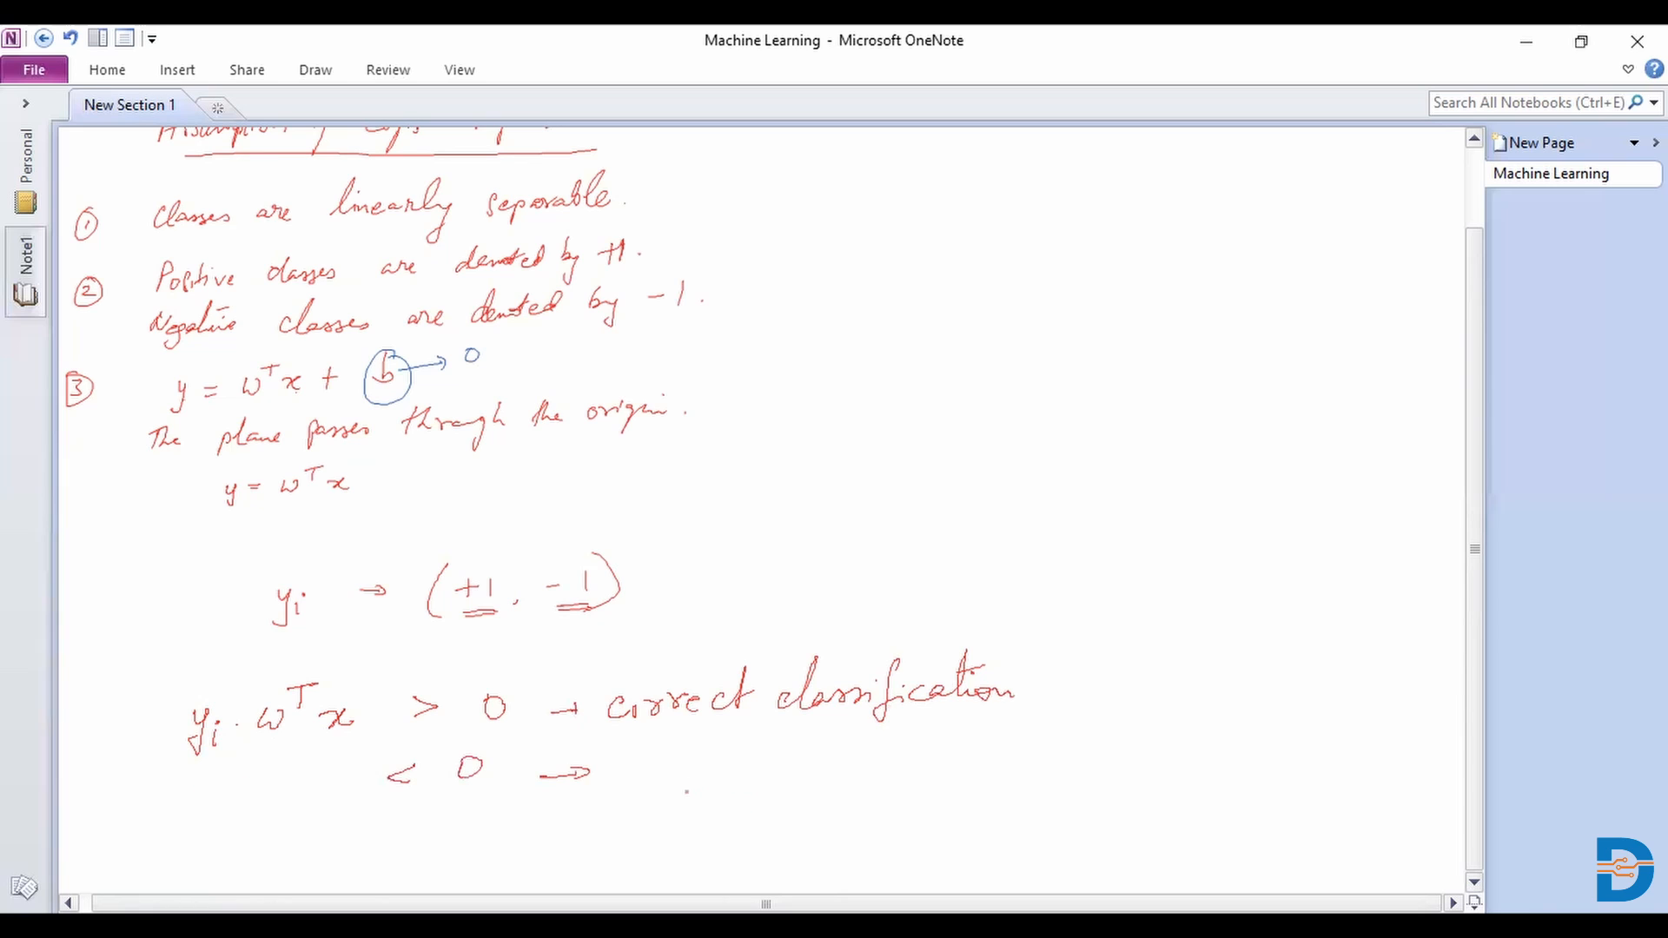
pyautogui.write('mis')
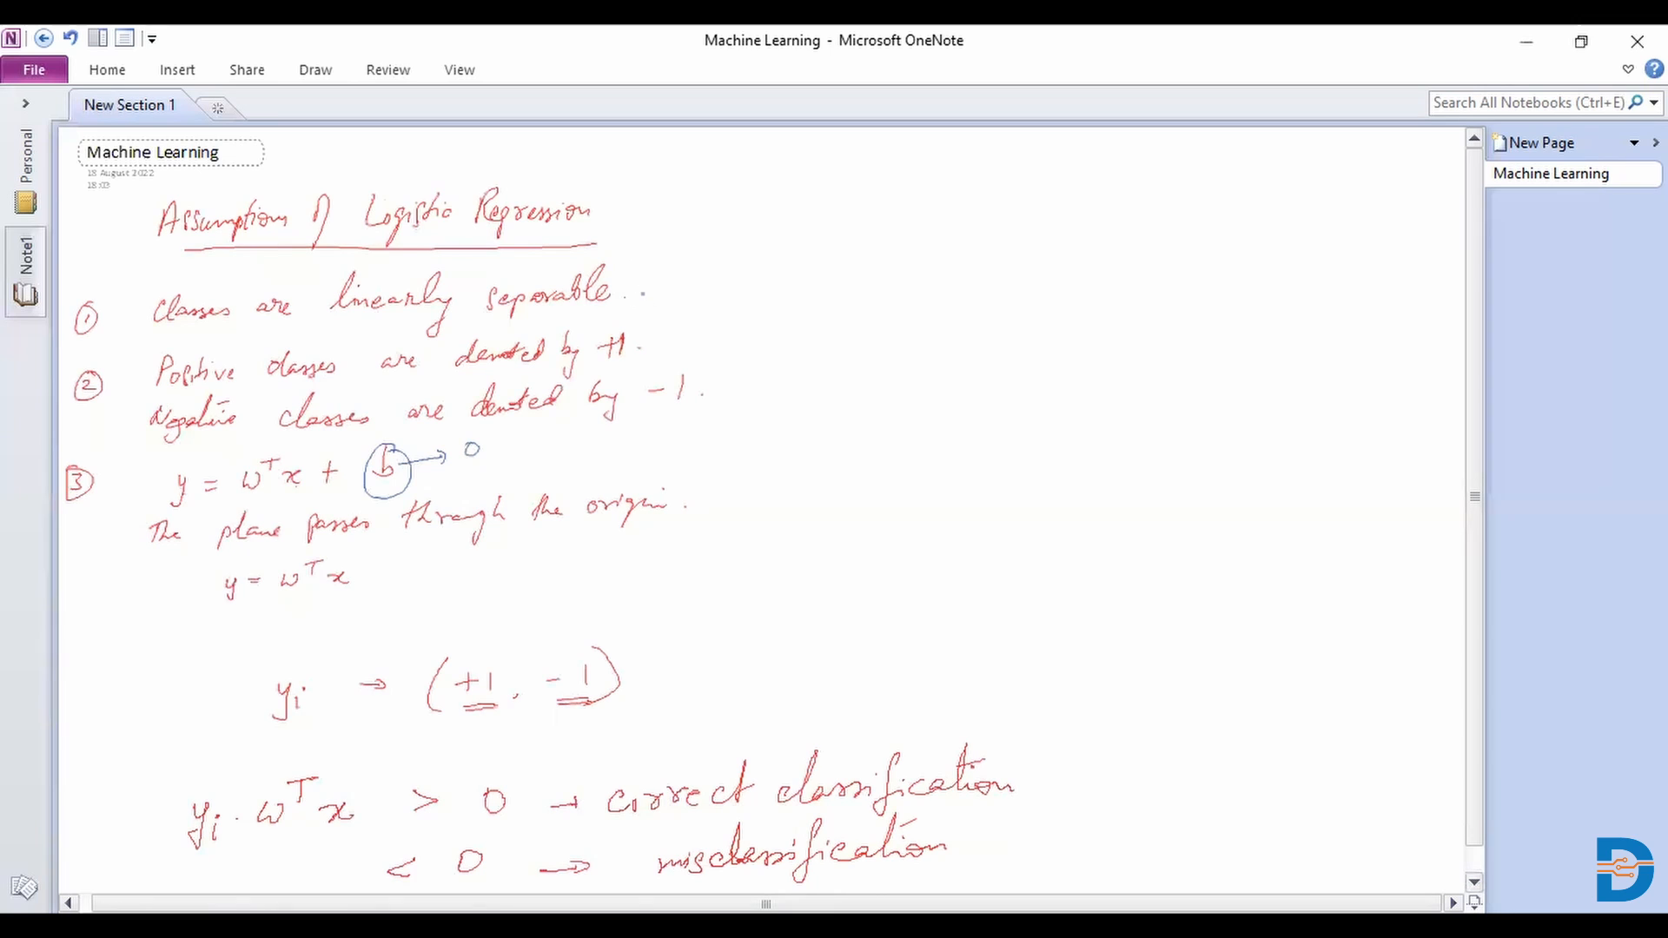
# Step: Draw a blue arrow from 'linearly separable' to 'known attribute: Logistic regression is preferred for binary classification.'
pyautogui.moveTo(638, 289); pyautogui.dragTo(824, 285)
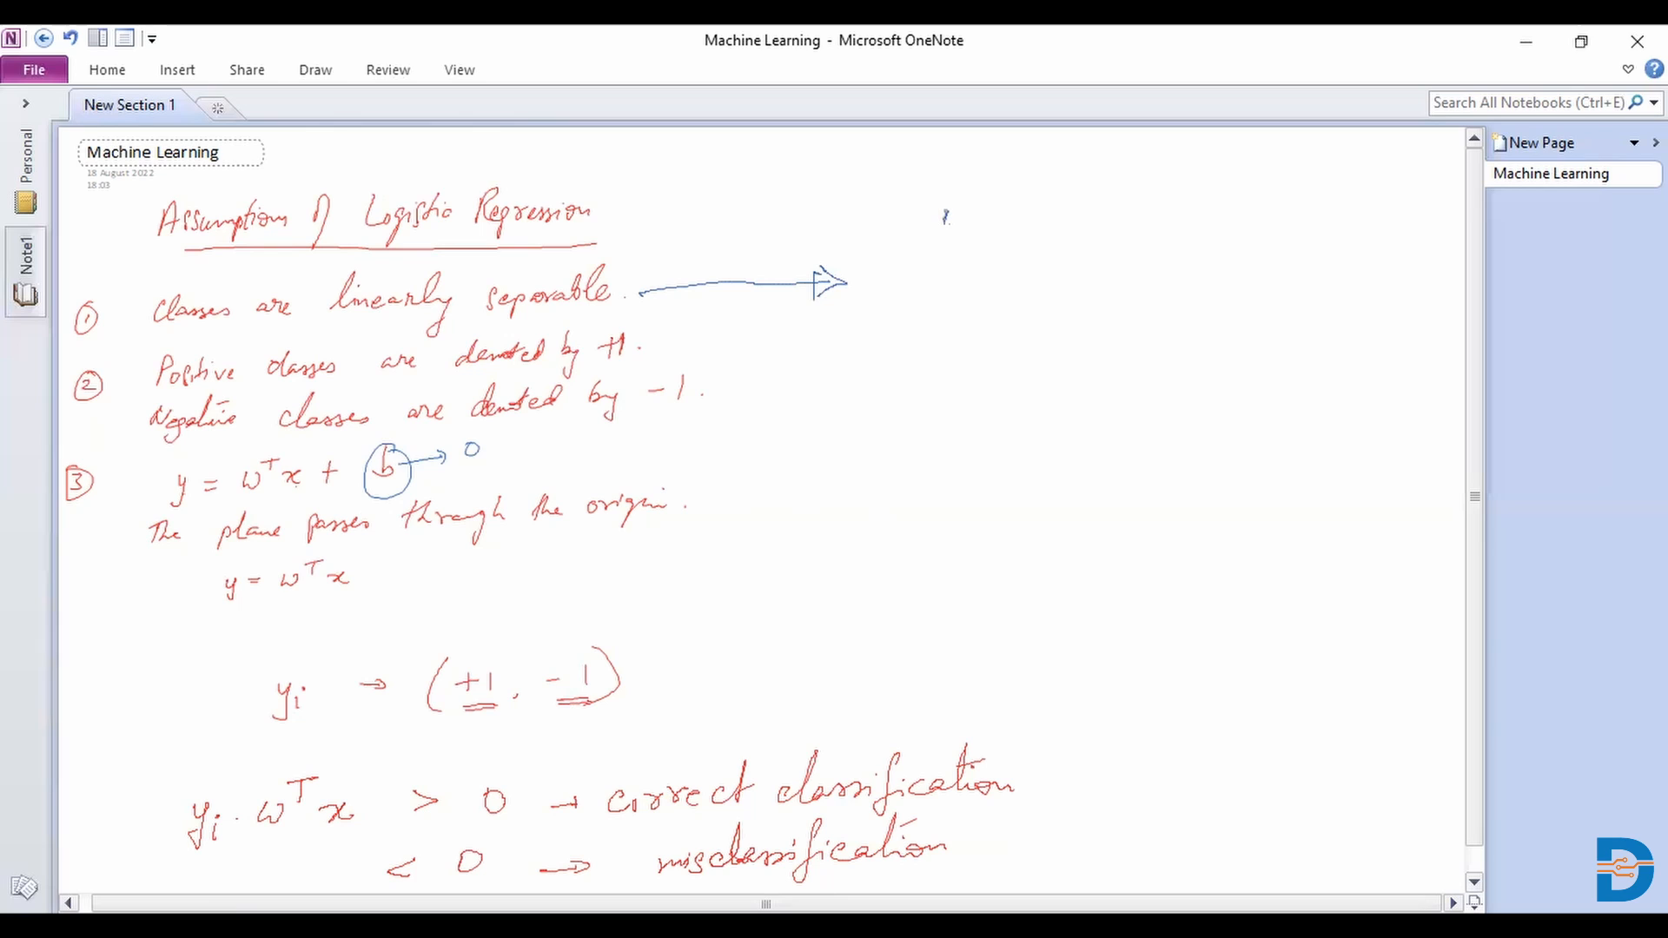
pyautogui.moveTo(945, 234); pyautogui.dragTo(999, 229)
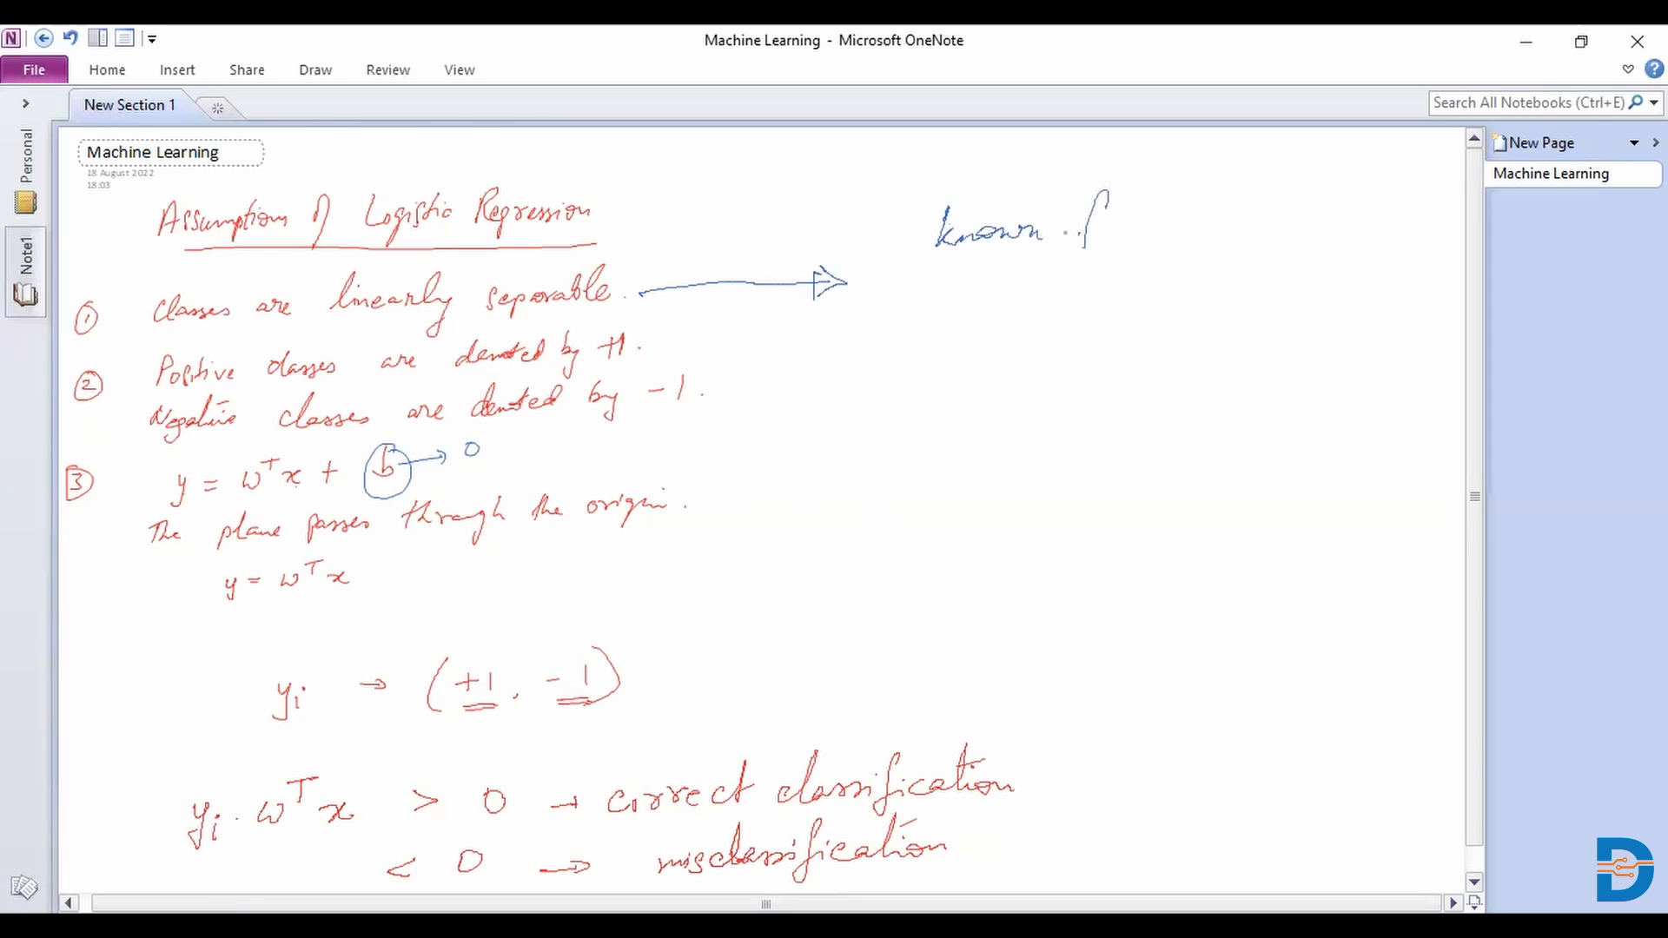
pyautogui.moveTo(1075, 228); pyautogui.dragTo(1117, 228)
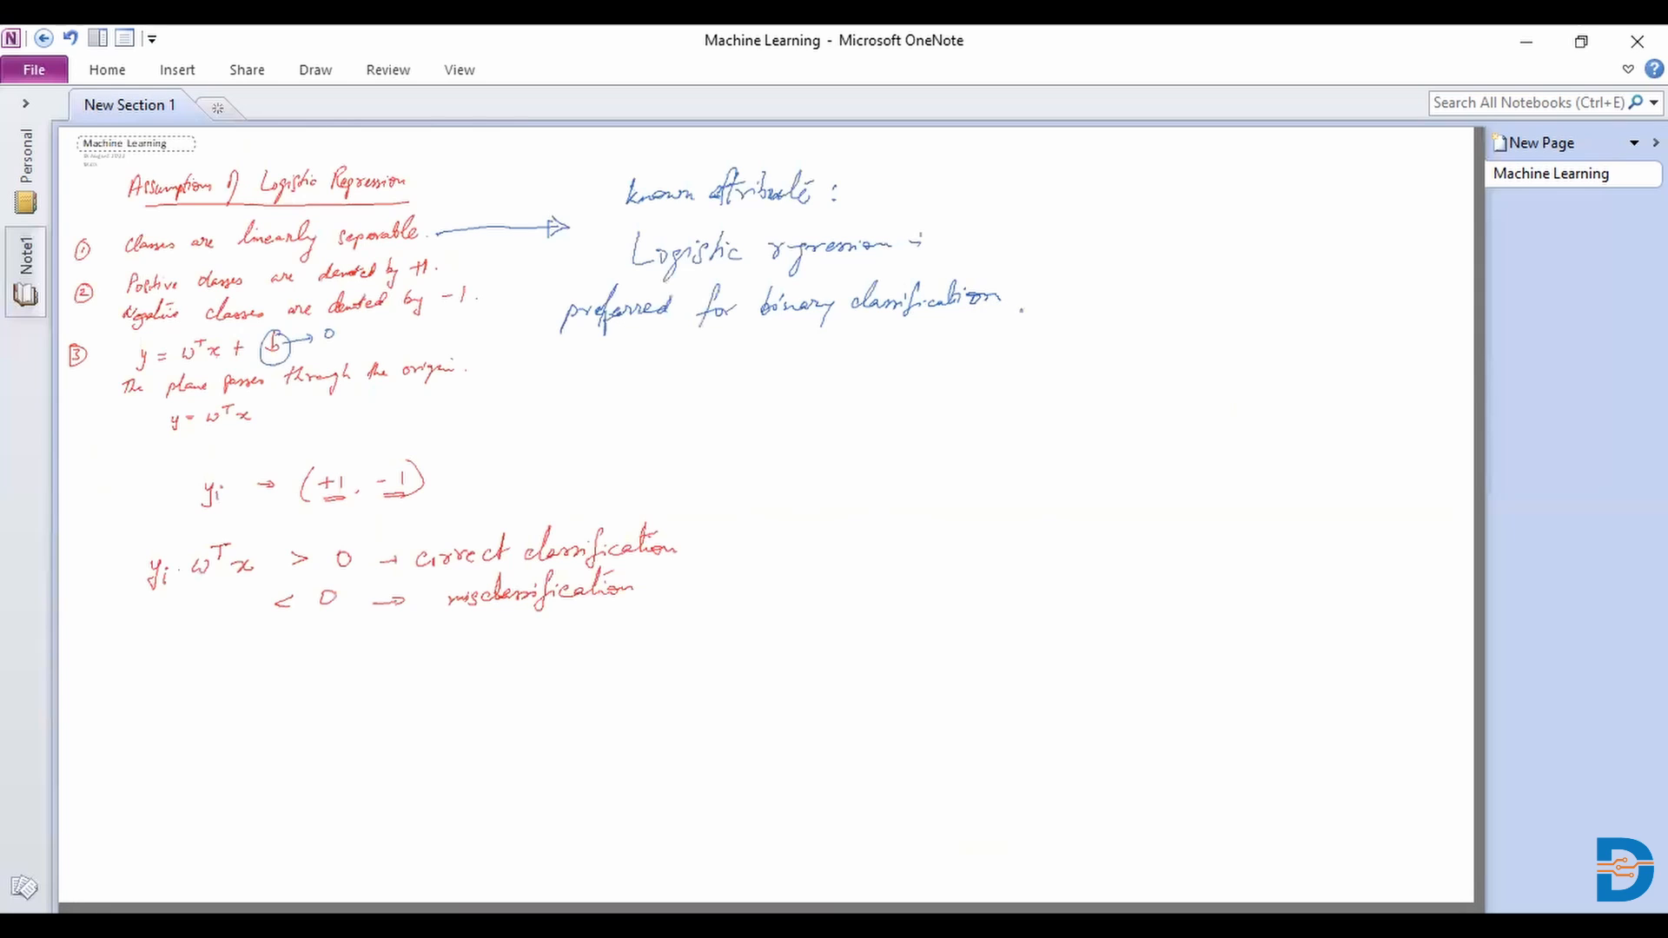
# Step: Write '(not much for multiclass)' in blue beneath the binary classification note
pyautogui.moveTo(634, 351); pyautogui.dragTo(643, 399)
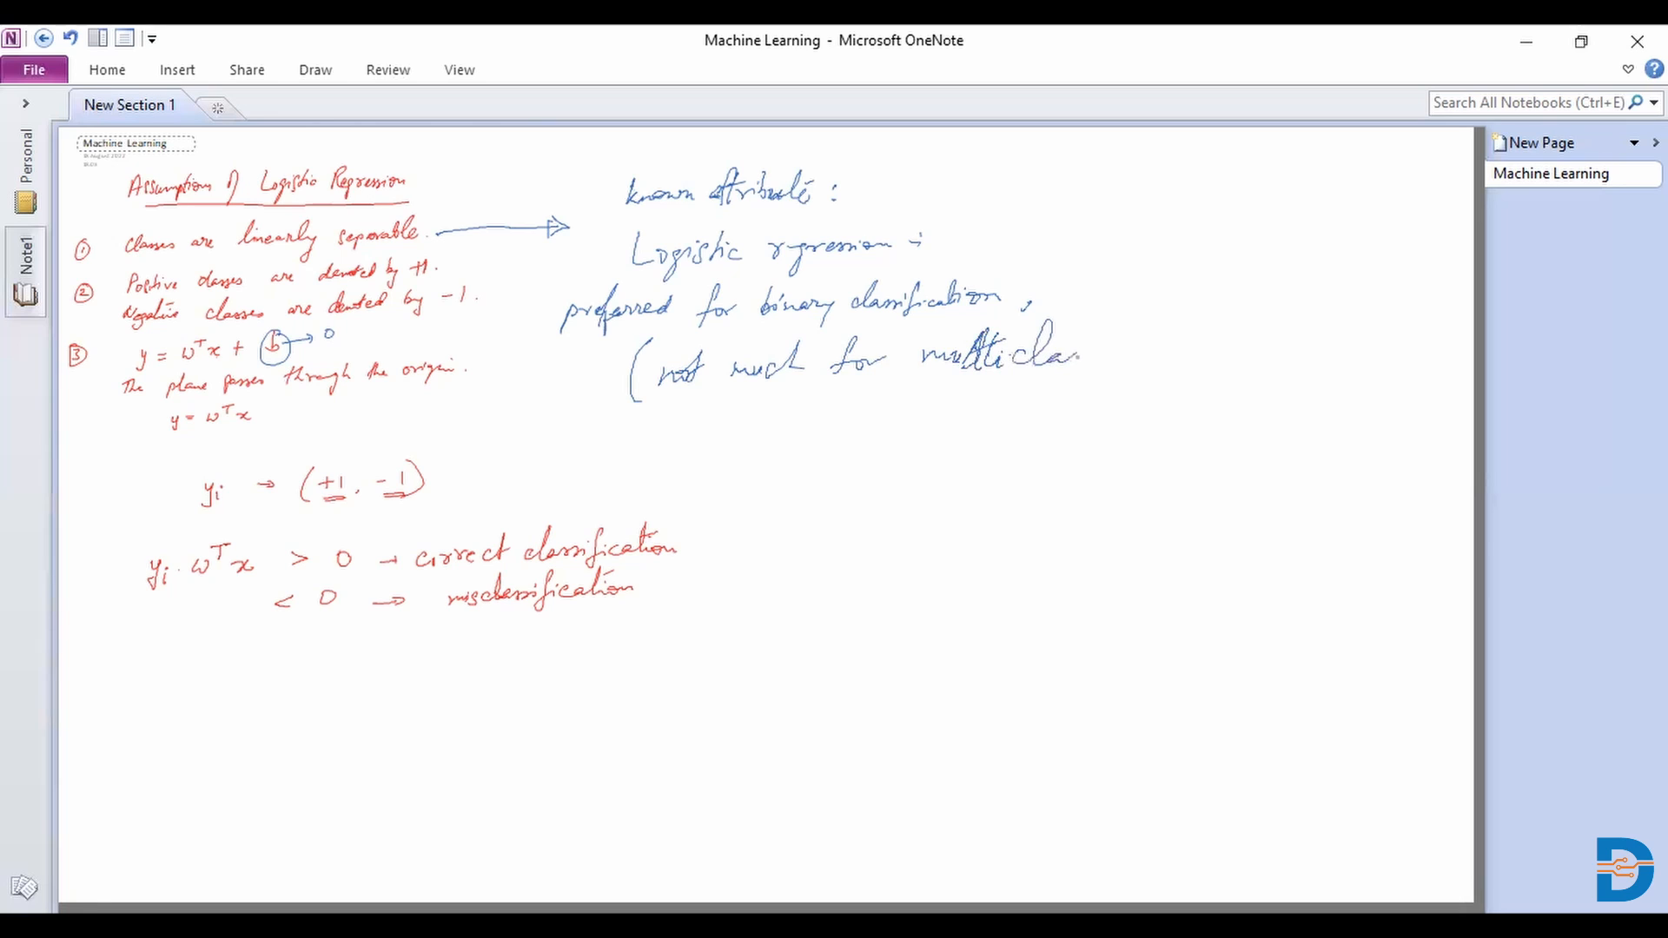
pyautogui.moveTo(1075, 361); pyautogui.dragTo(1132, 330)
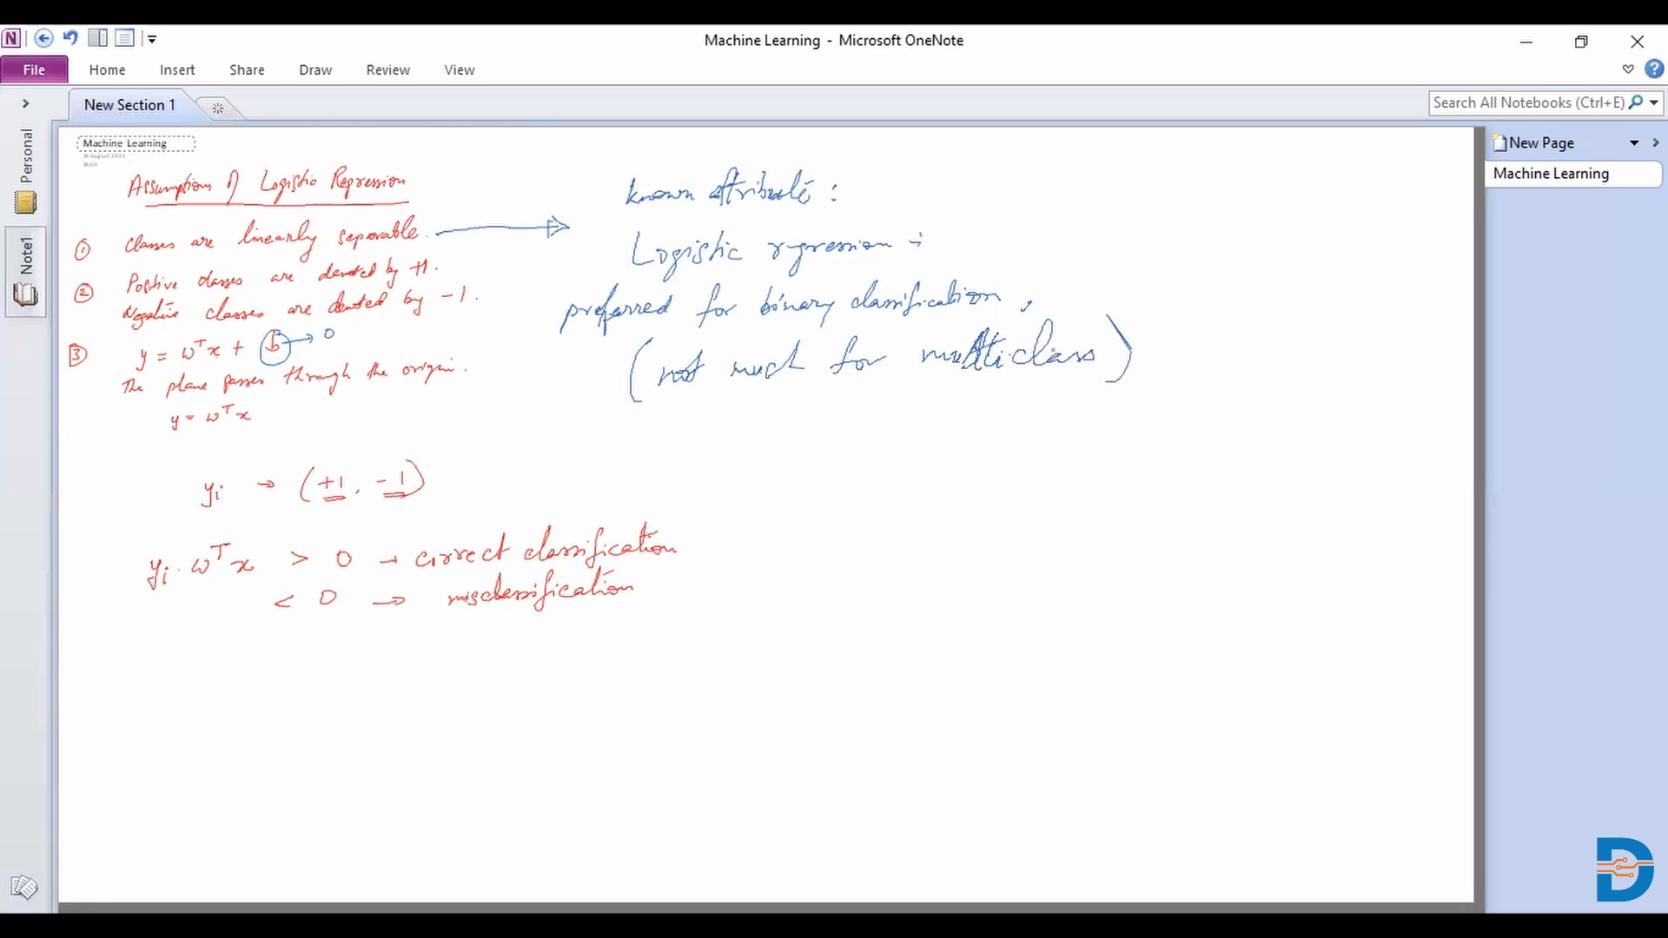